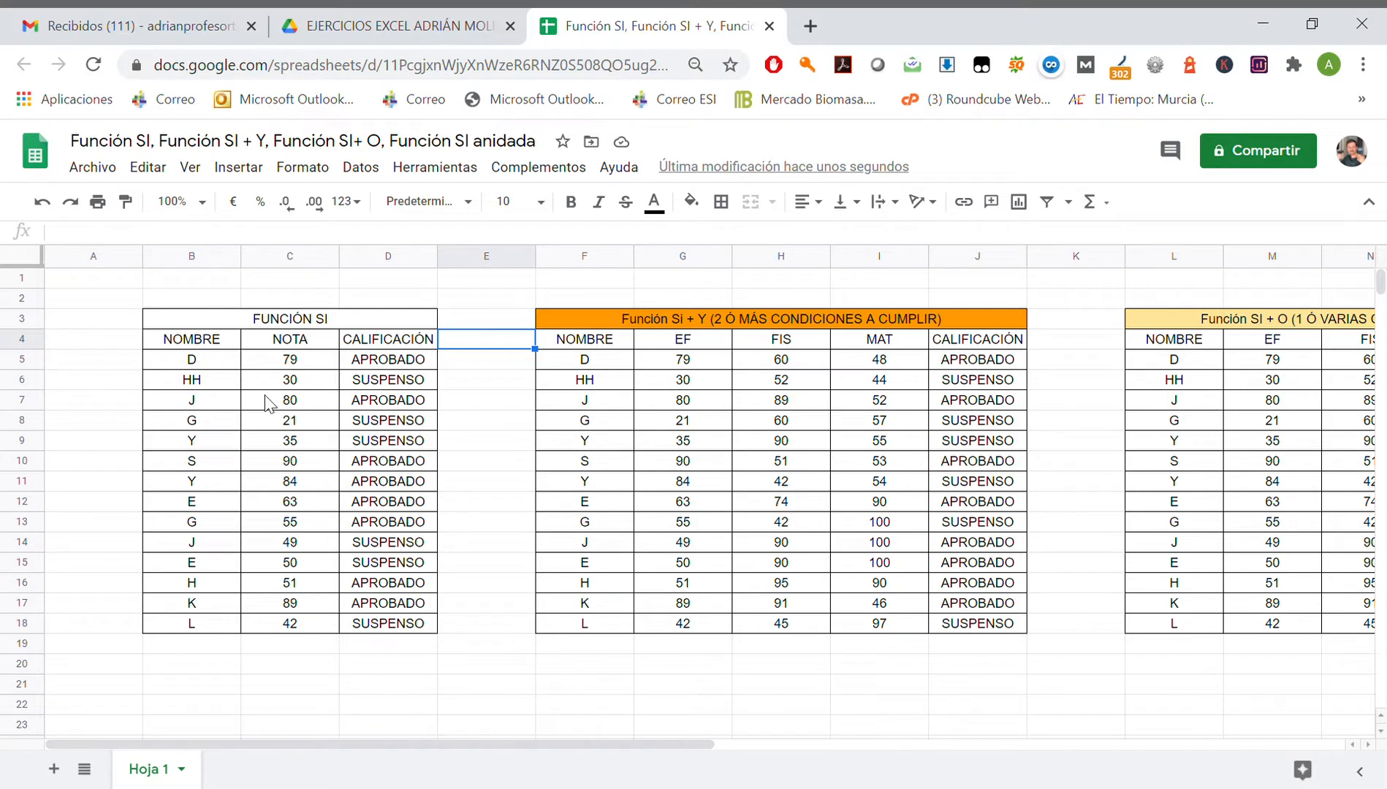
# - Select the NOTA scores C5:C18 and open the Formato menu
pyautogui.click(289, 360)
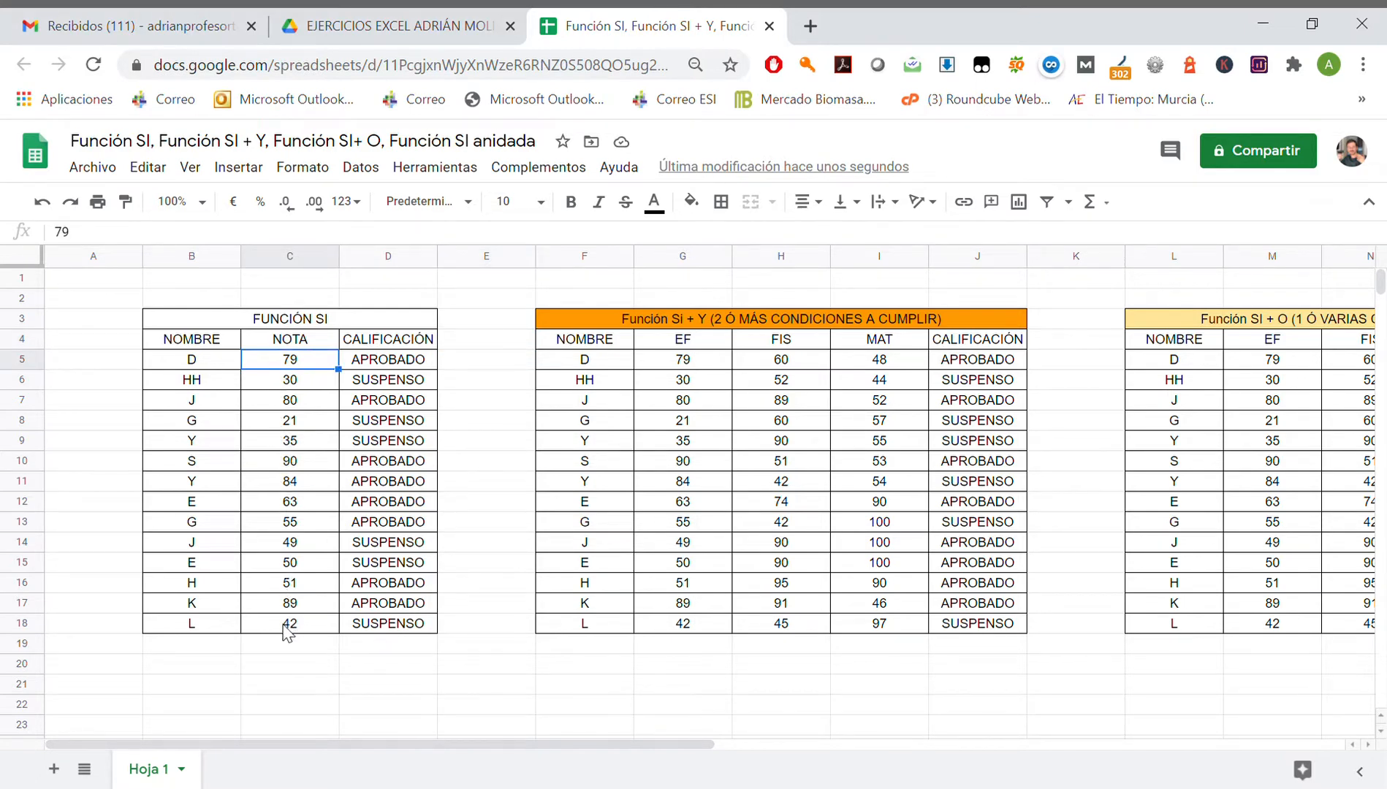
pyautogui.moveTo(289, 359); pyautogui.dragTo(289, 624)
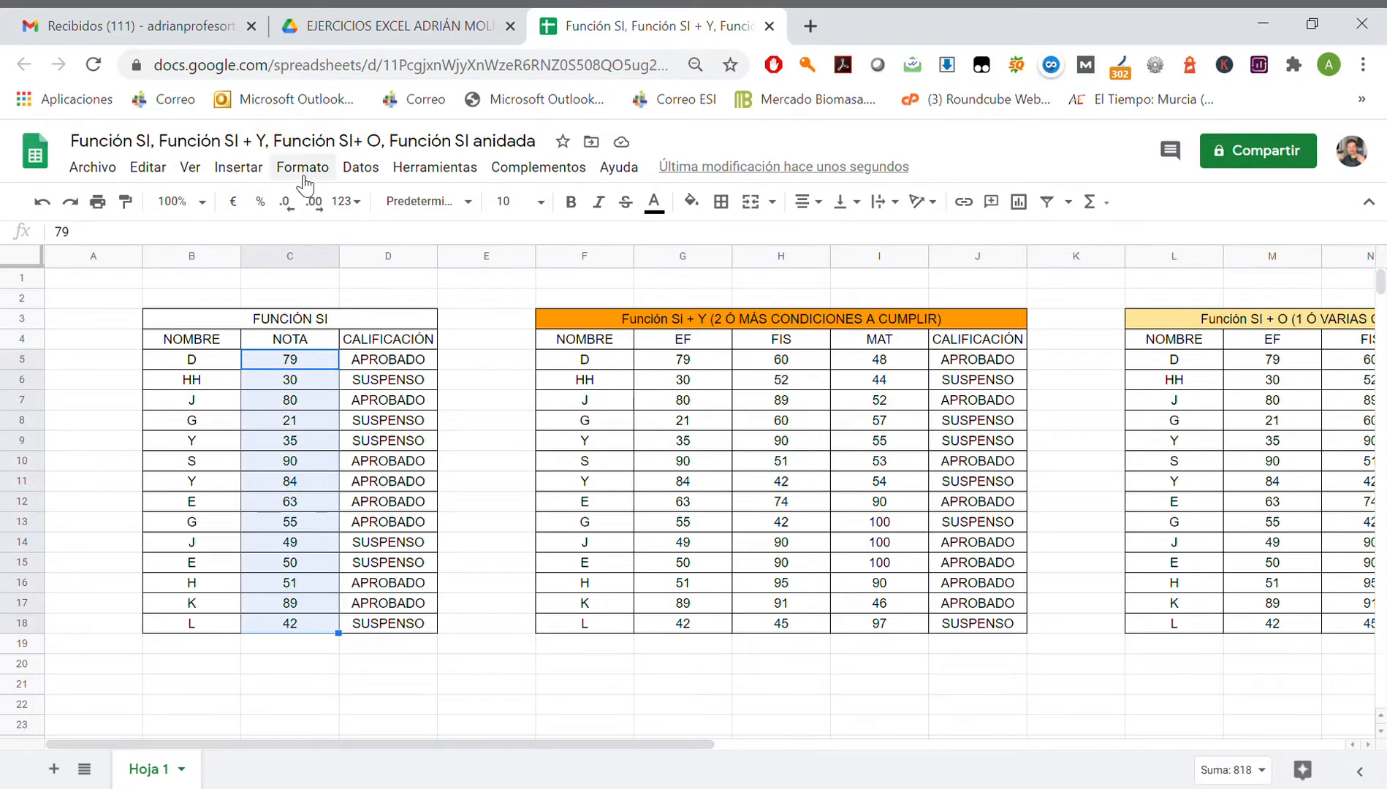
pyautogui.click(302, 166)
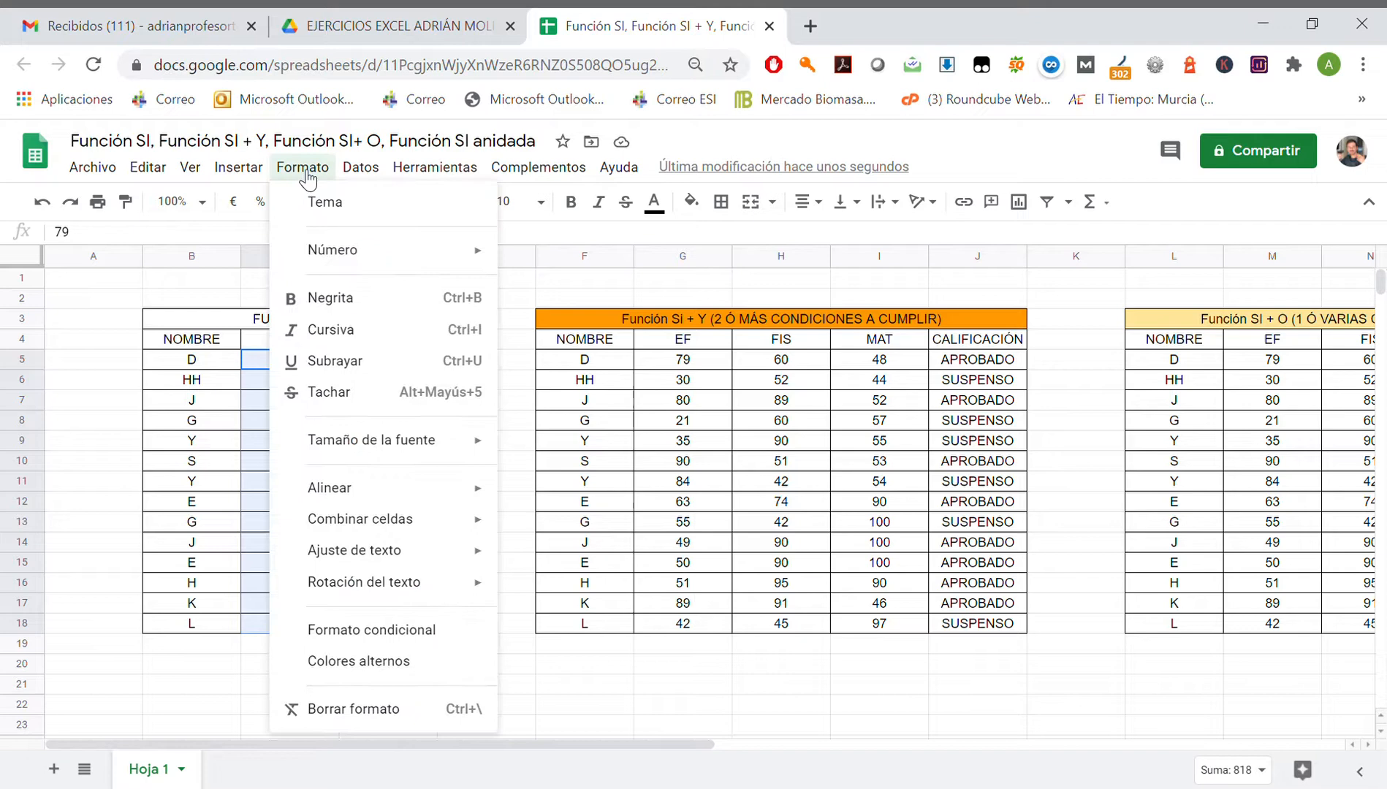
pyautogui.moveTo(371, 630)
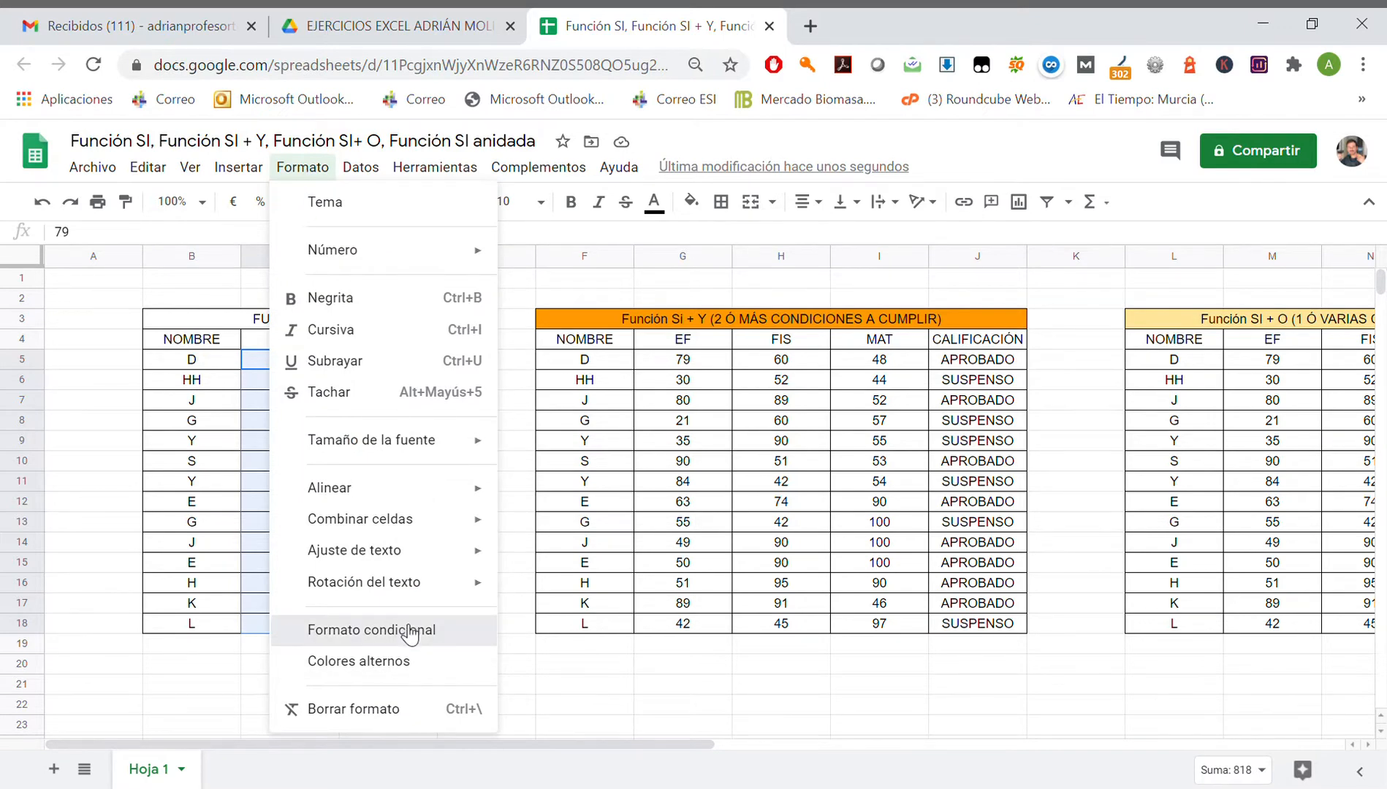
# - Apply a colour scale to C5:C18: minimum 21 red, midpoint number 50 yellow, maximum 90 green
pyautogui.click(370, 629)
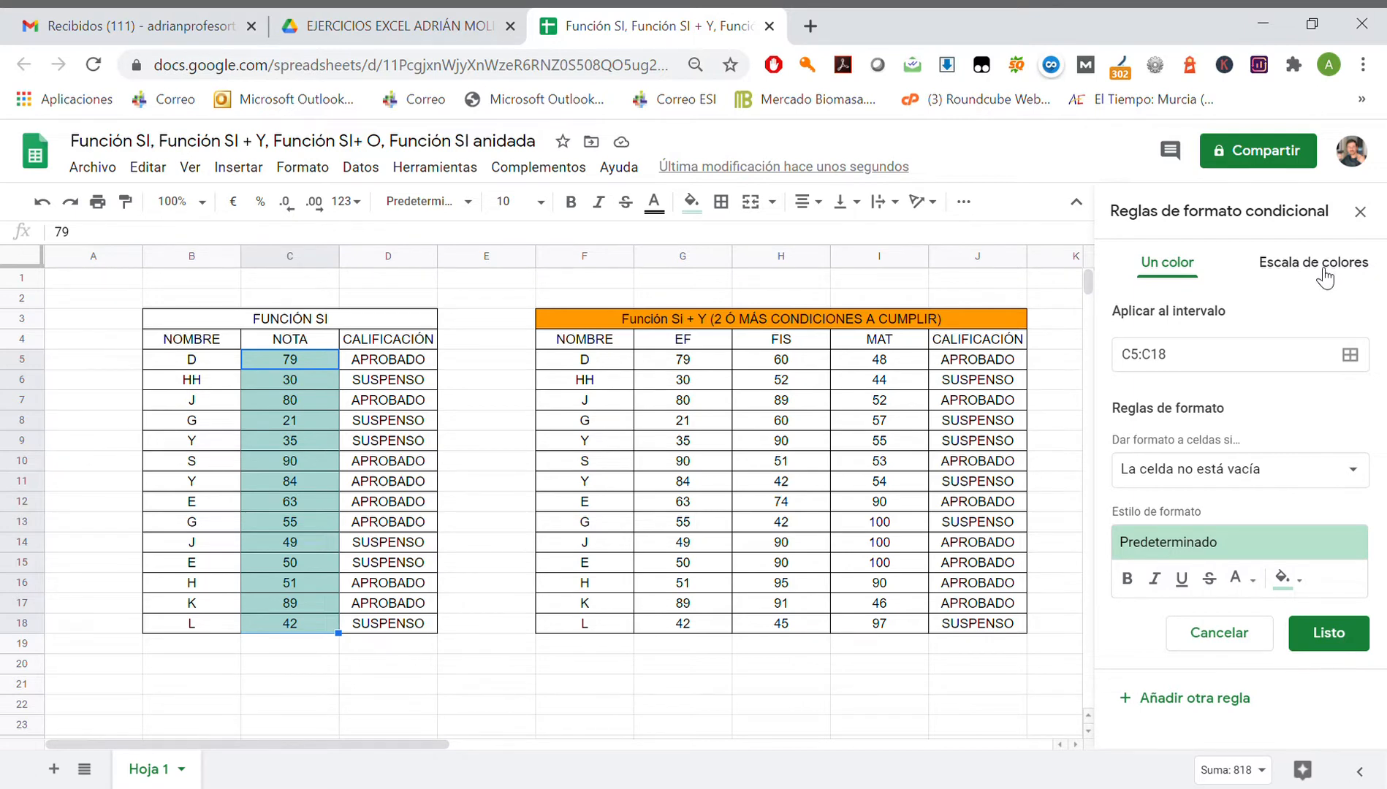
pyautogui.click(1302, 261)
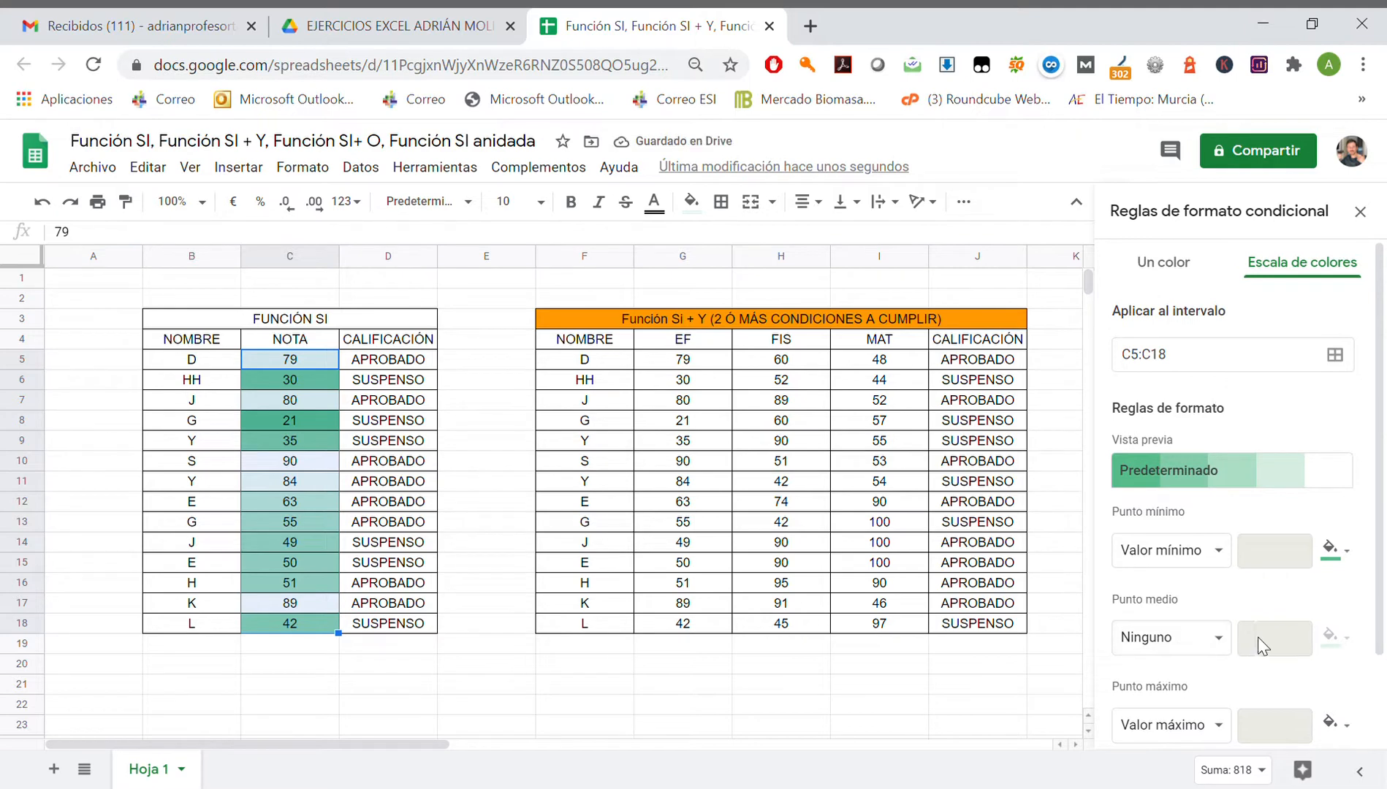
pyautogui.click(1169, 638)
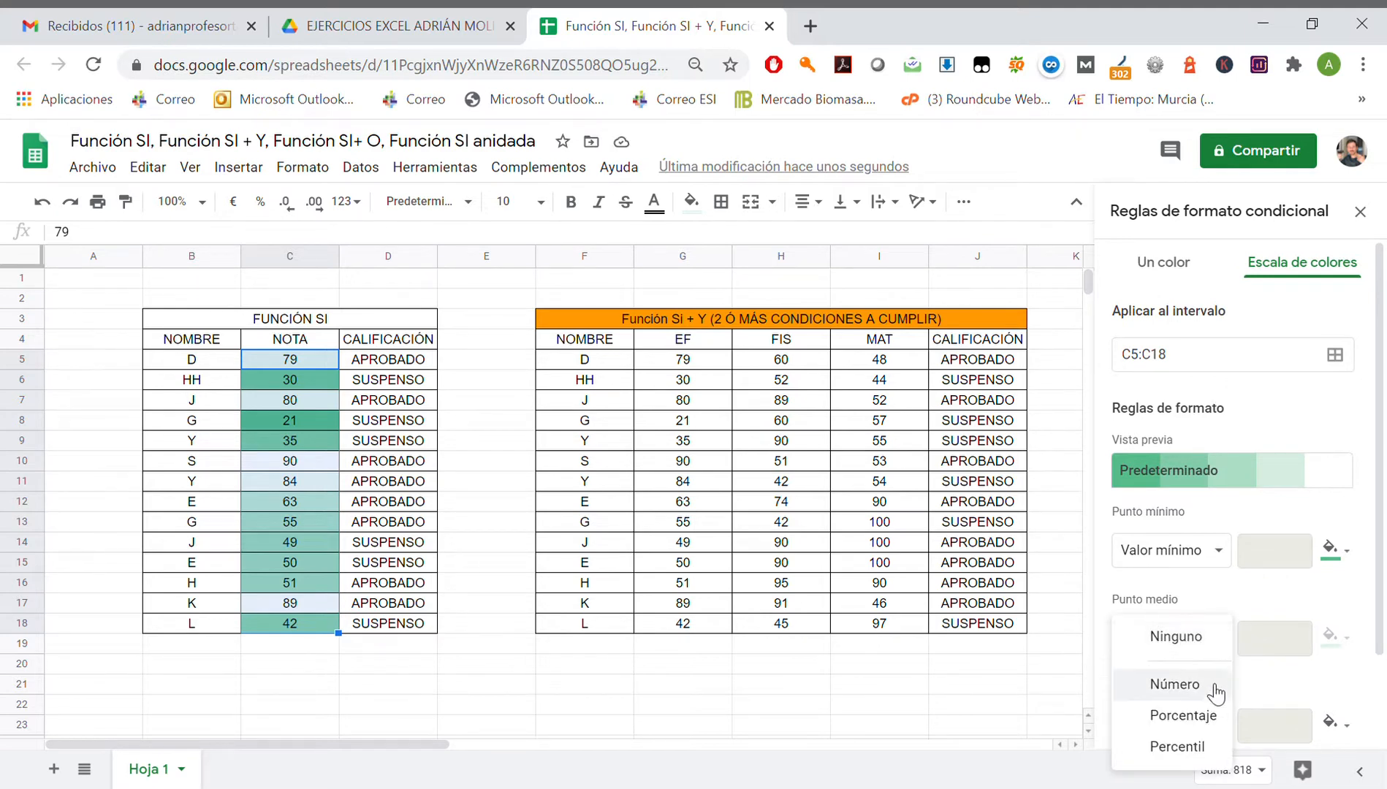
pyautogui.click(1174, 684)
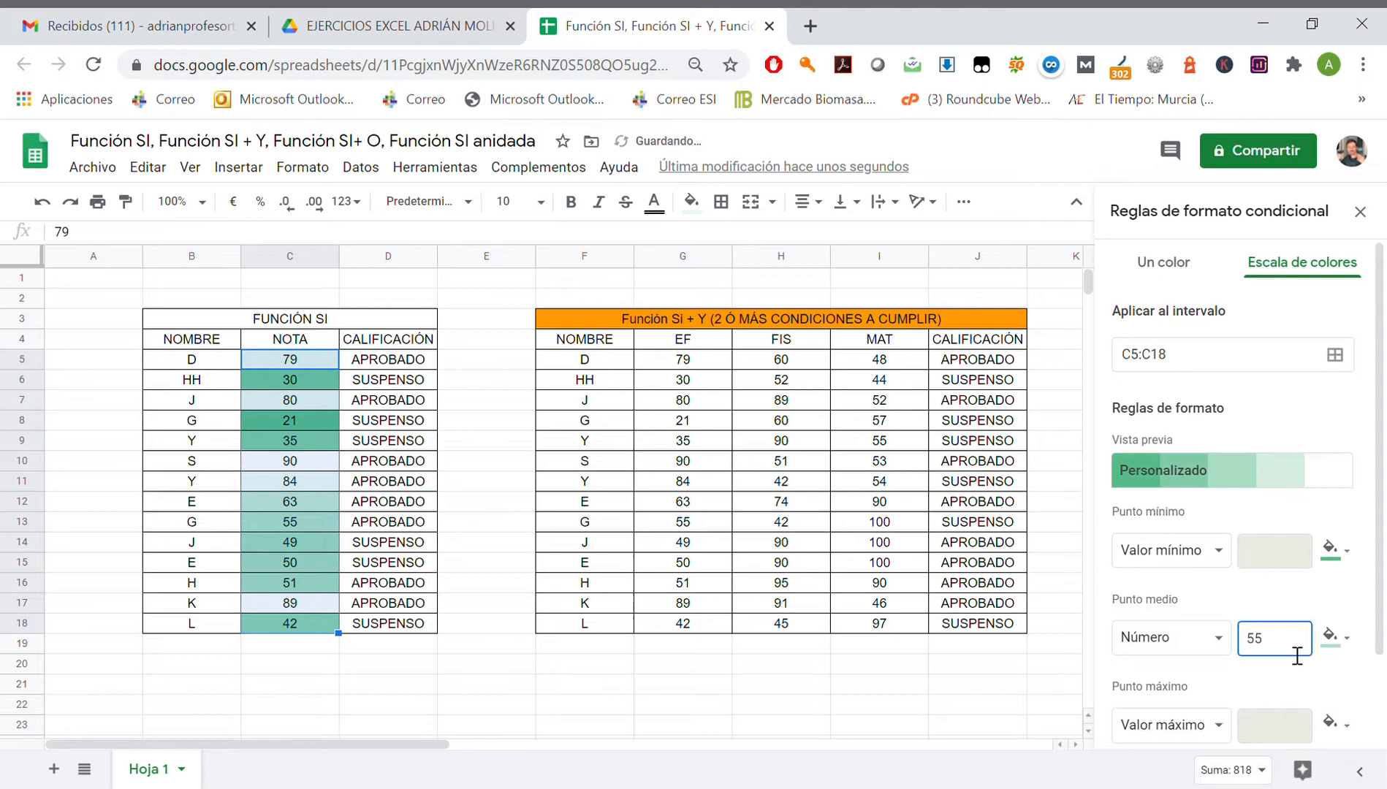
pyautogui.write('50')
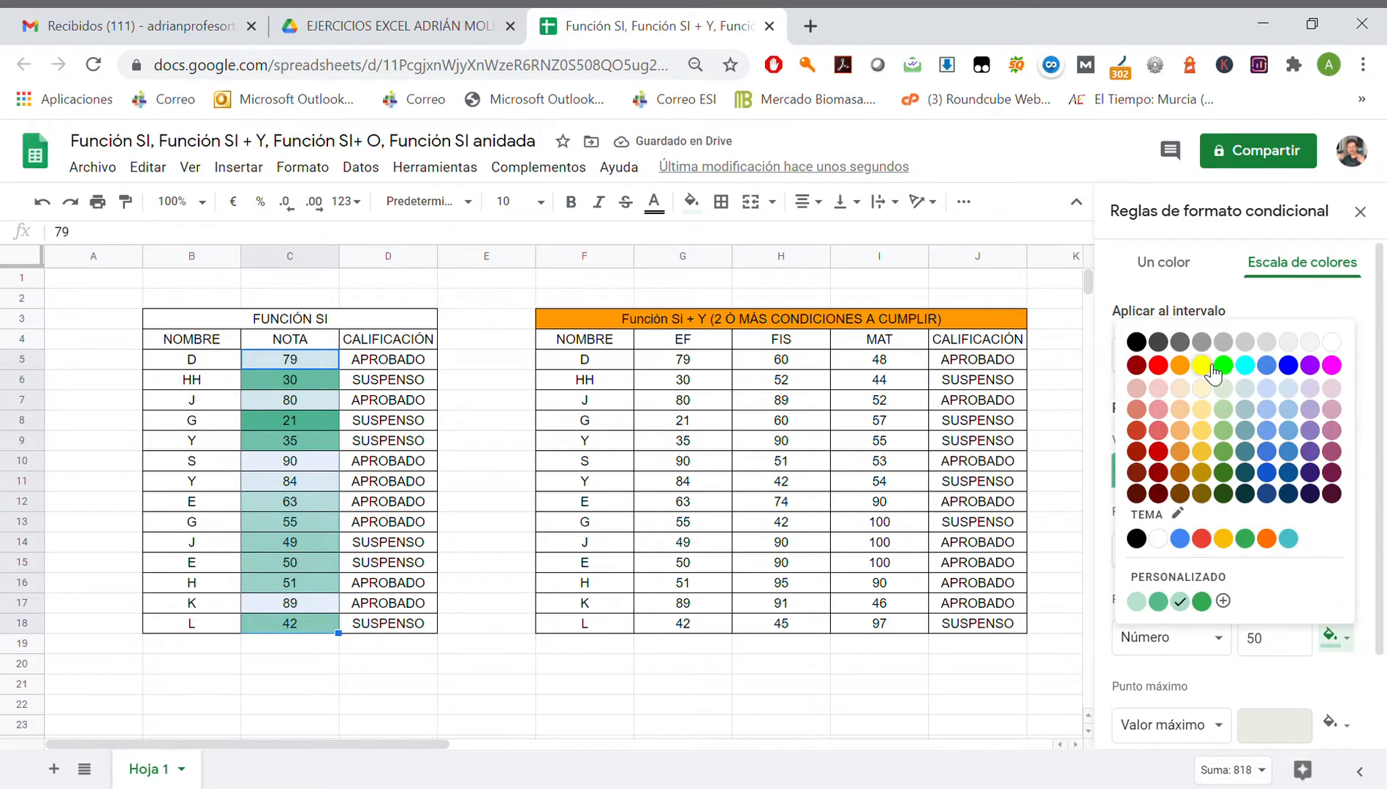
pyautogui.click(1201, 366)
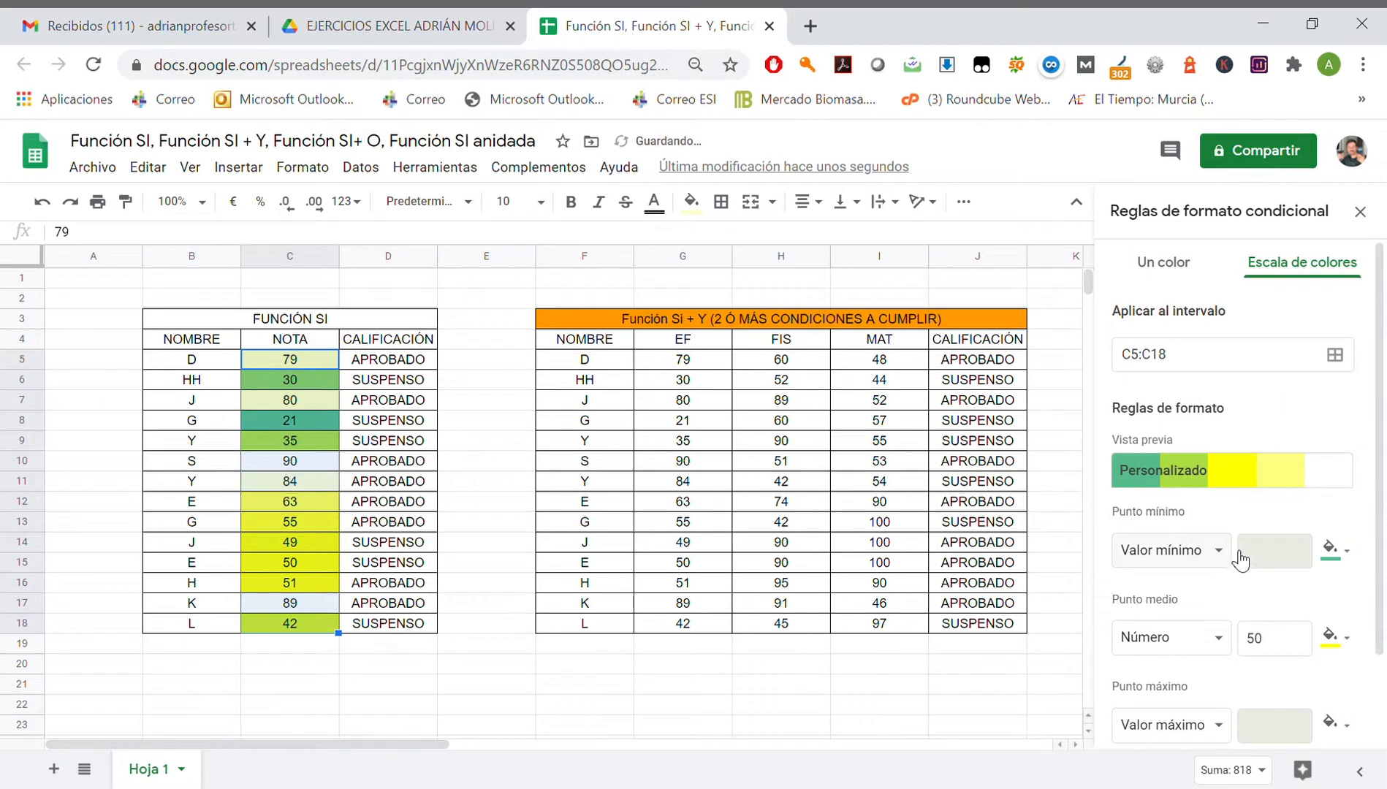
pyautogui.write('21')
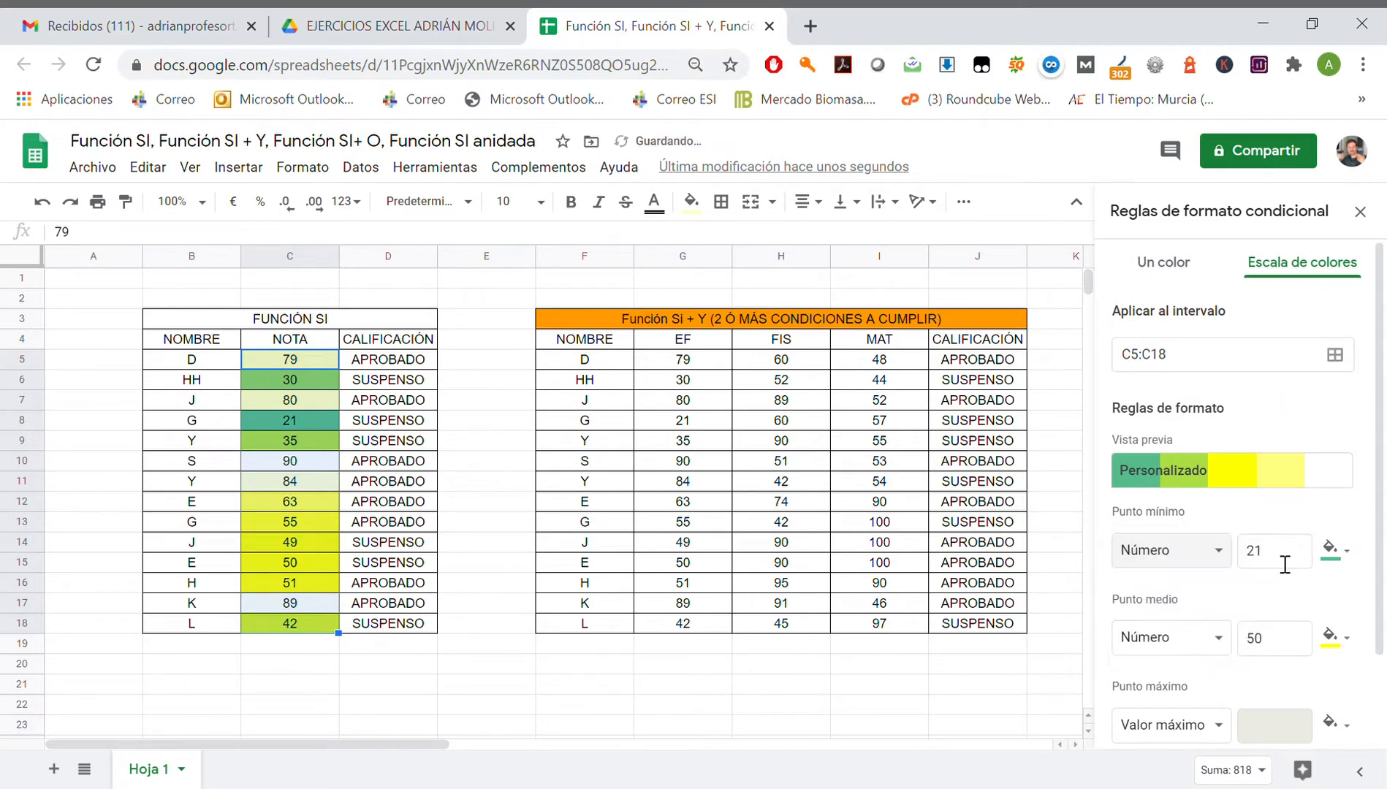
pyautogui.click(1274, 550)
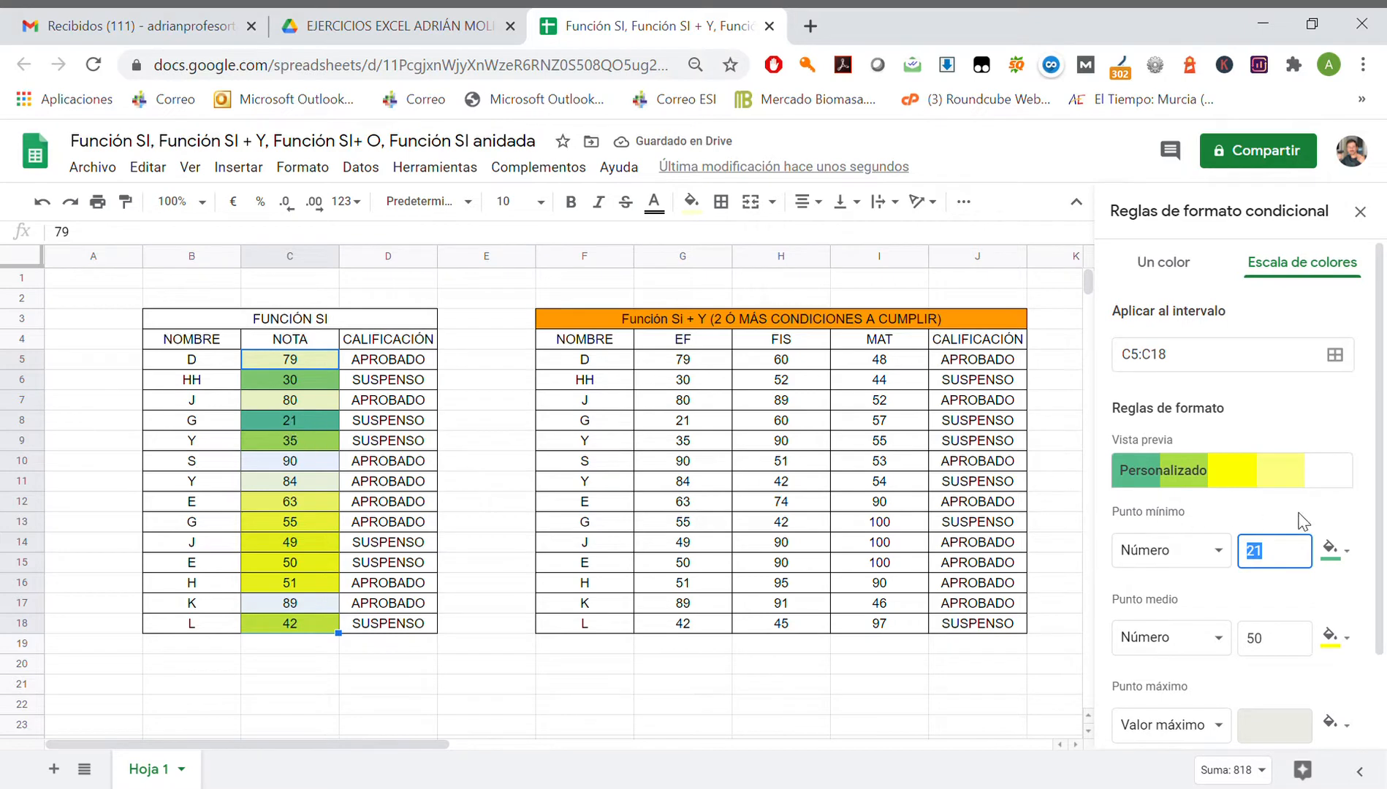
pyautogui.click(1335, 550)
pyautogui.write('90')
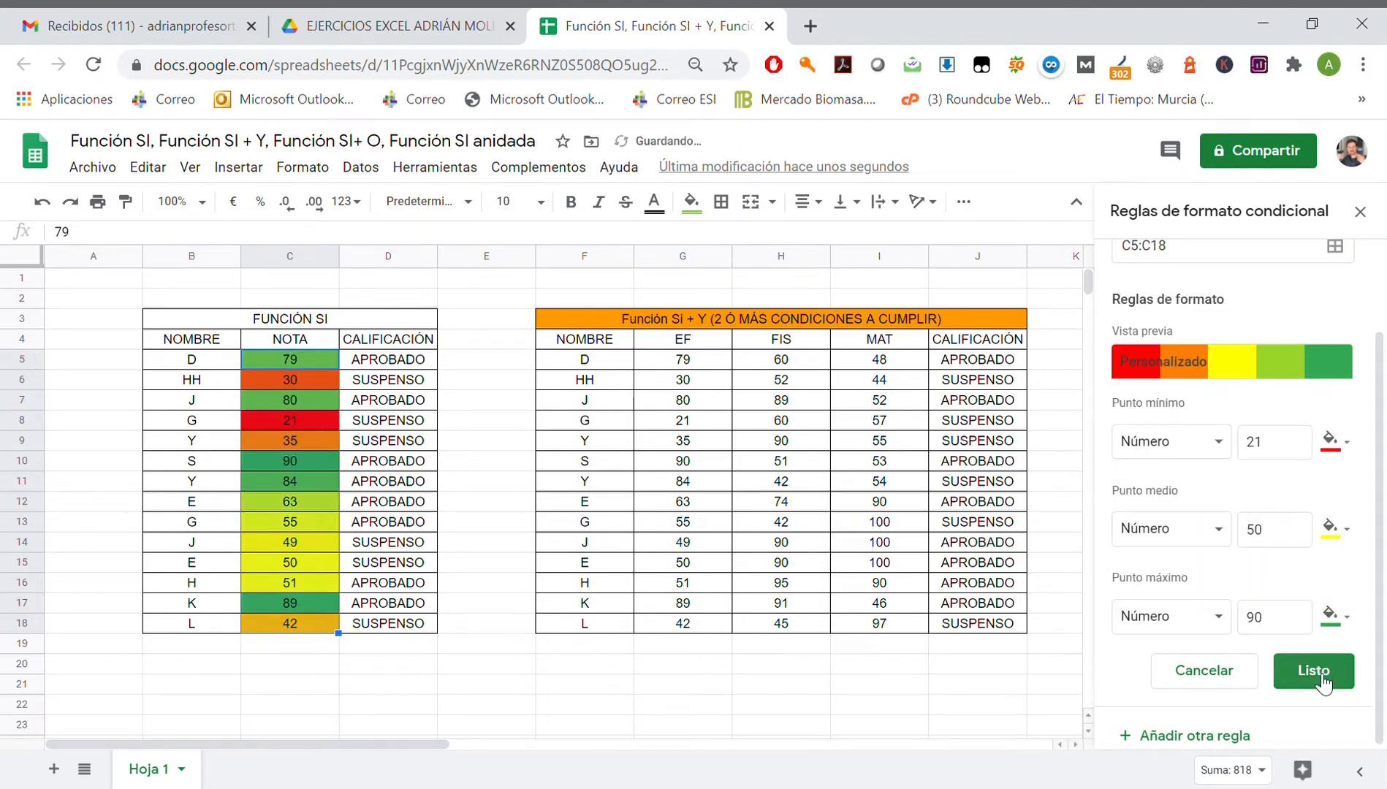
# - Save the 21–50–90 colour scale rule and select cell D5
pyautogui.click(1313, 671)
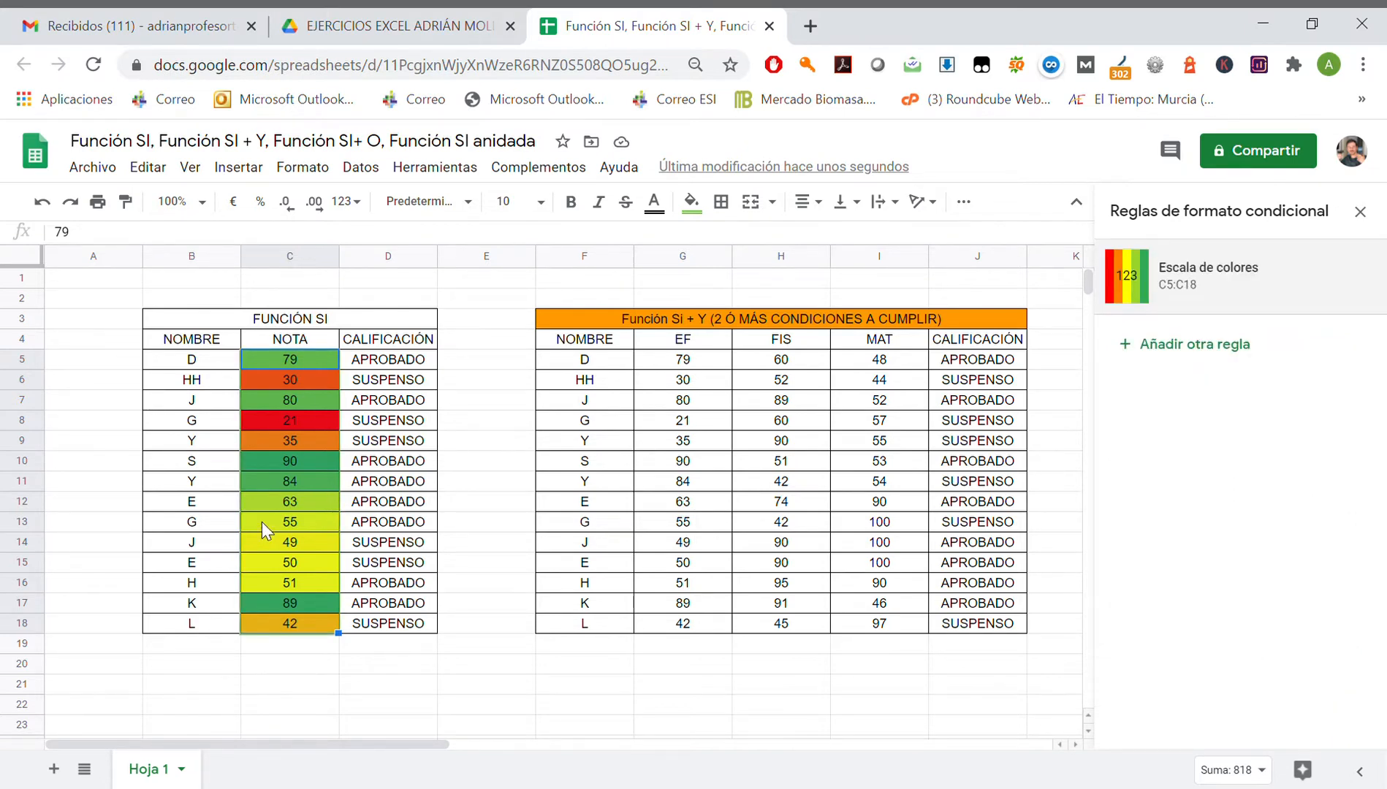
pyautogui.moveTo(373, 514)
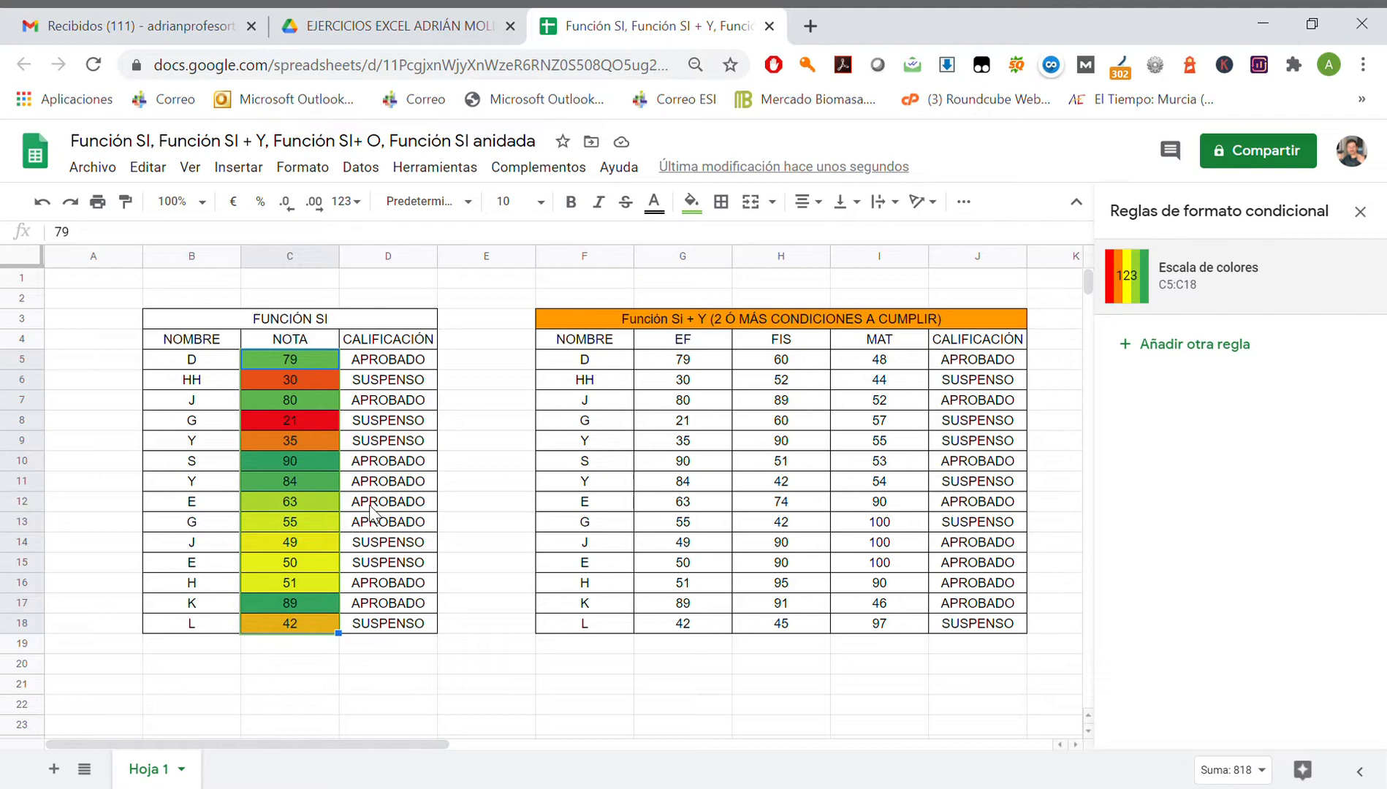
pyautogui.moveTo(329, 426)
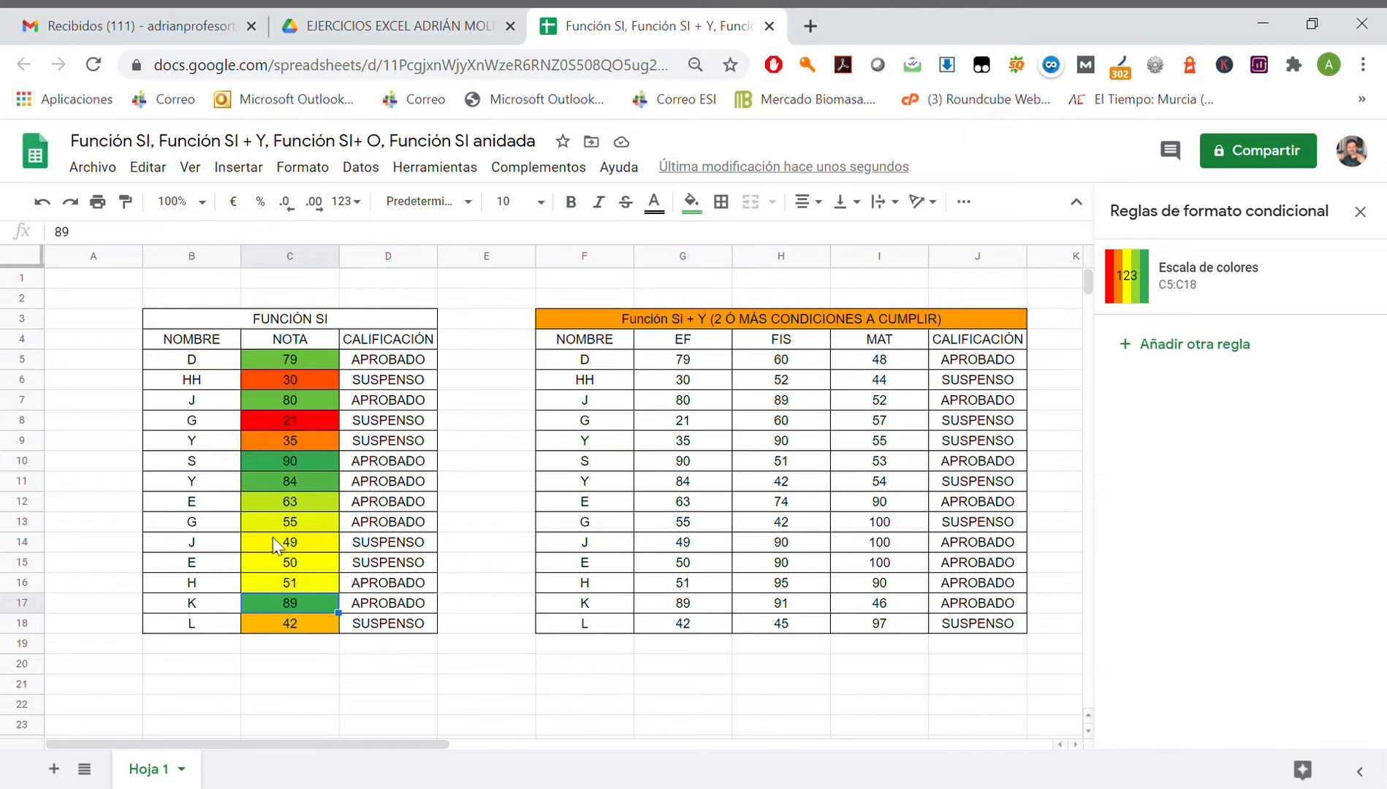
pyautogui.moveTo(318, 583)
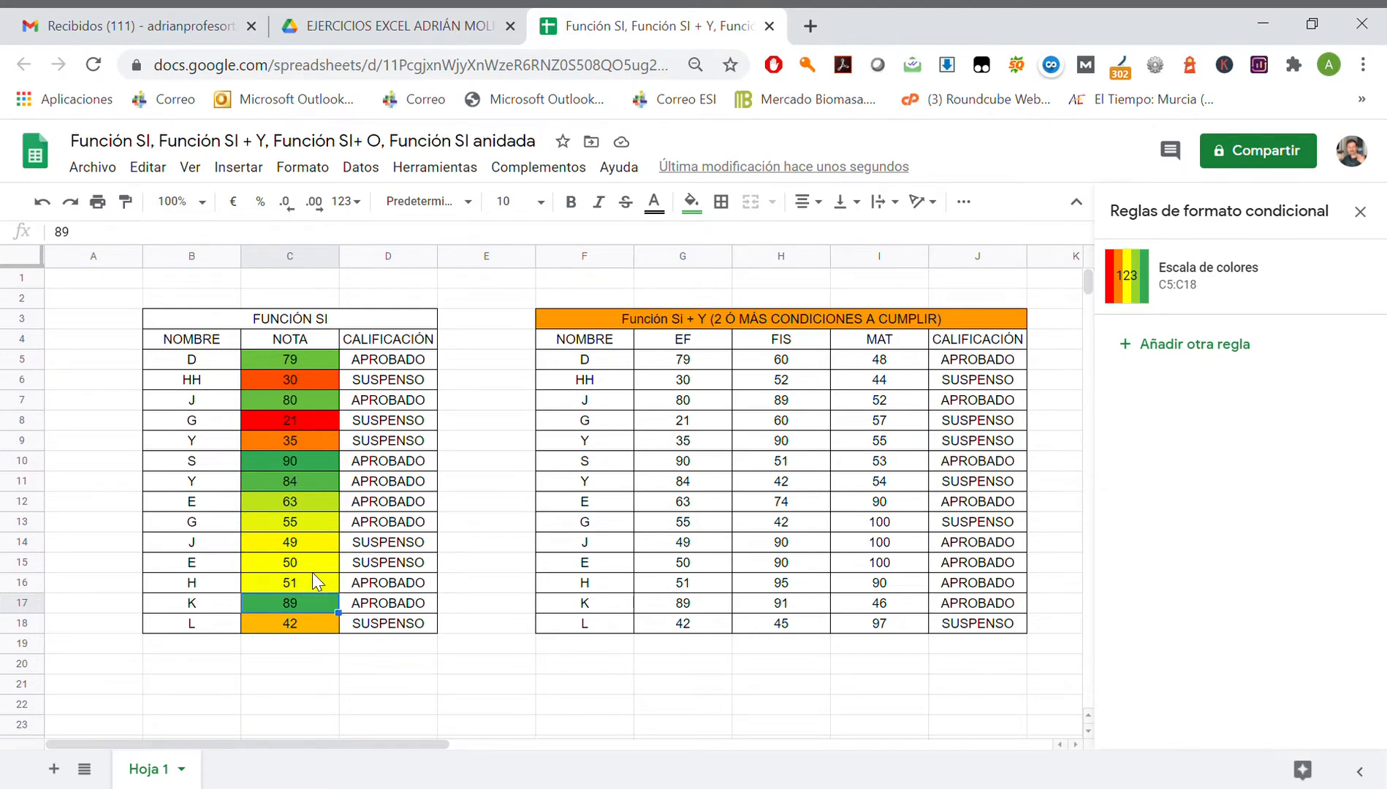
pyautogui.click(387, 360)
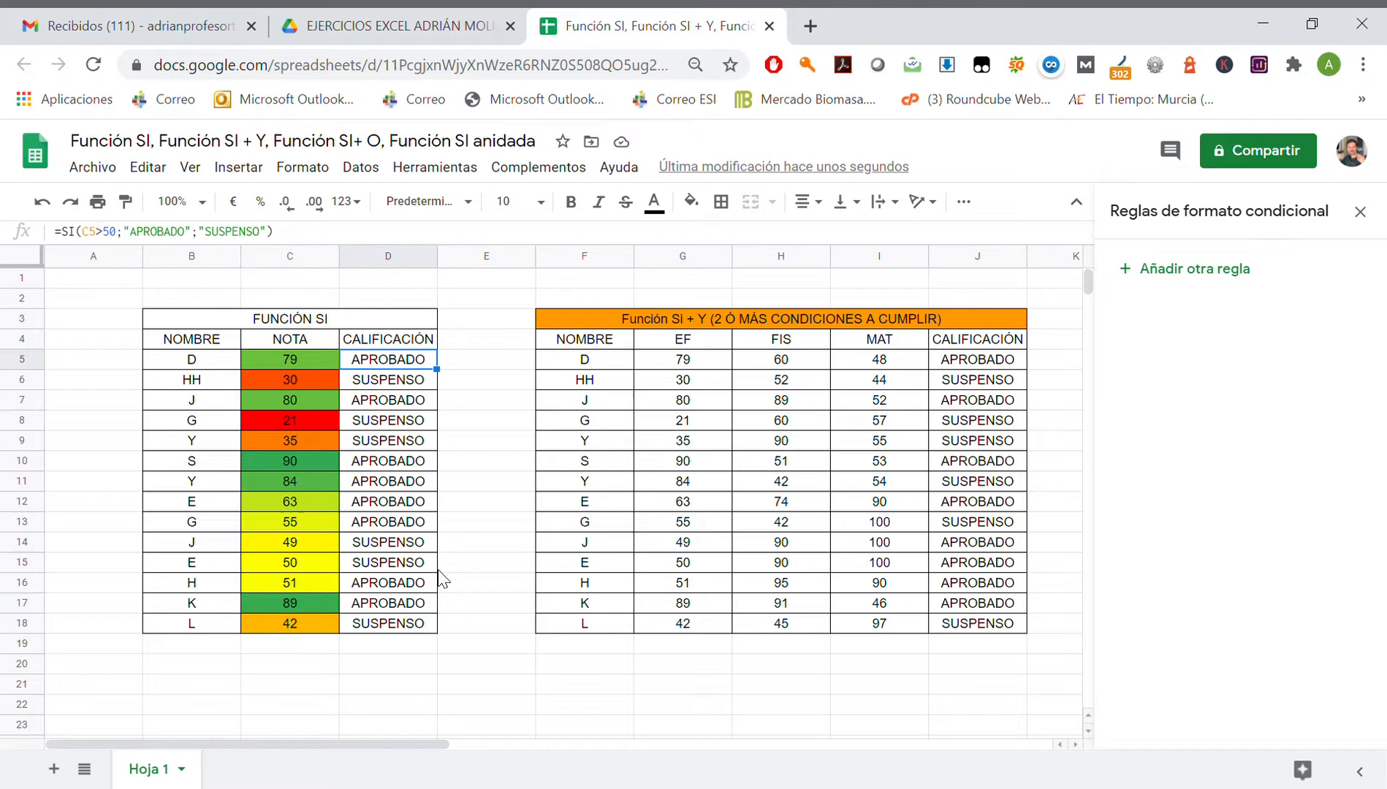
pyautogui.moveTo(427, 633)
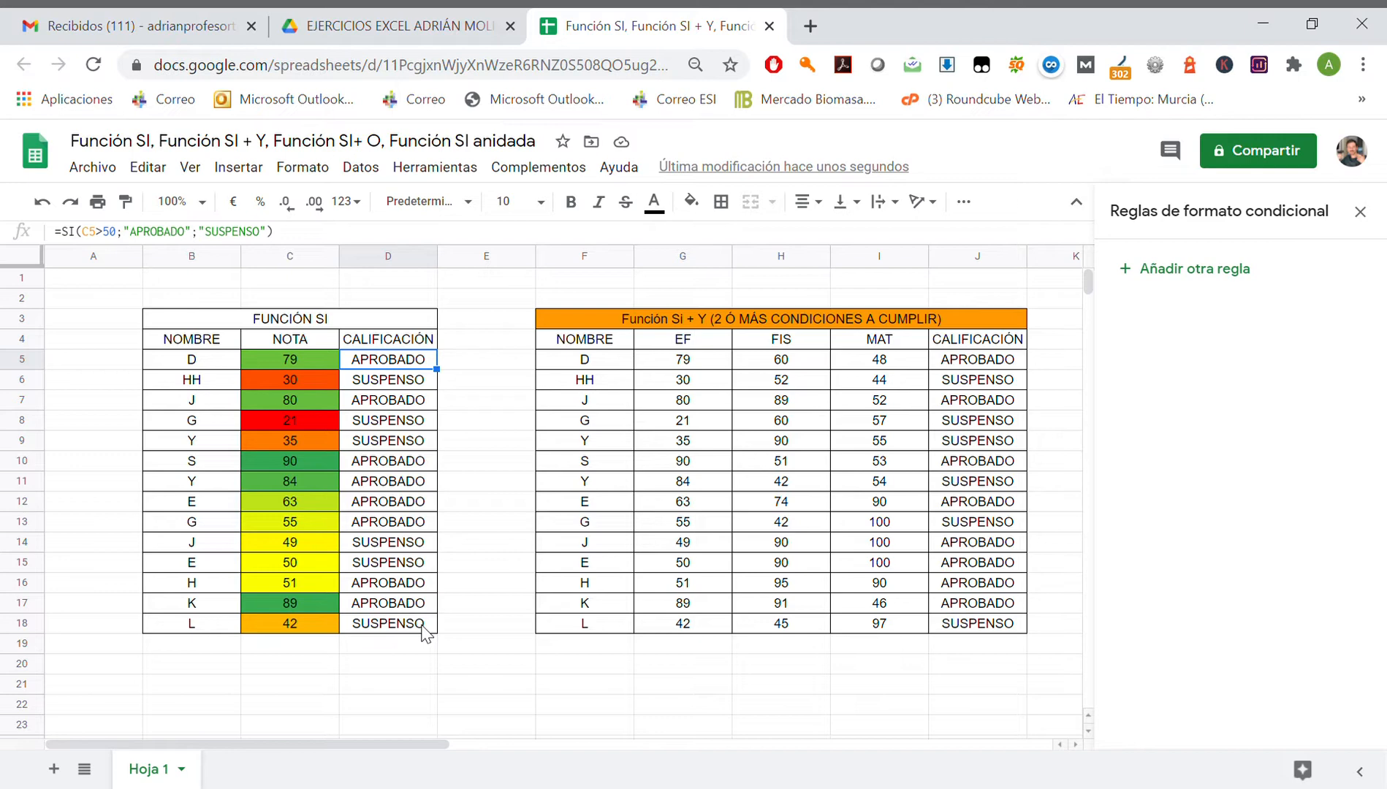
# - Select D5:D18 and add a 'Text contains' APROBADO rule with green fill
pyautogui.moveTo(388, 358); pyautogui.dragTo(388, 623)
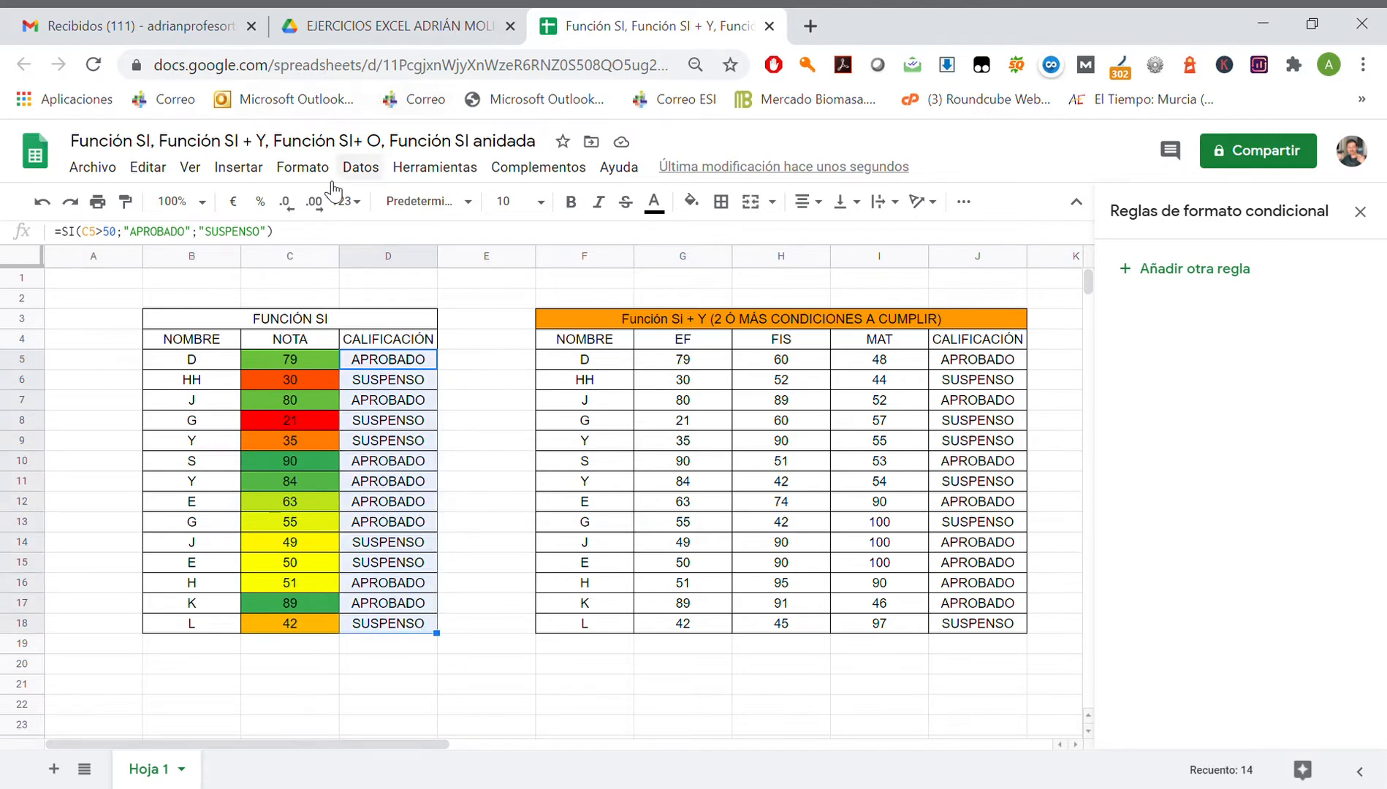
pyautogui.click(302, 167)
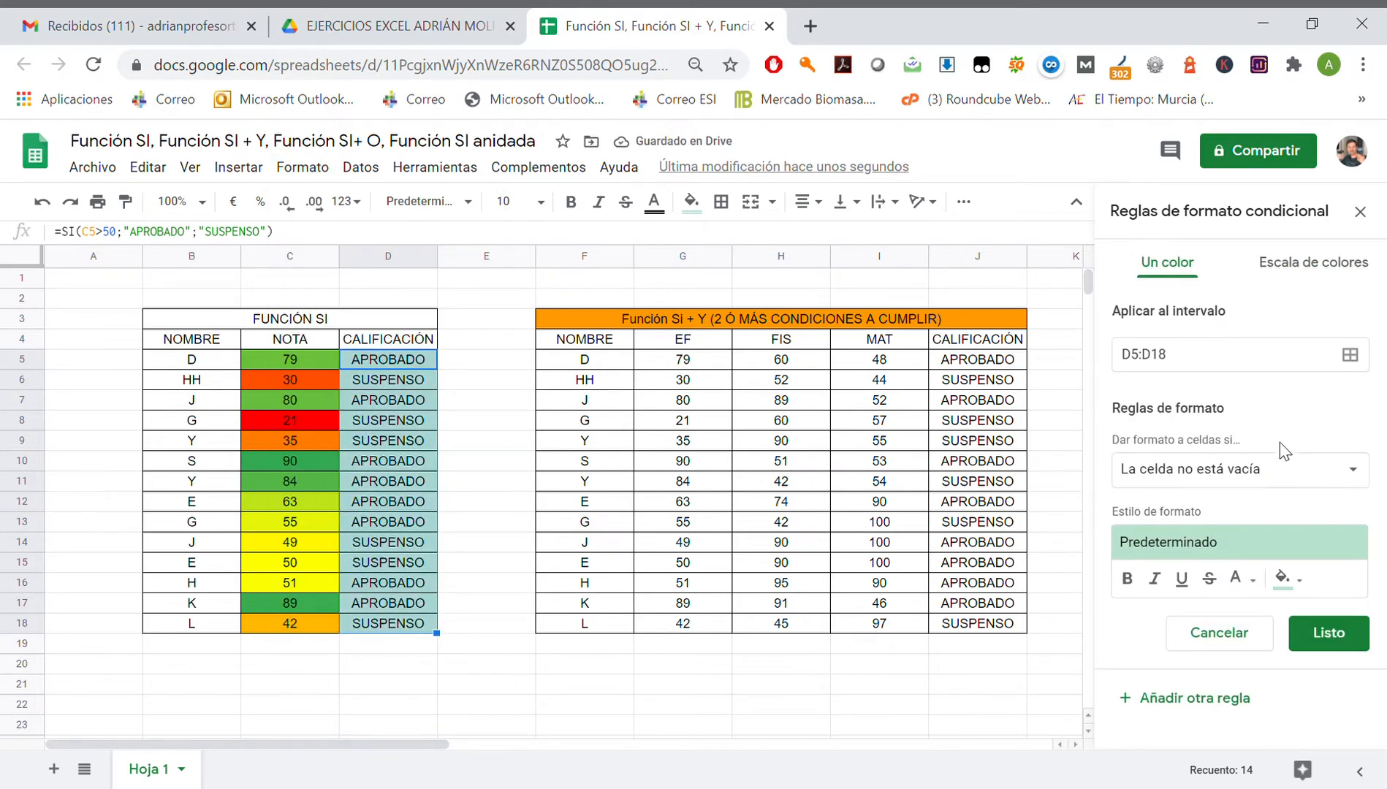
pyautogui.click(1239, 469)
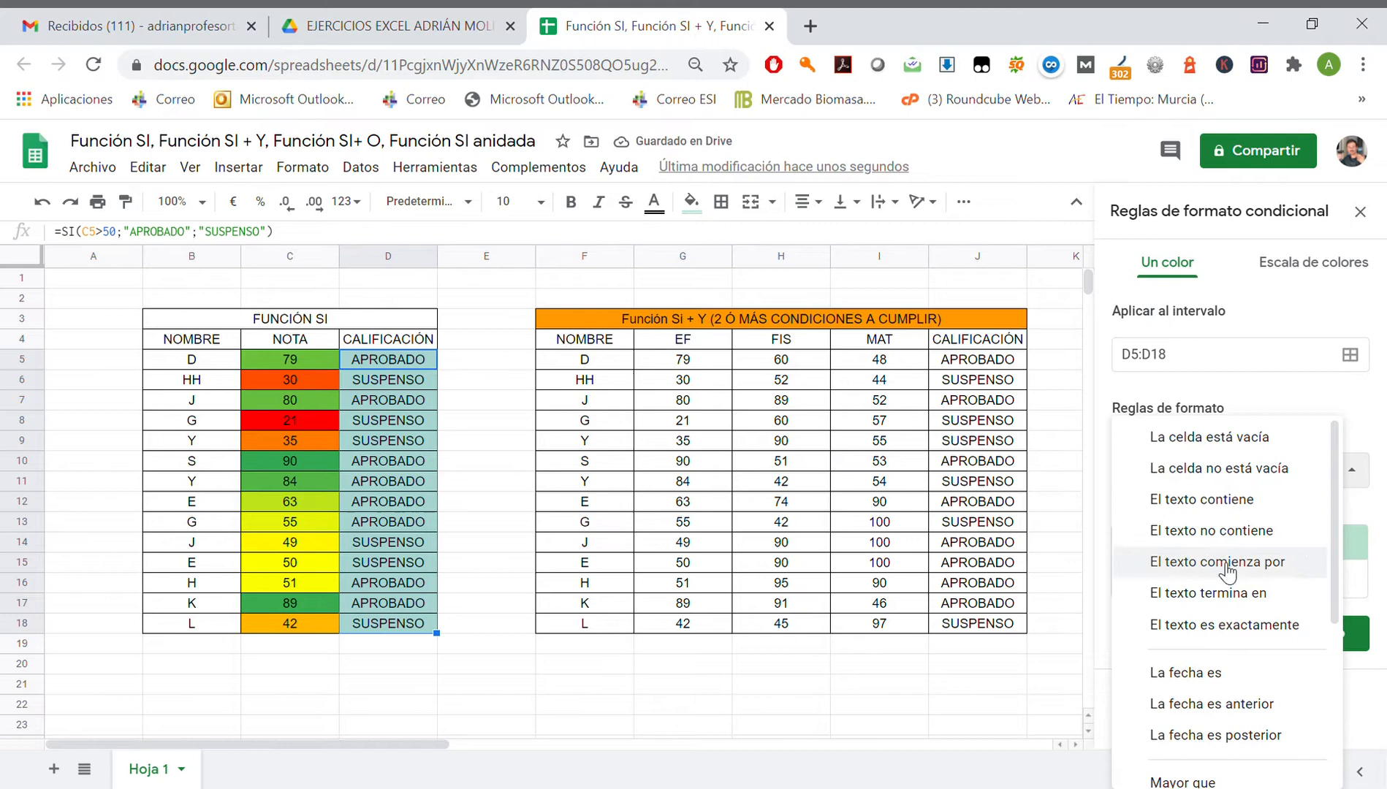
pyautogui.moveTo(1221, 437)
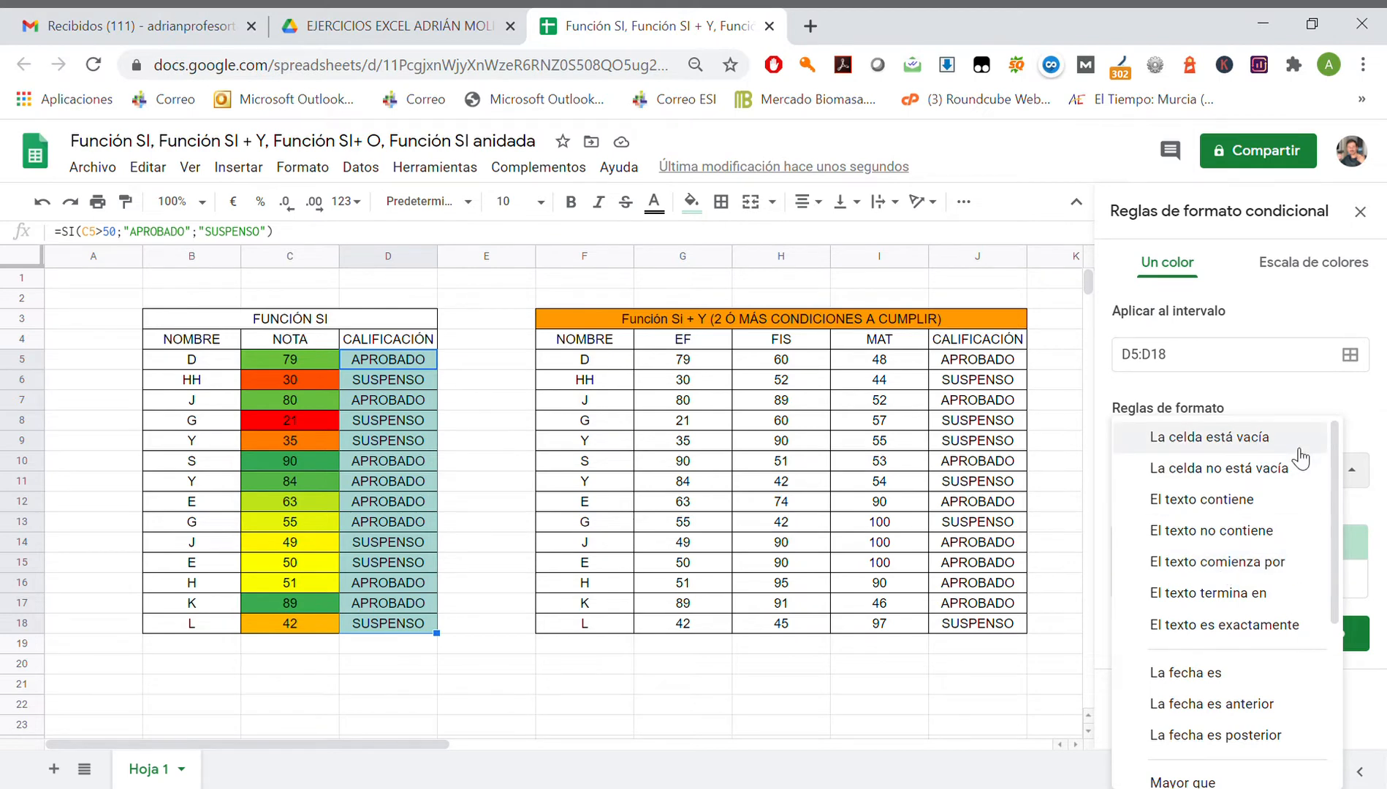
pyautogui.moveTo(1299, 461)
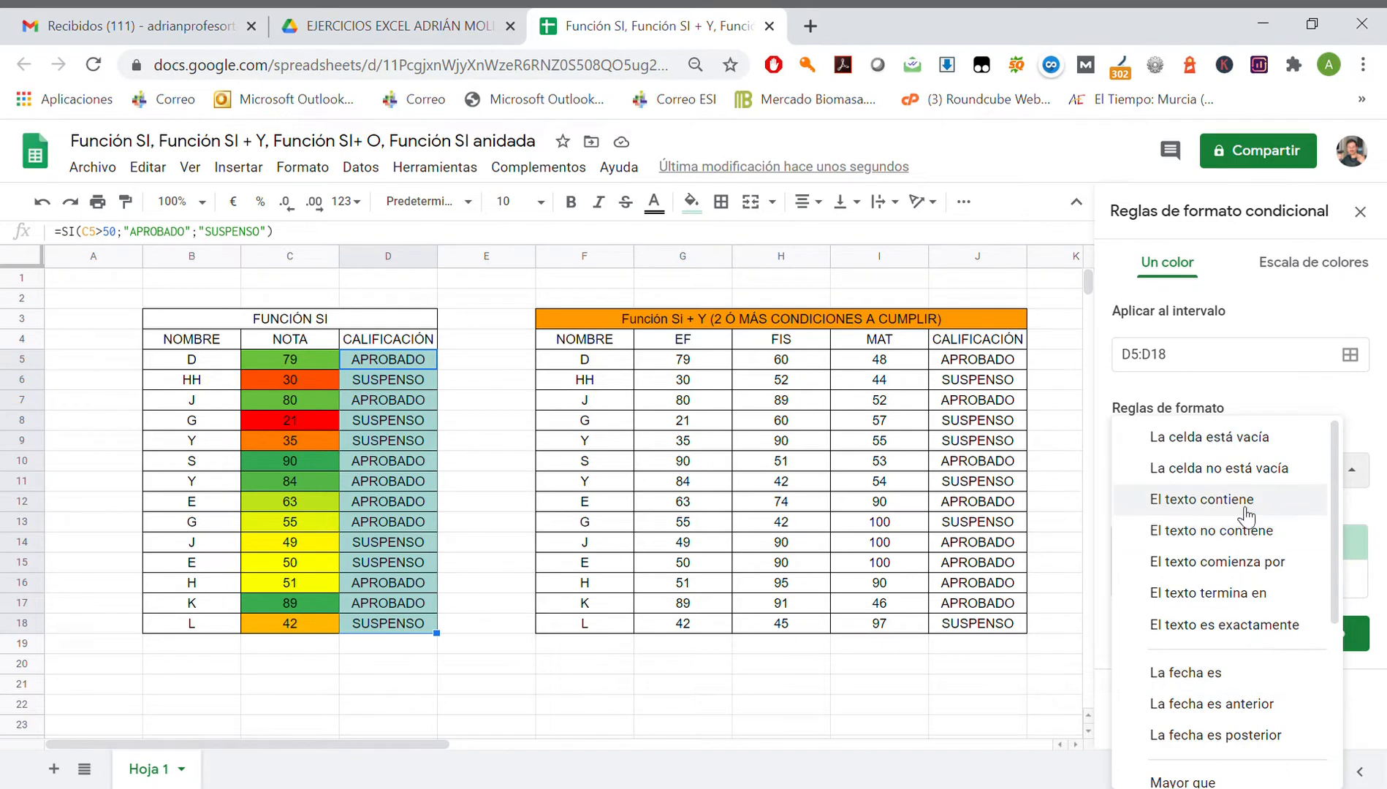
pyautogui.click(1201, 499)
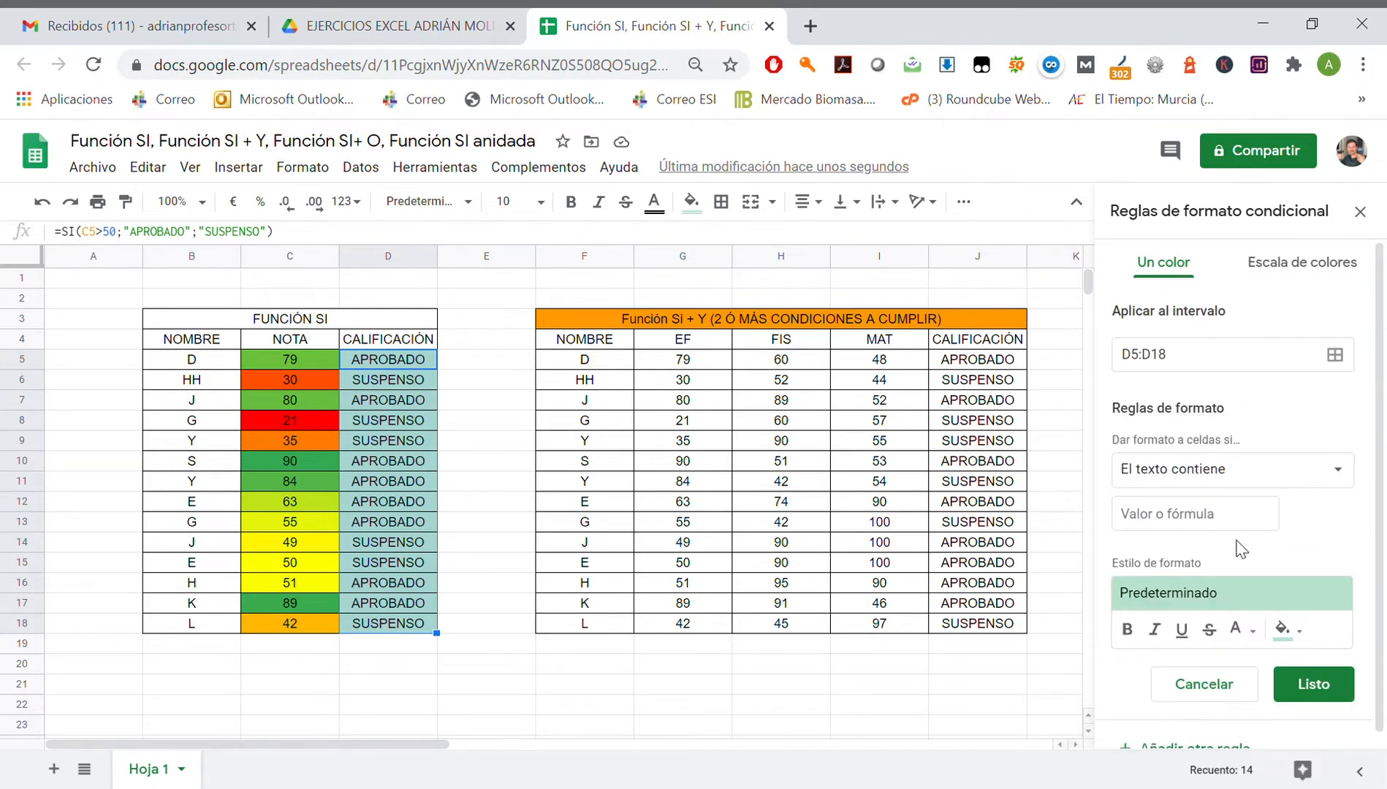
pyautogui.click(1195, 513)
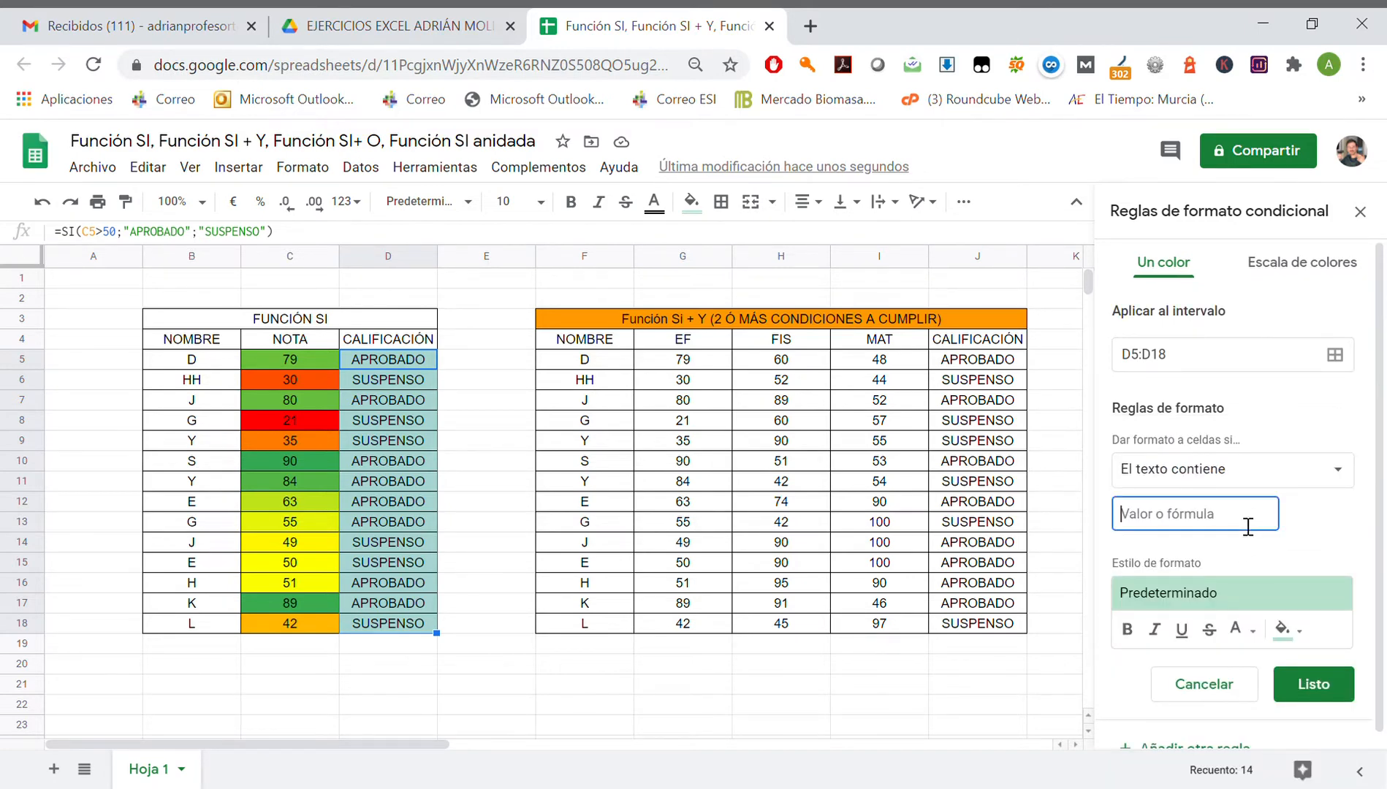
pyautogui.write('APROBADO')
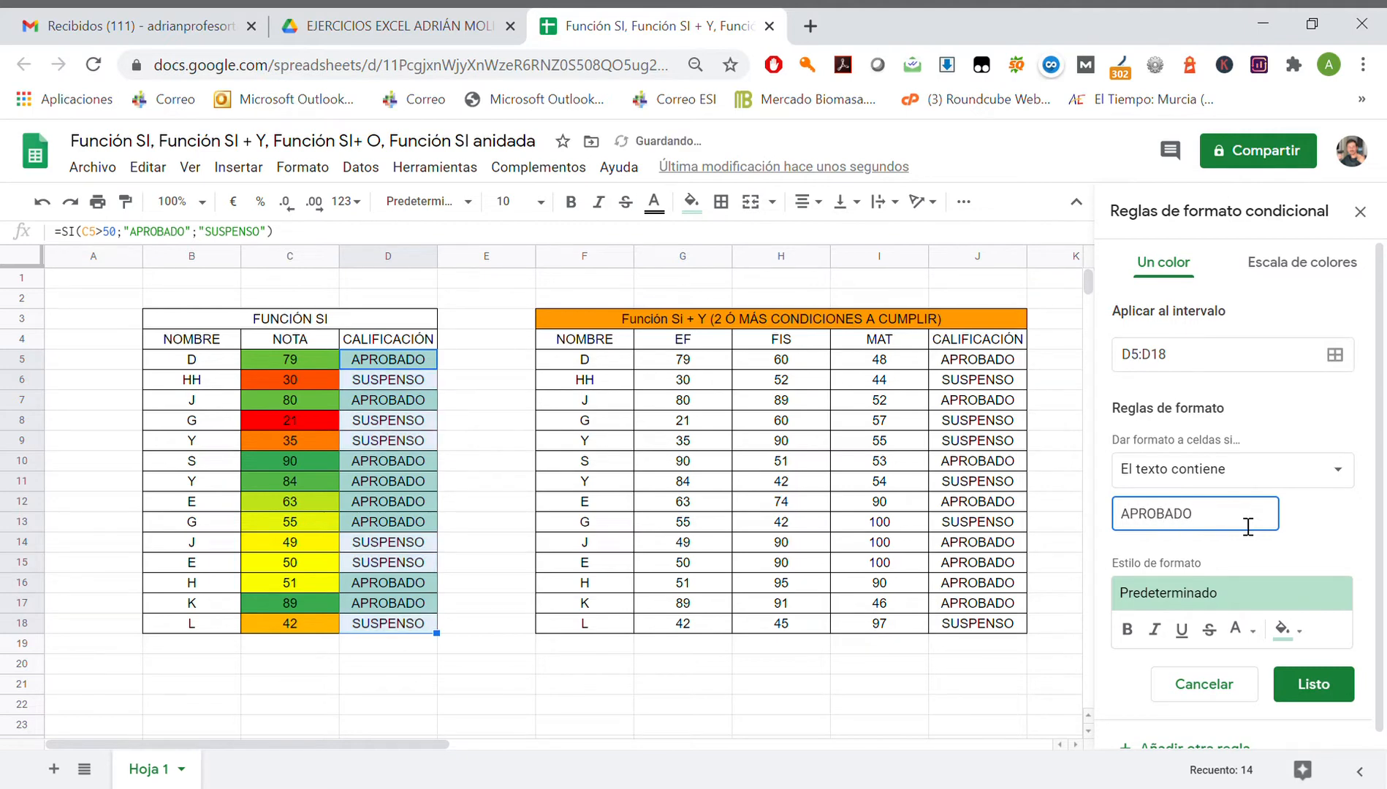
pyautogui.moveTo(1283, 630)
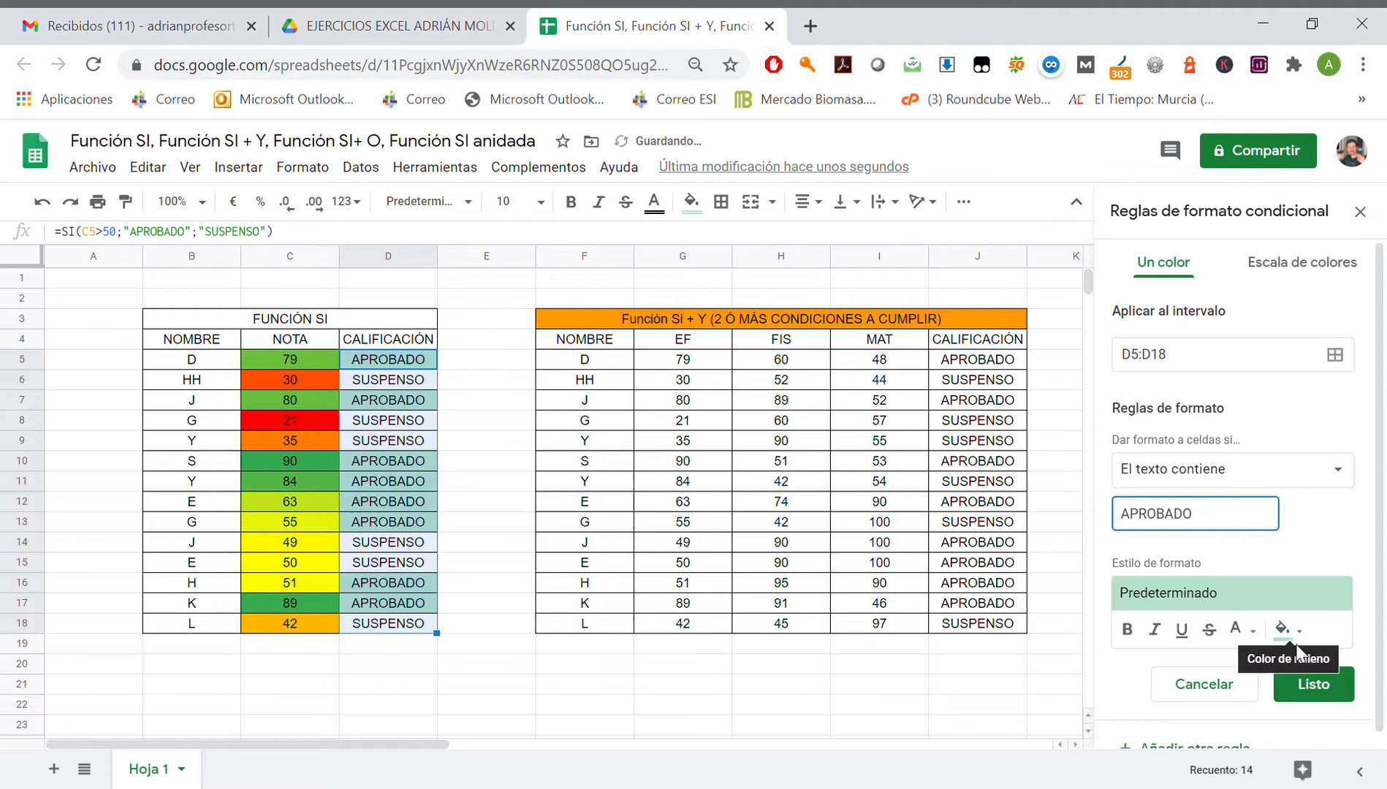
pyautogui.click(1283, 630)
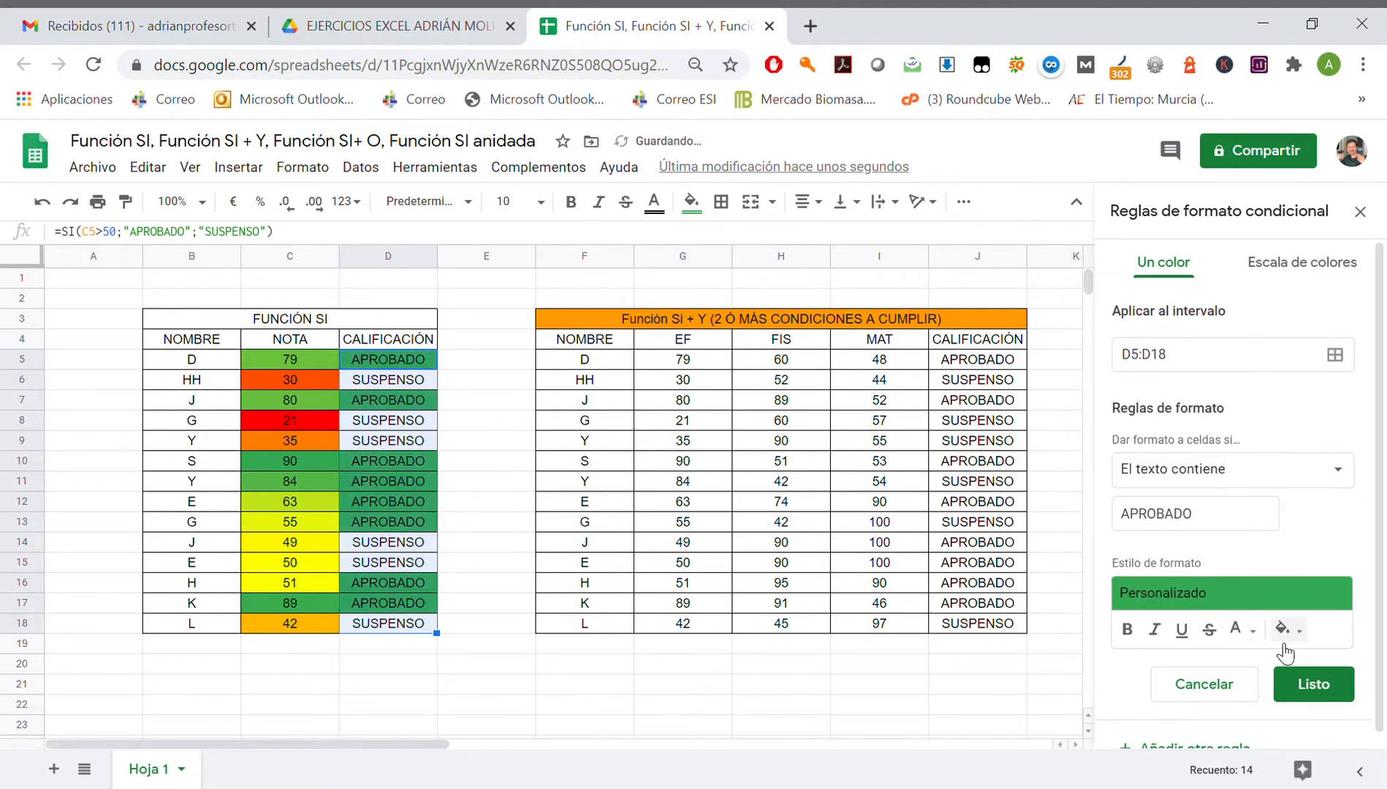
# - Add a second 'Text contains' SUSPENSO rule with red fill and save it
pyautogui.click(1312, 684)
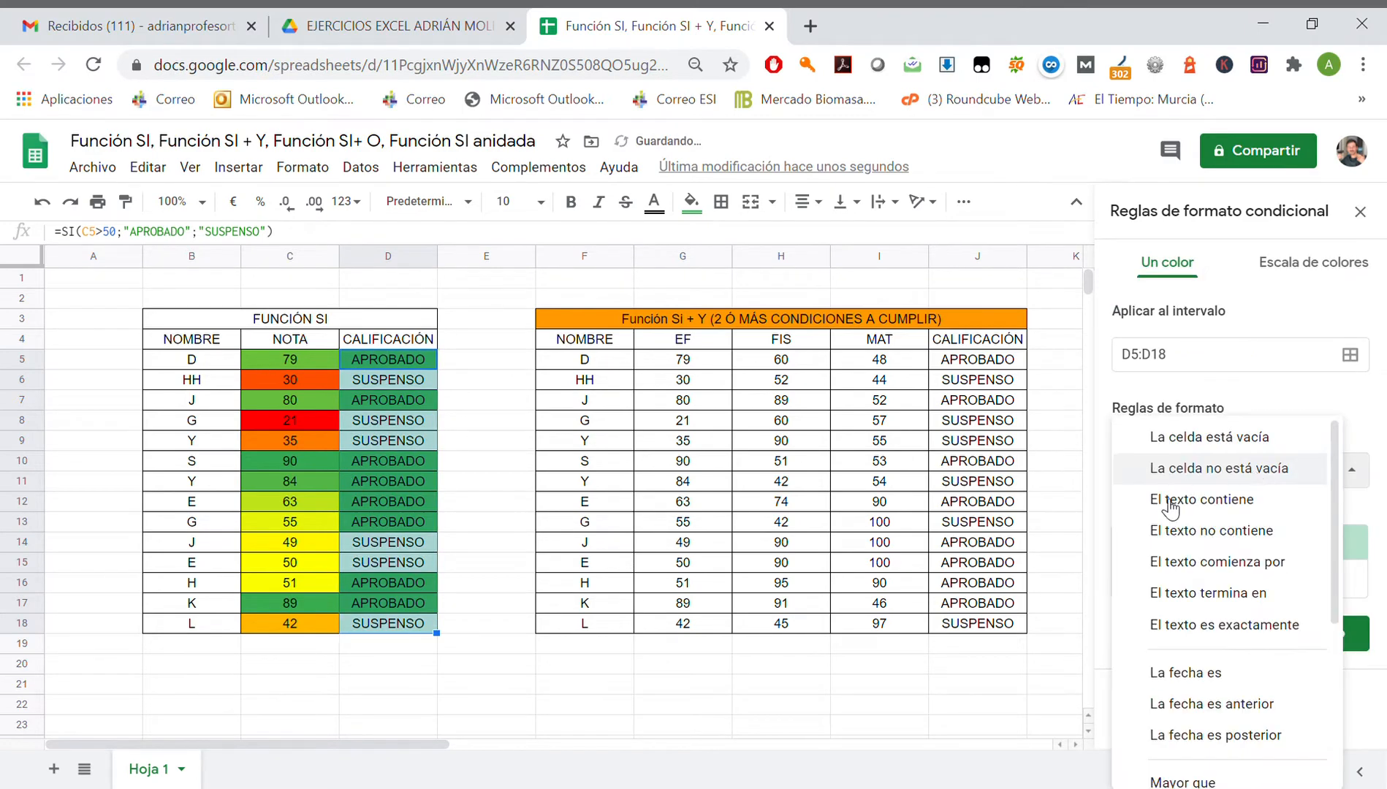
pyautogui.click(1202, 499)
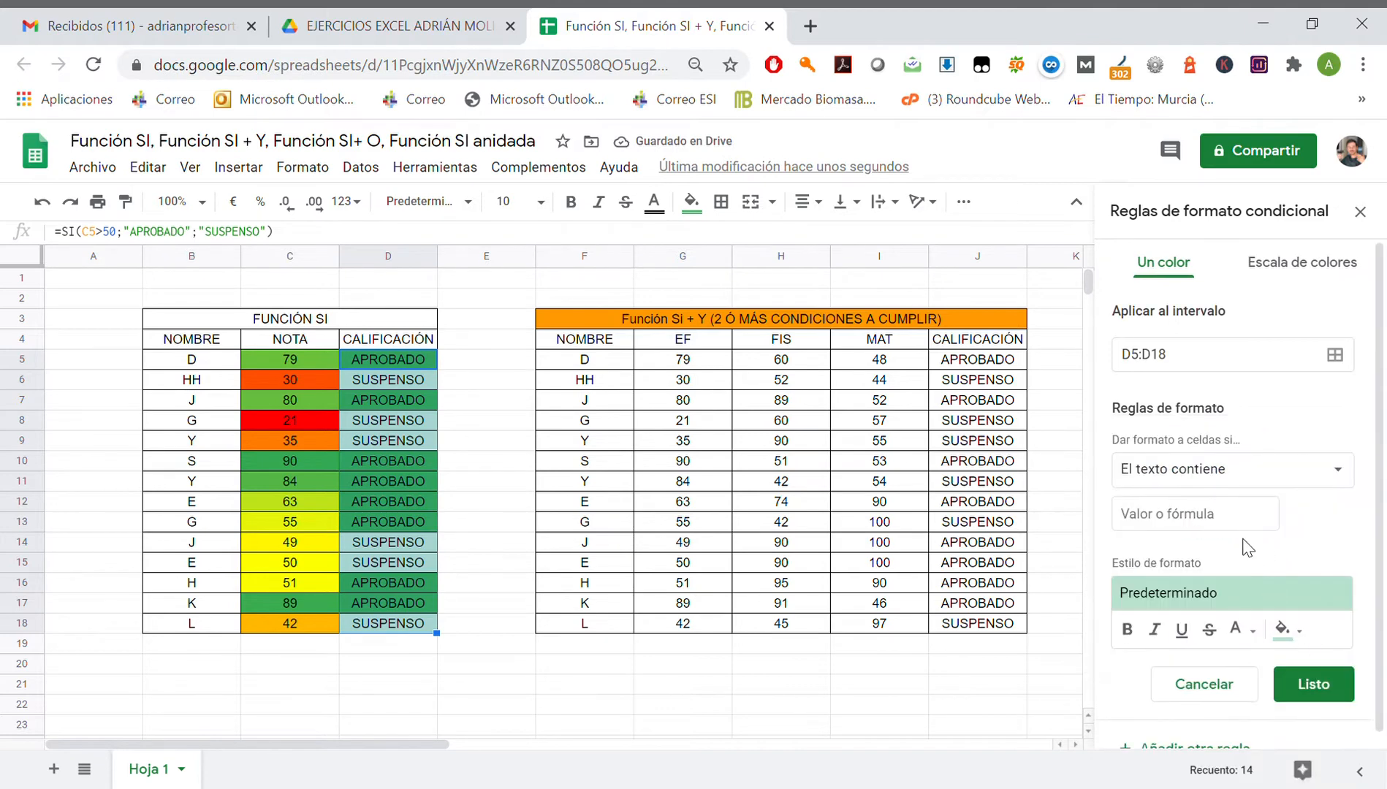
pyautogui.click(1195, 514)
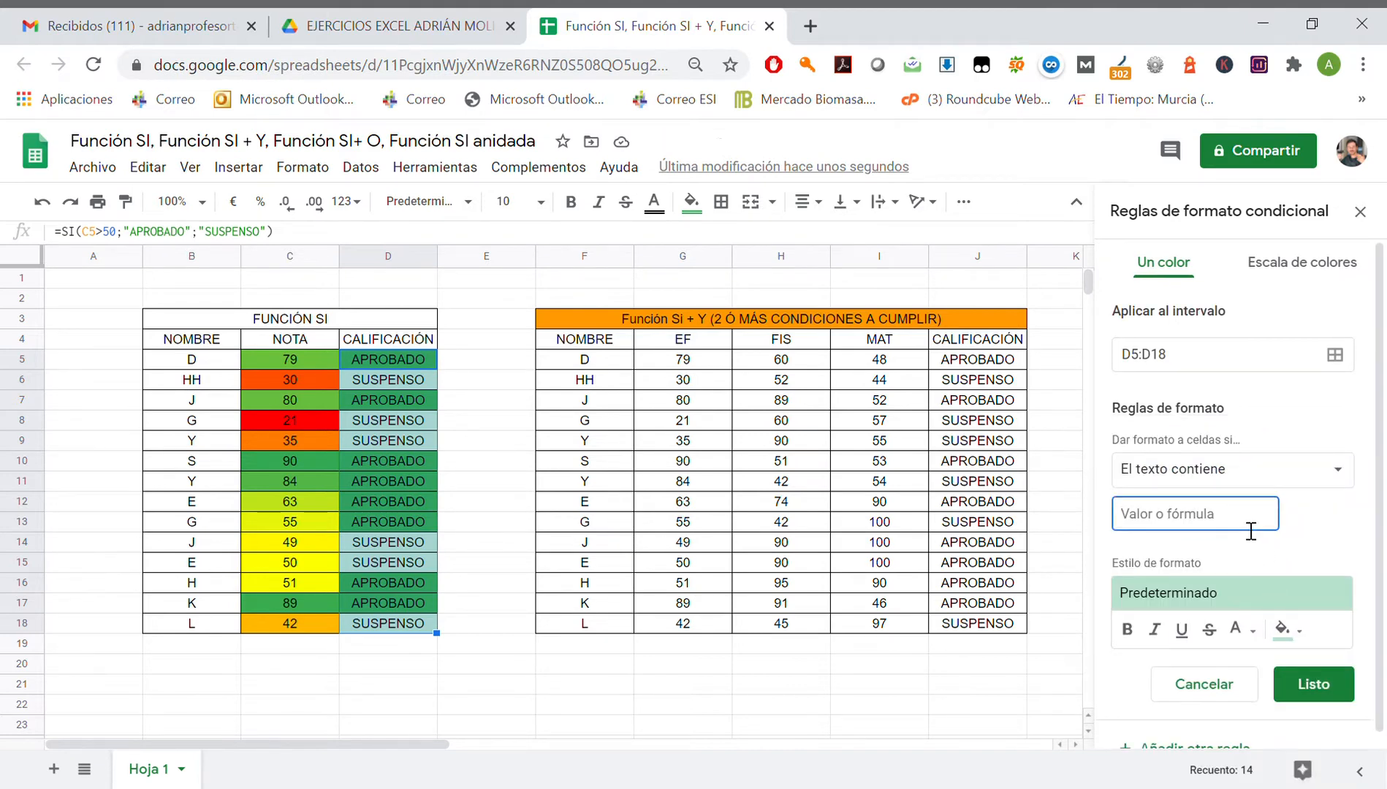
pyautogui.write('SUSPENSO')
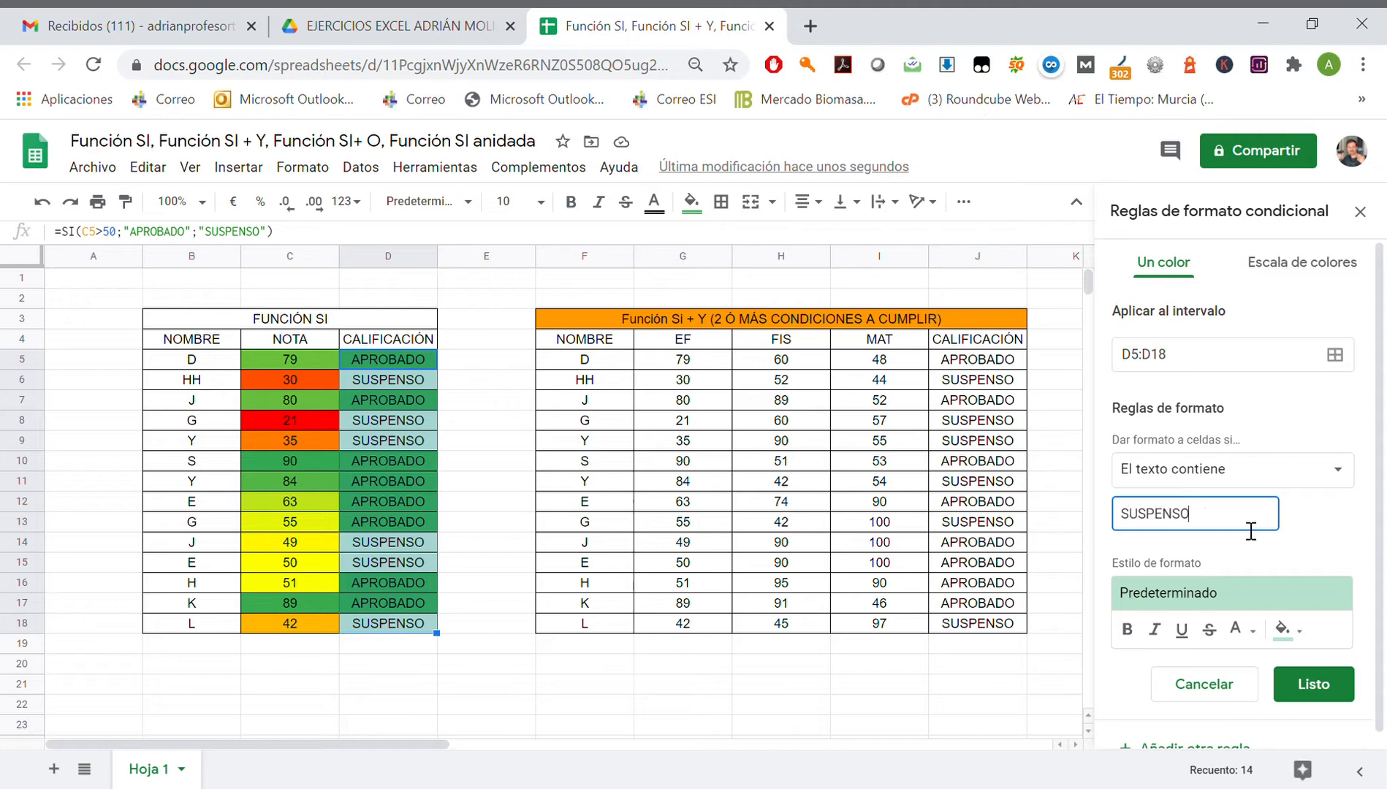
pyautogui.click(1282, 629)
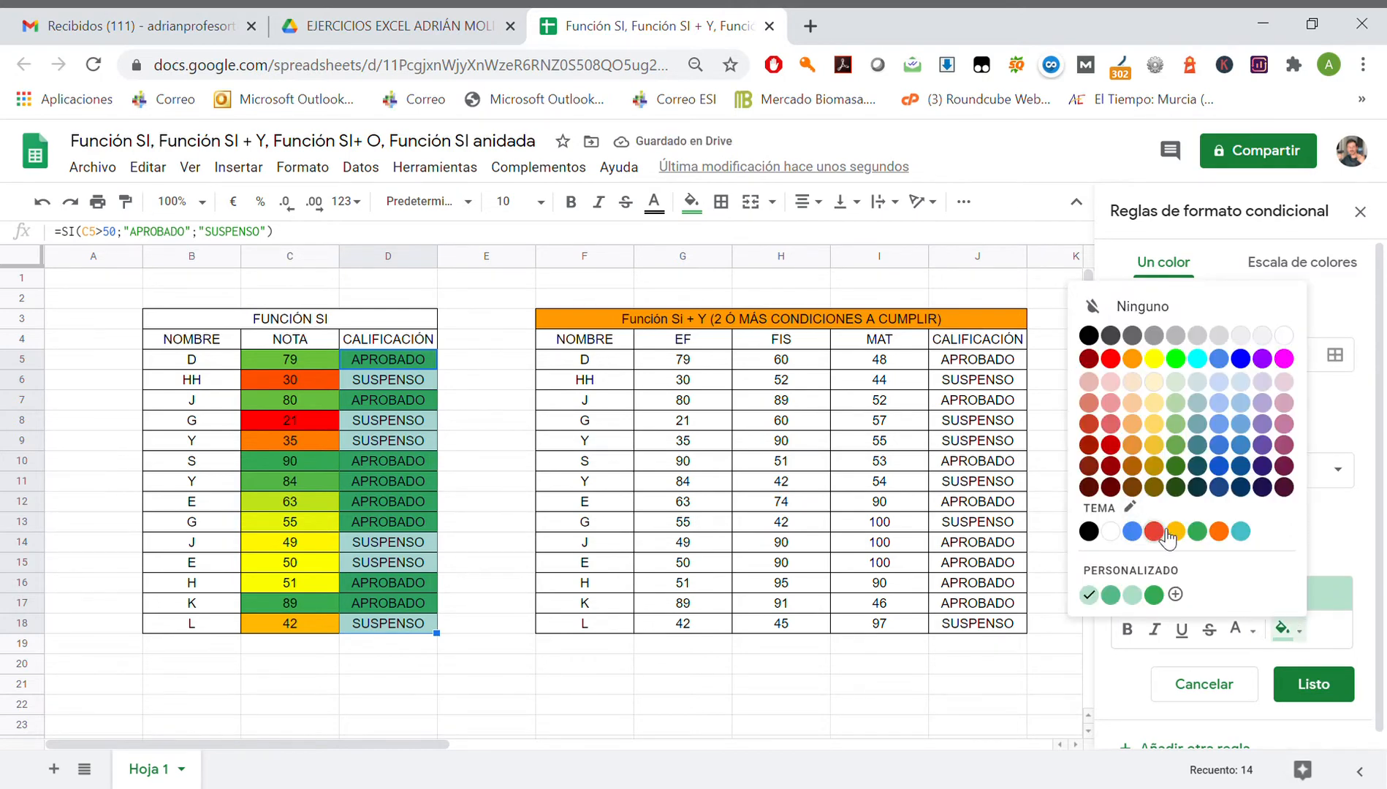
pyautogui.click(1155, 532)
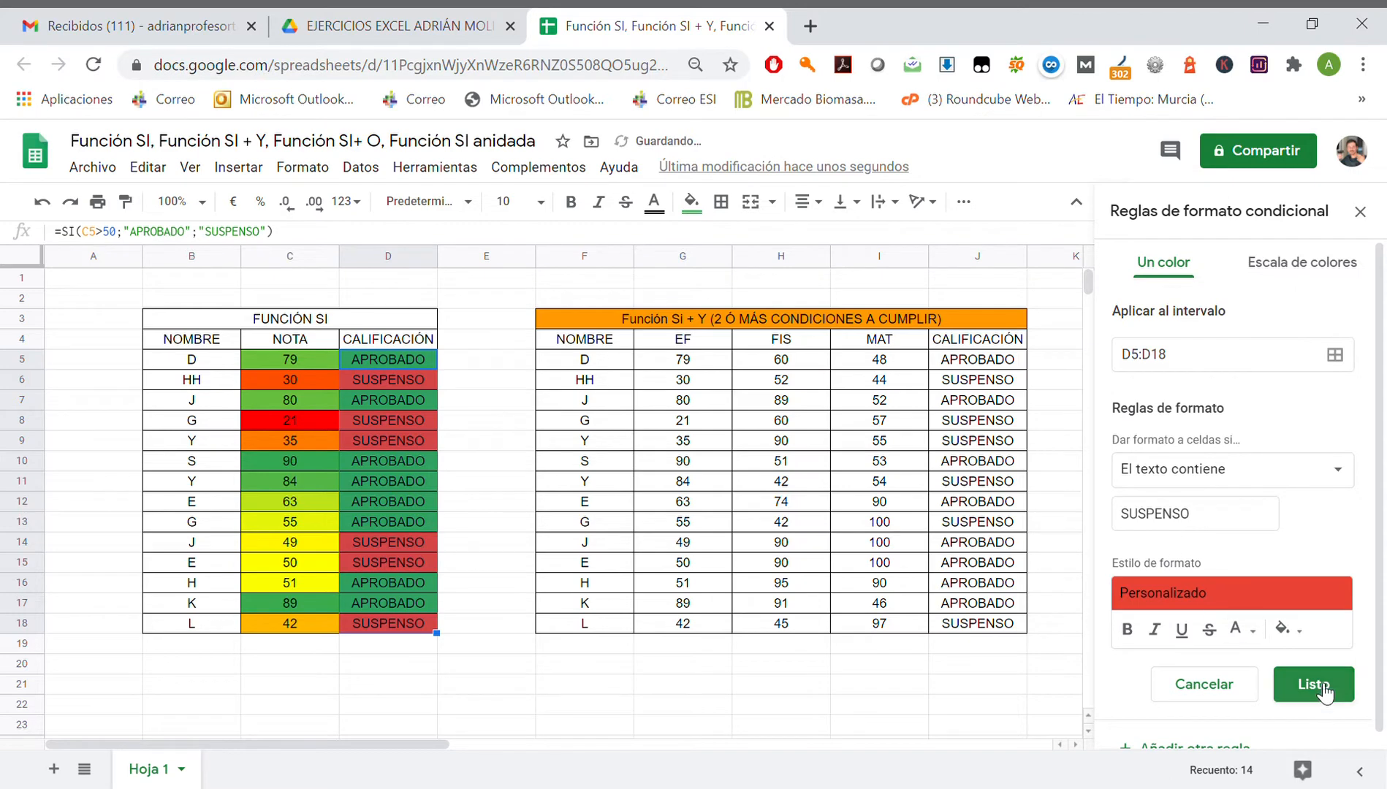
pyautogui.click(1312, 684)
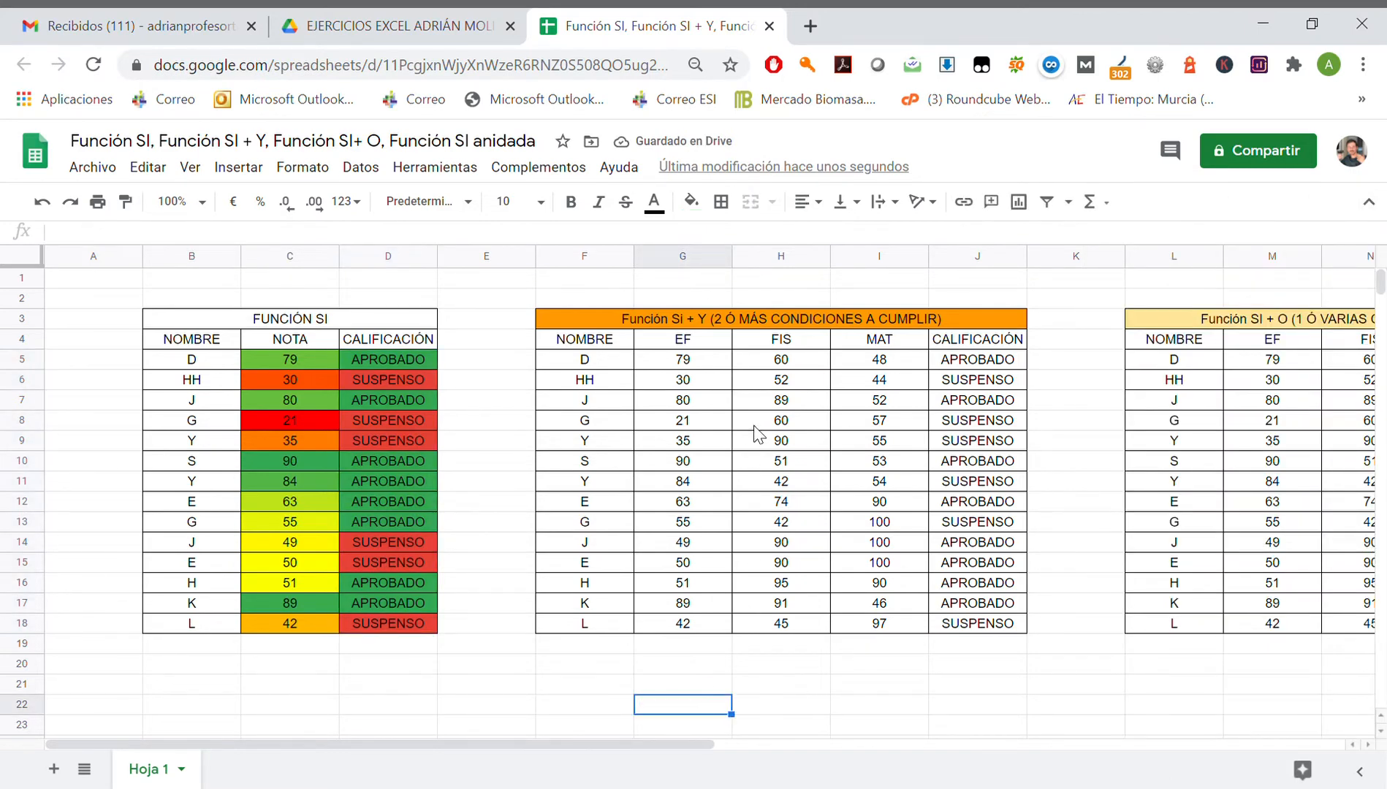
pyautogui.moveTo(763, 372)
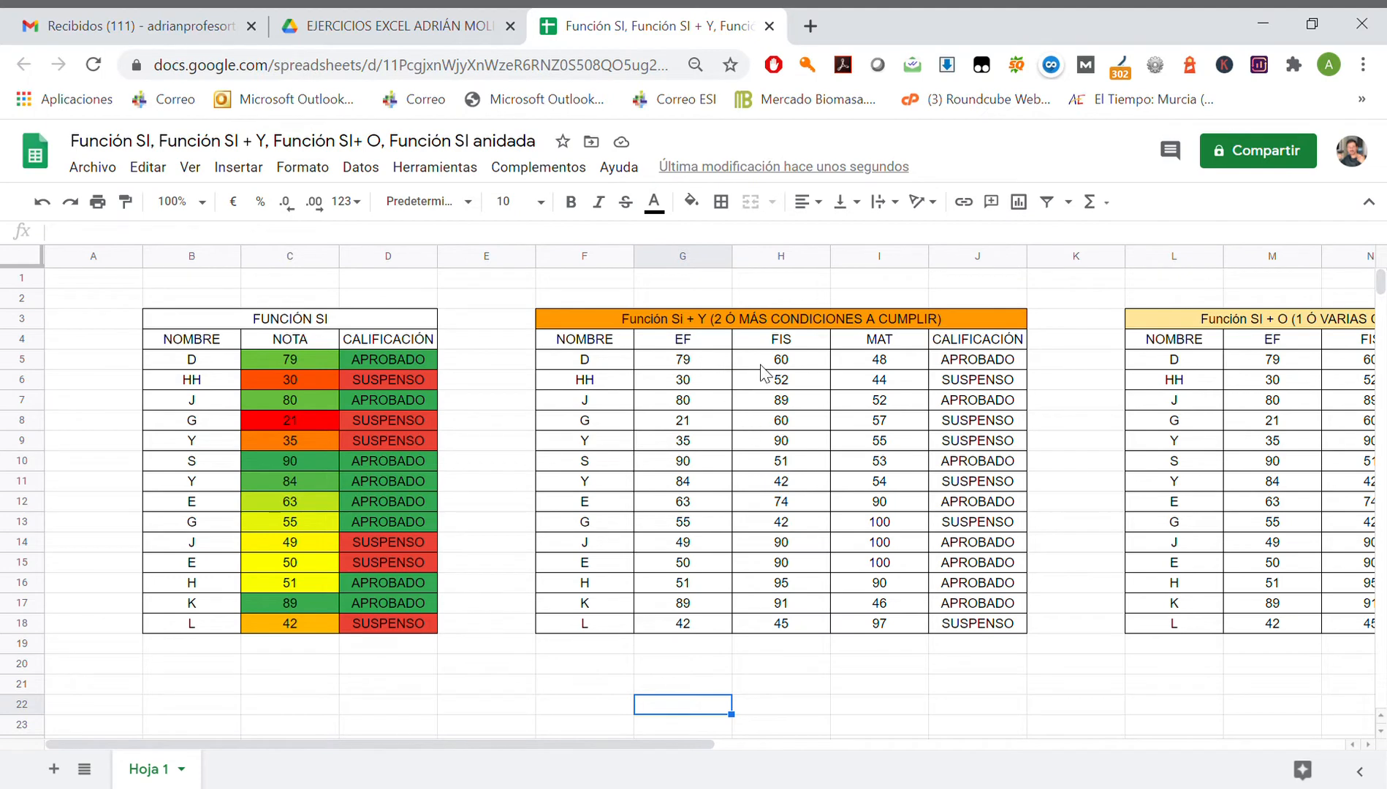
# - Select the MAT scores I5:I18 and open the Format menu
pyautogui.click(780, 359)
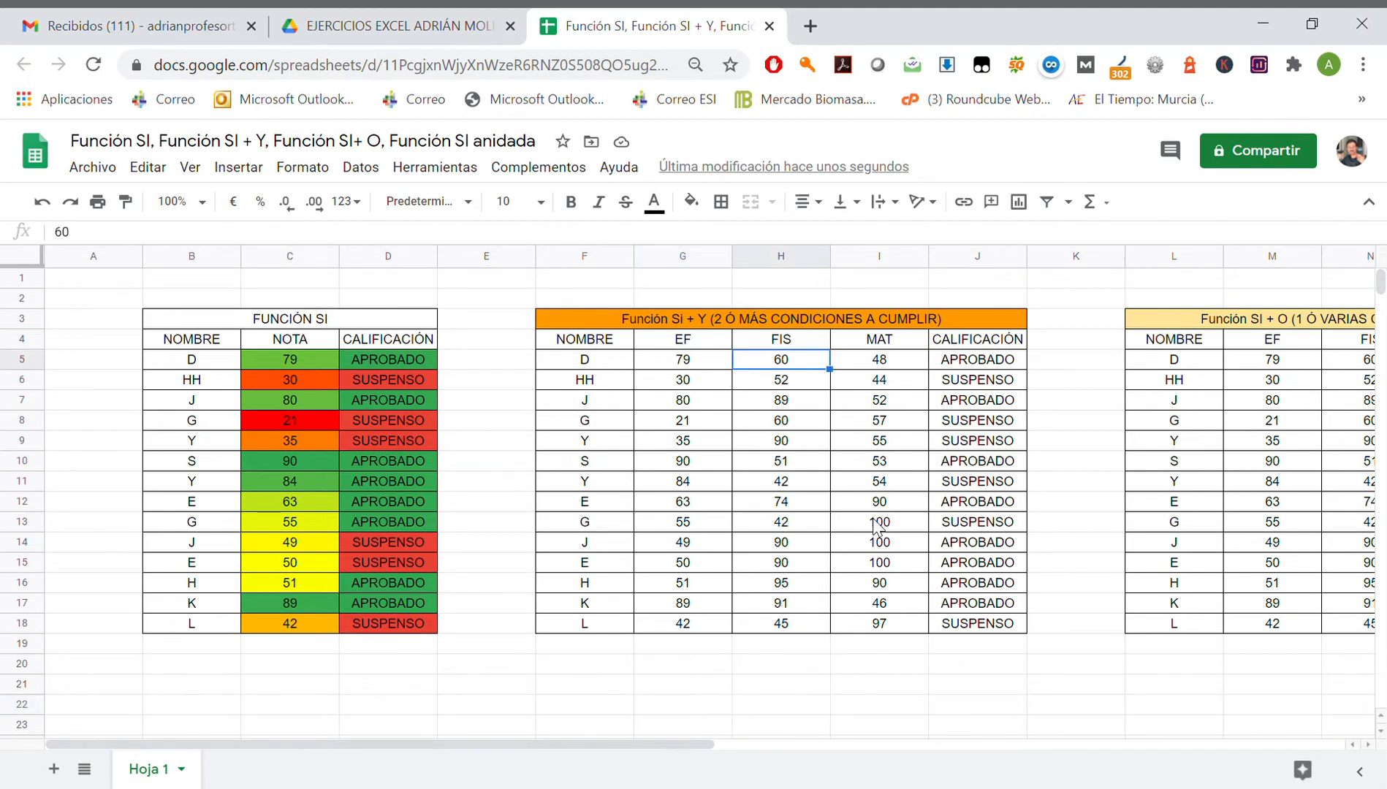
pyautogui.click(878, 360)
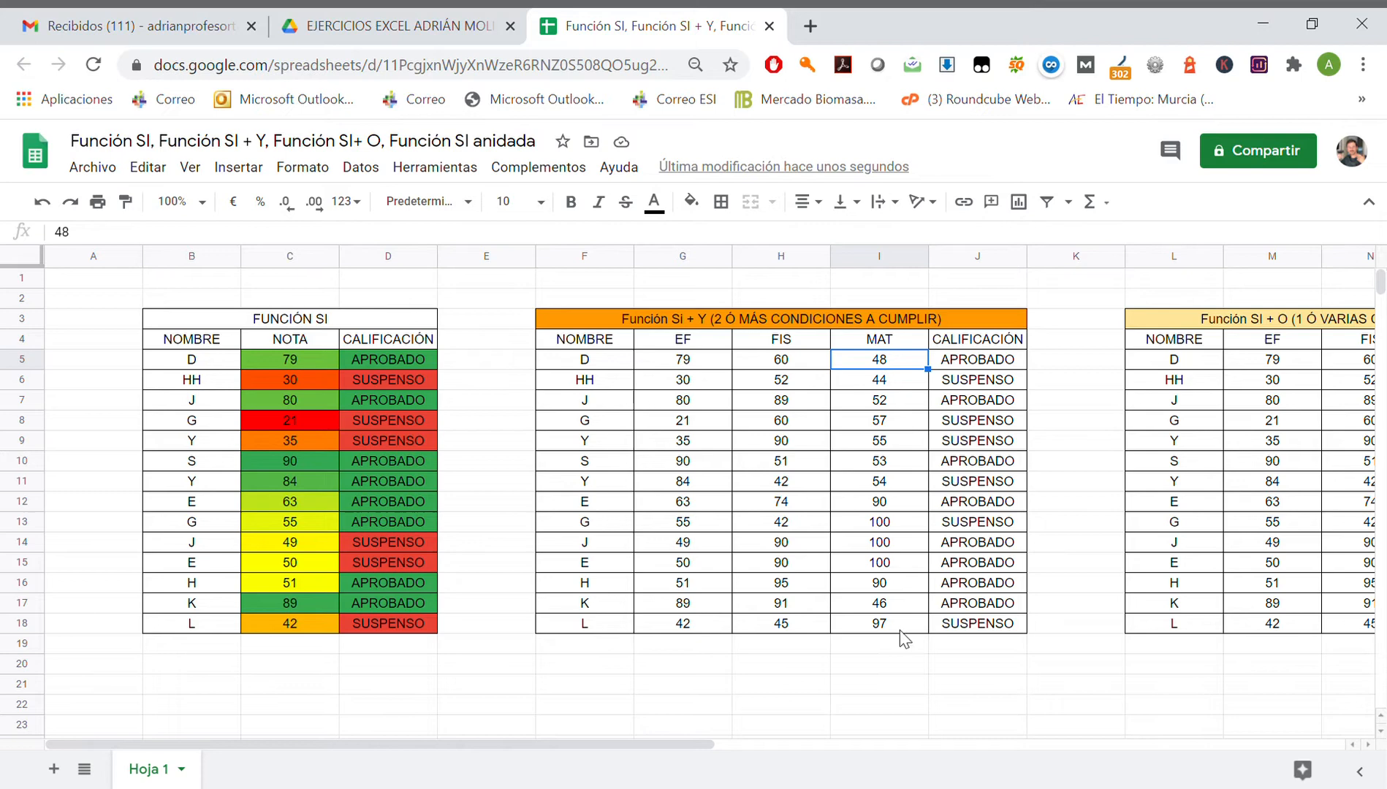
pyautogui.moveTo(878, 360); pyautogui.dragTo(879, 622)
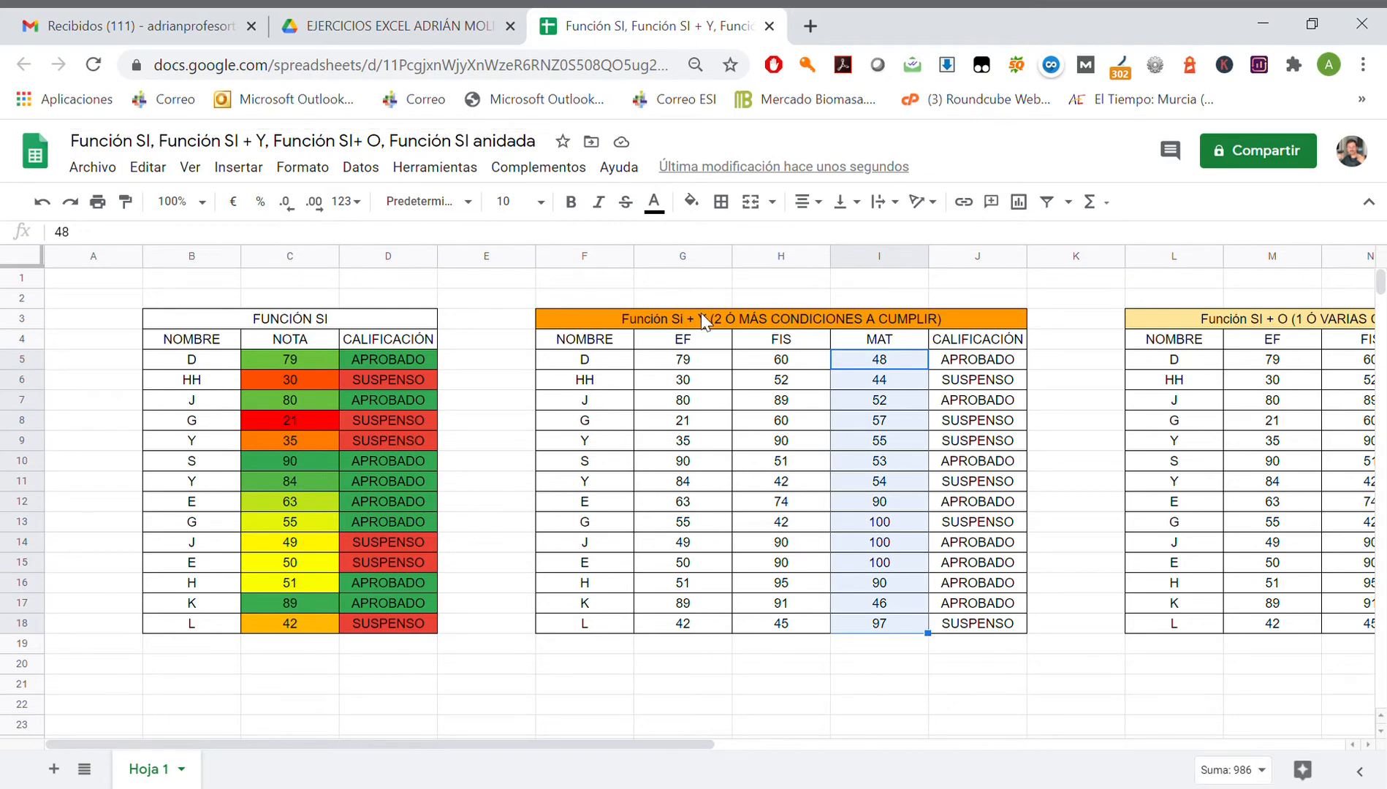
pyautogui.click(301, 166)
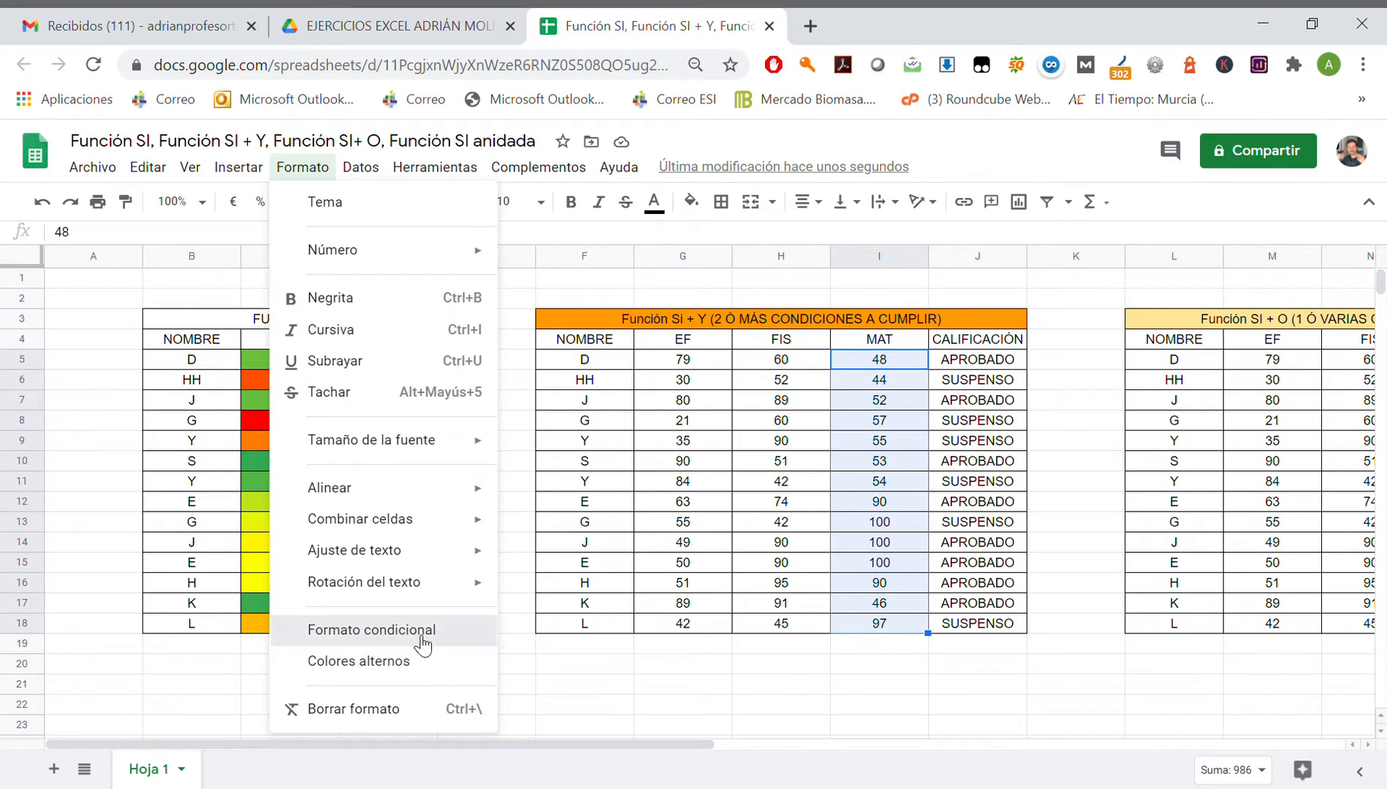
# - Add a 'Less than' 50 conditional rule with red fill on the MAT scores
pyautogui.click(371, 631)
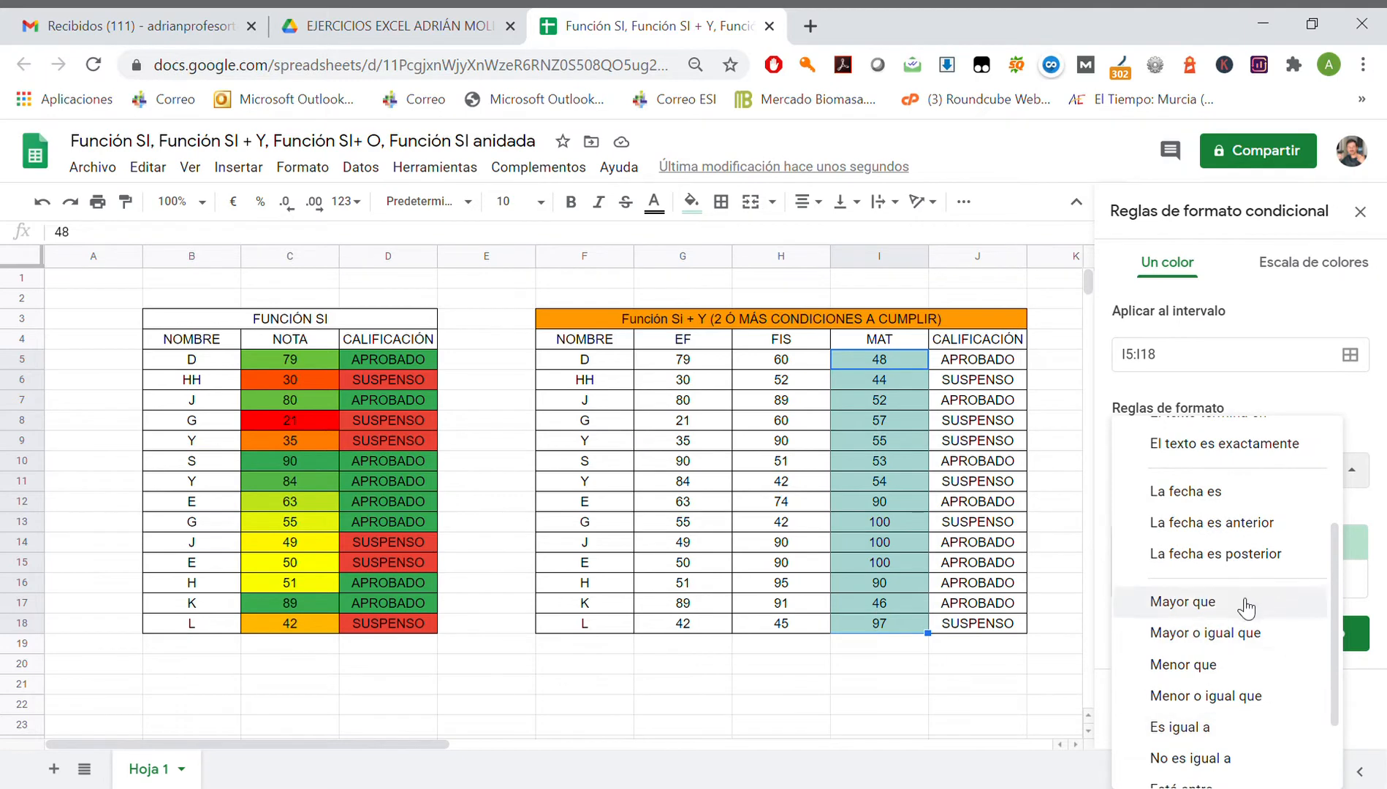
pyautogui.moveTo(1184, 665)
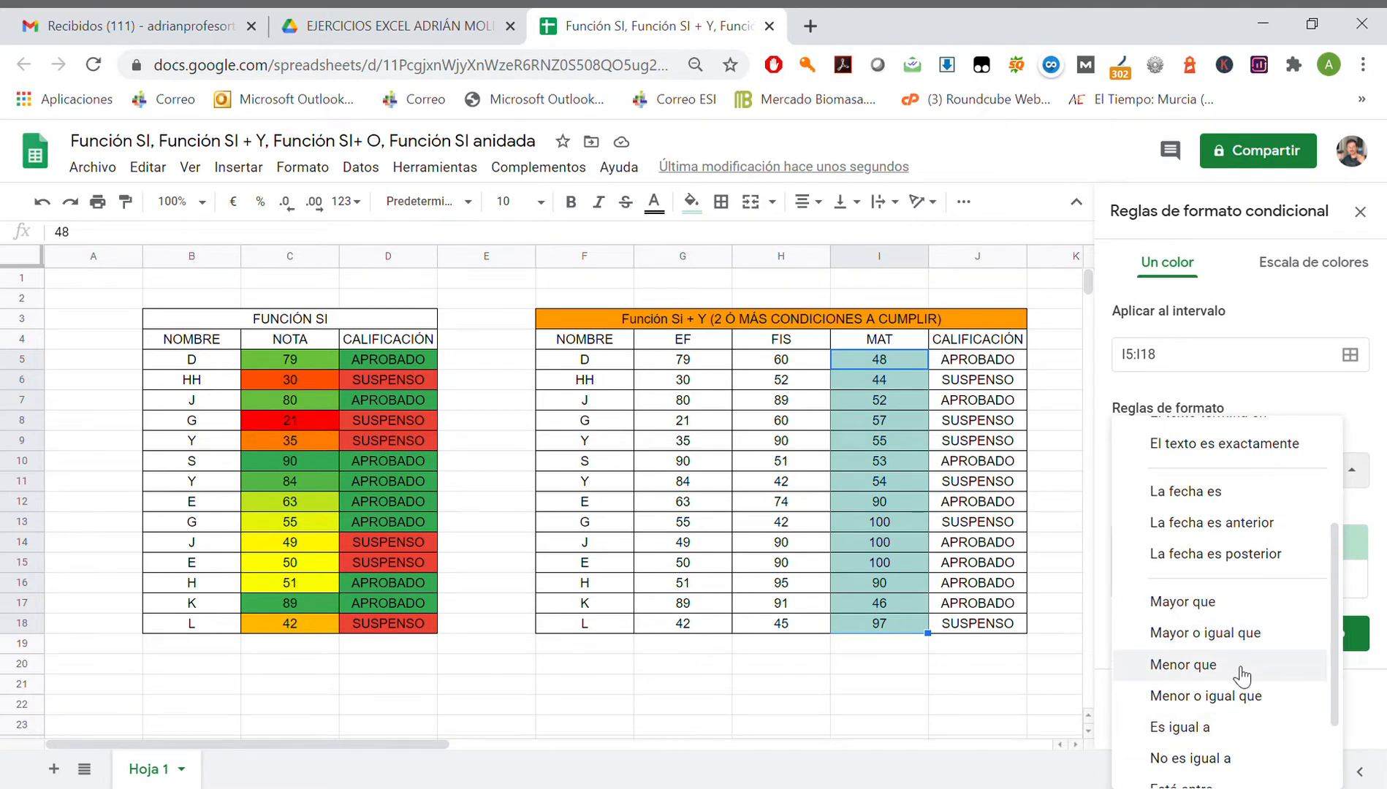
pyautogui.click(1187, 665)
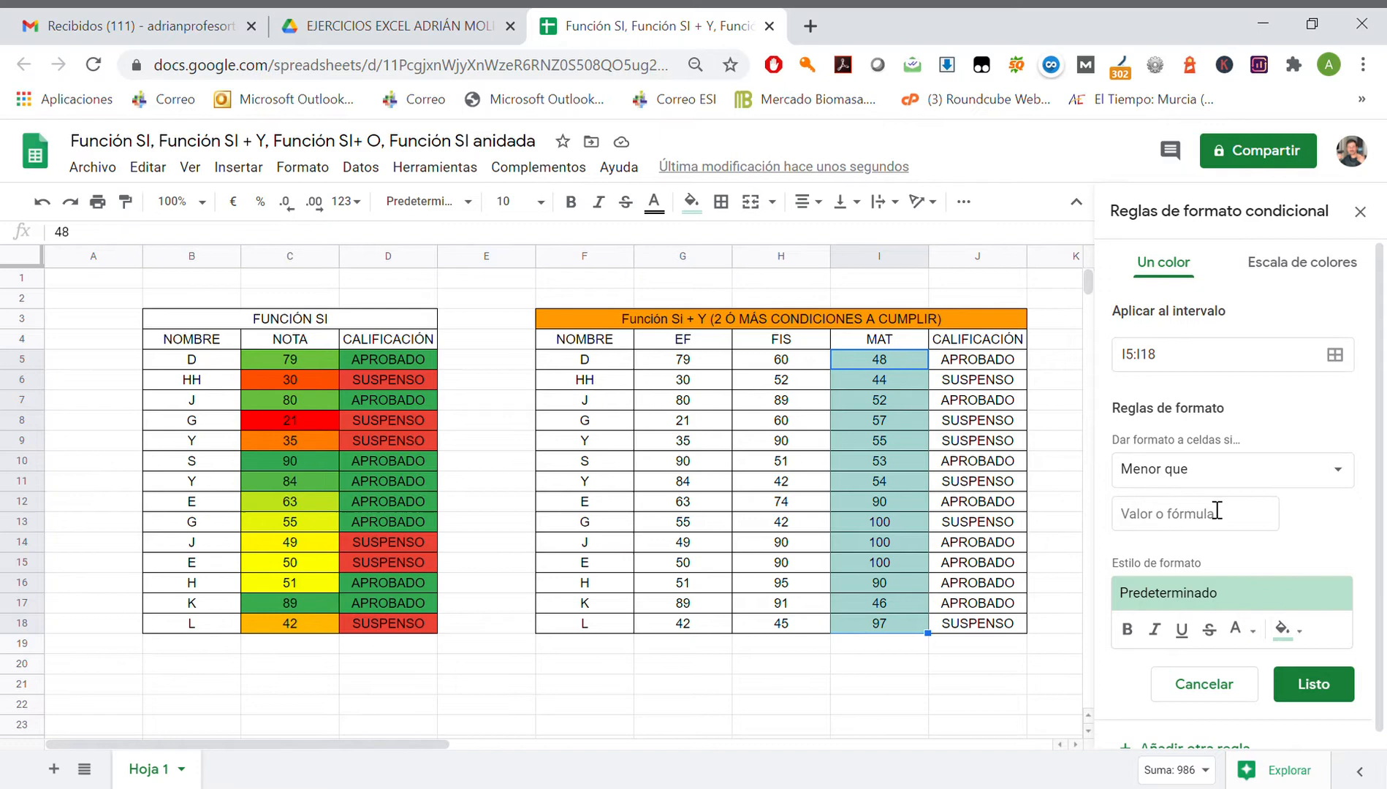
pyautogui.write('50')
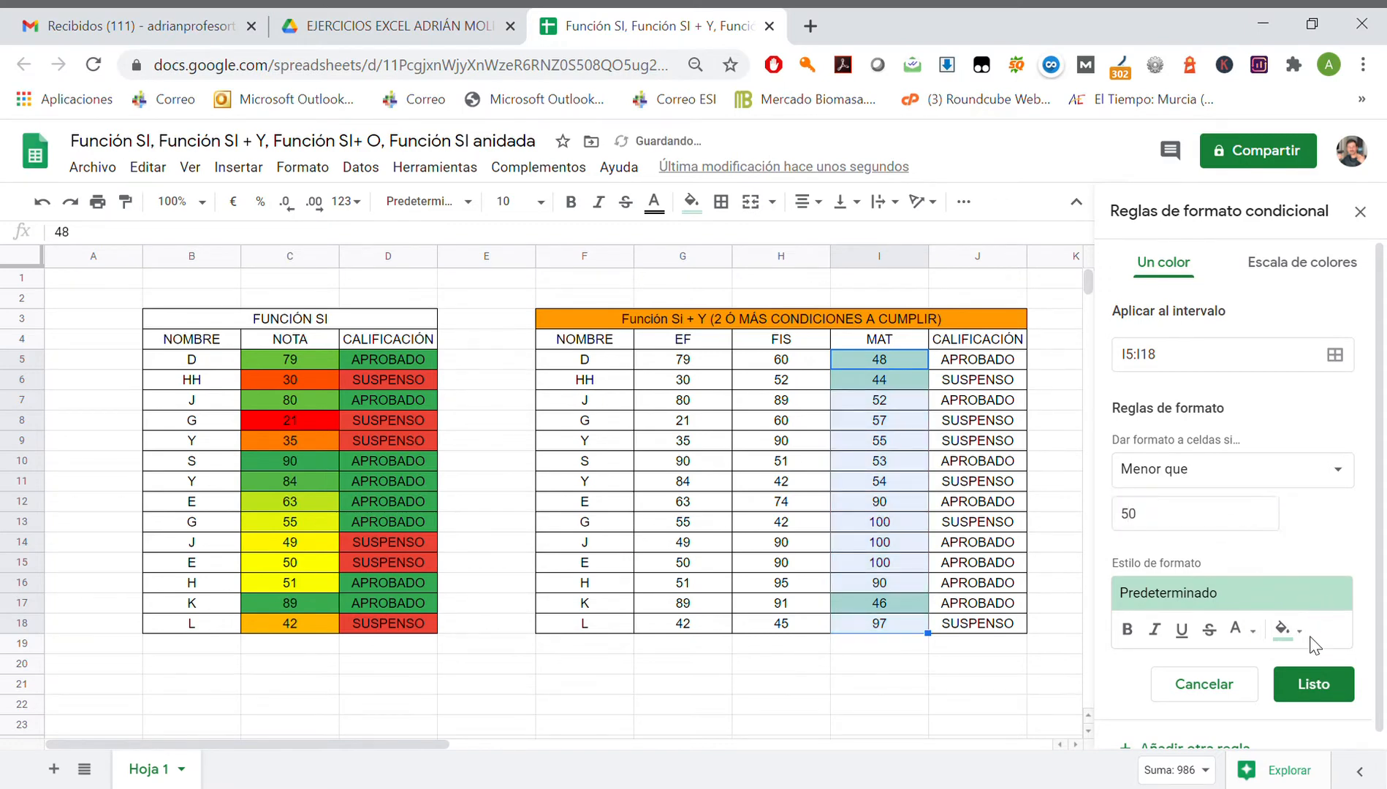
pyautogui.click(1281, 629)
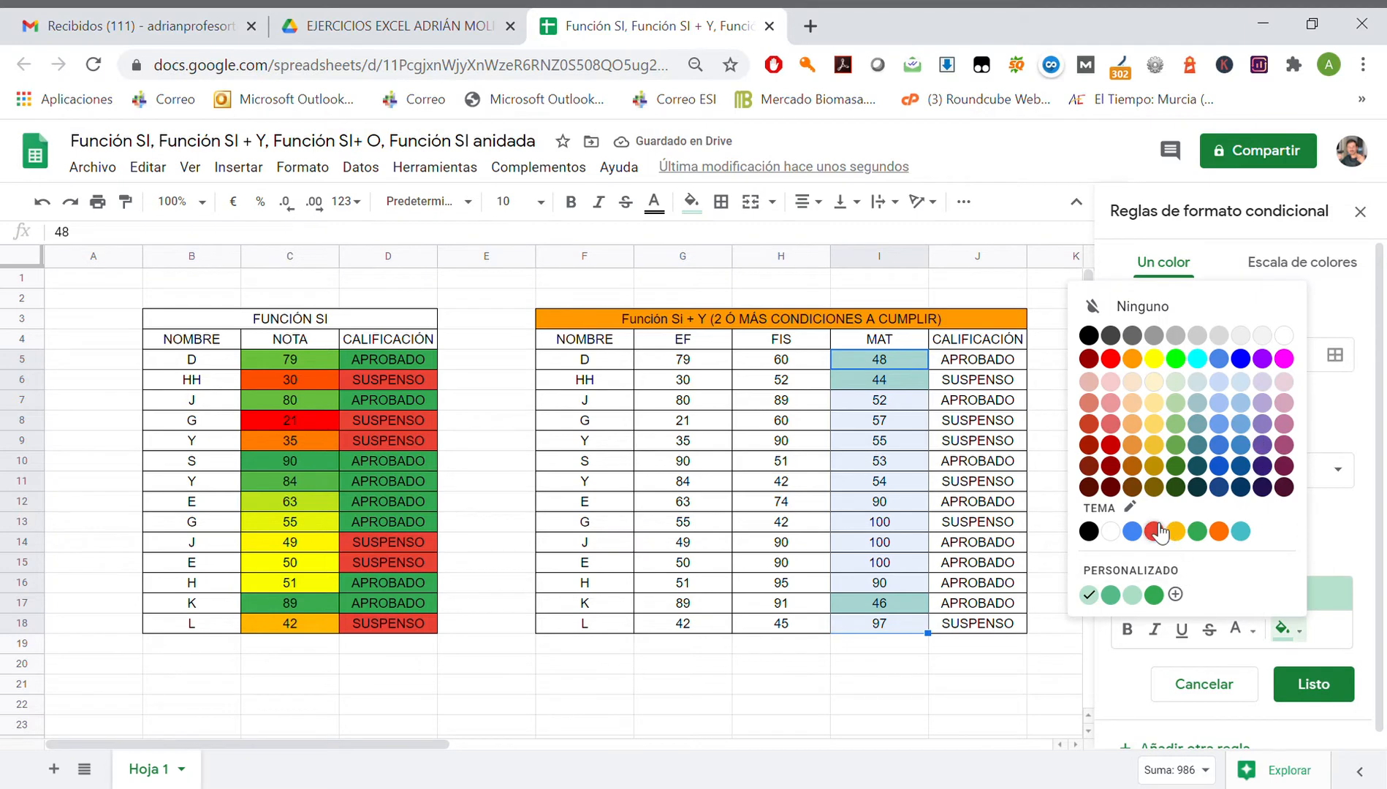
pyautogui.click(1156, 532)
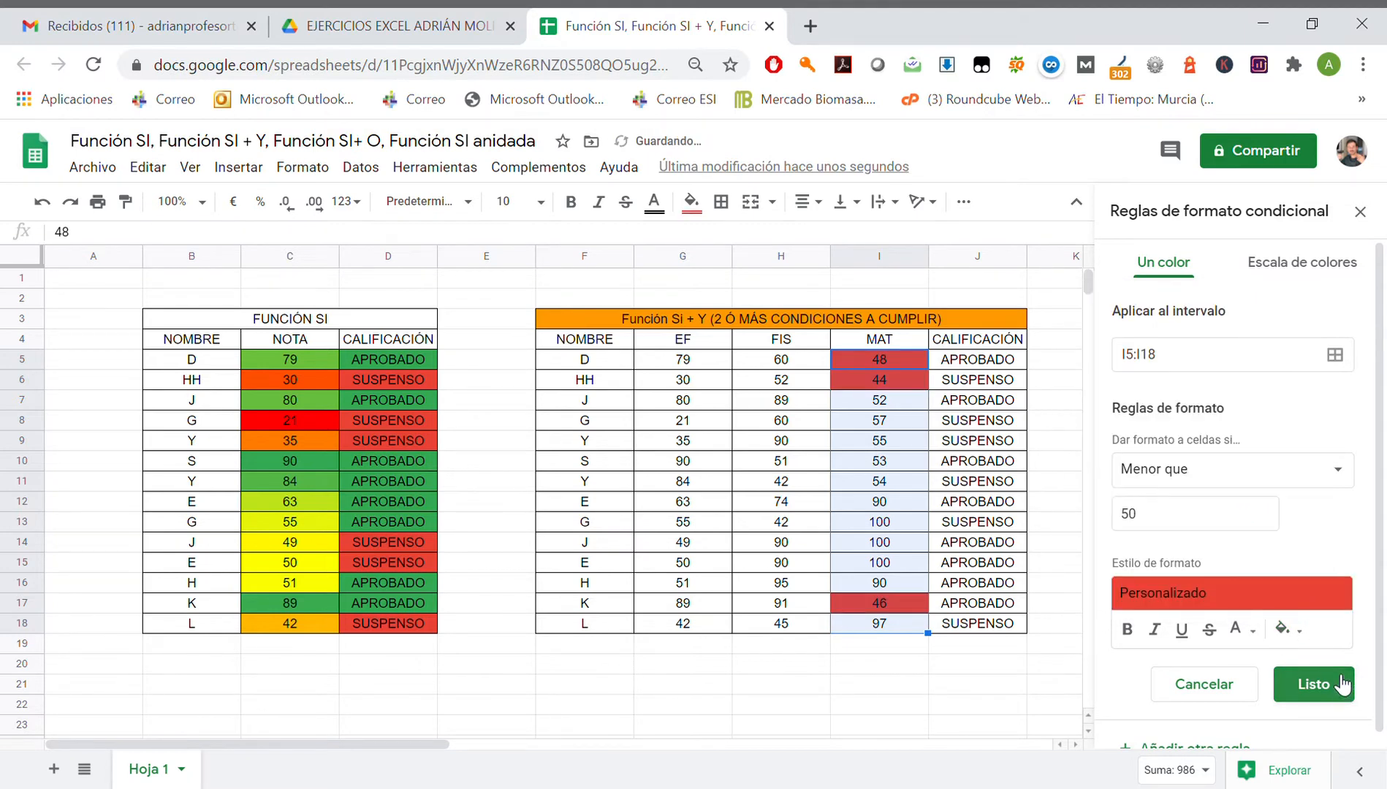
pyautogui.click(1313, 685)
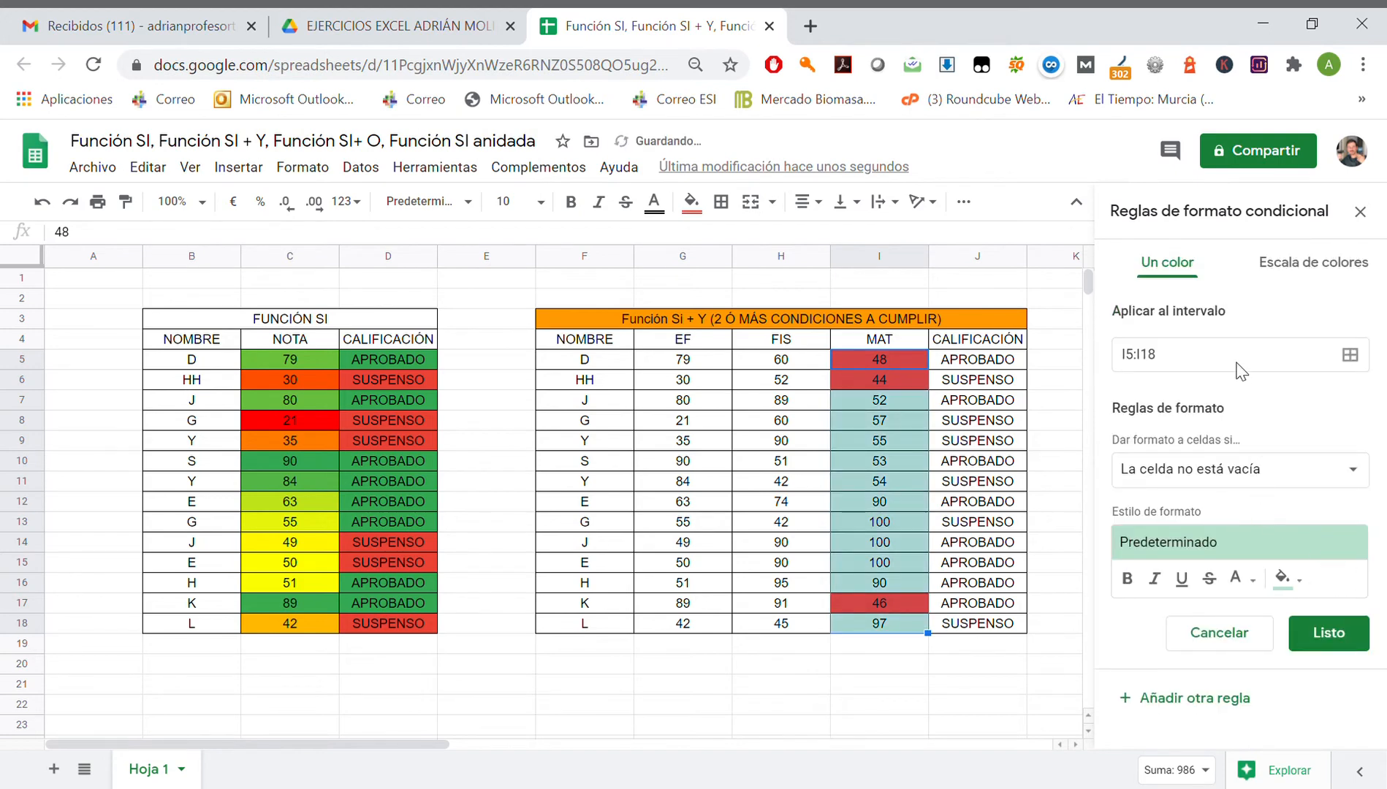
# - Add an 'Es igual a' 50 rule with yellow fill and save it
pyautogui.click(1237, 470)
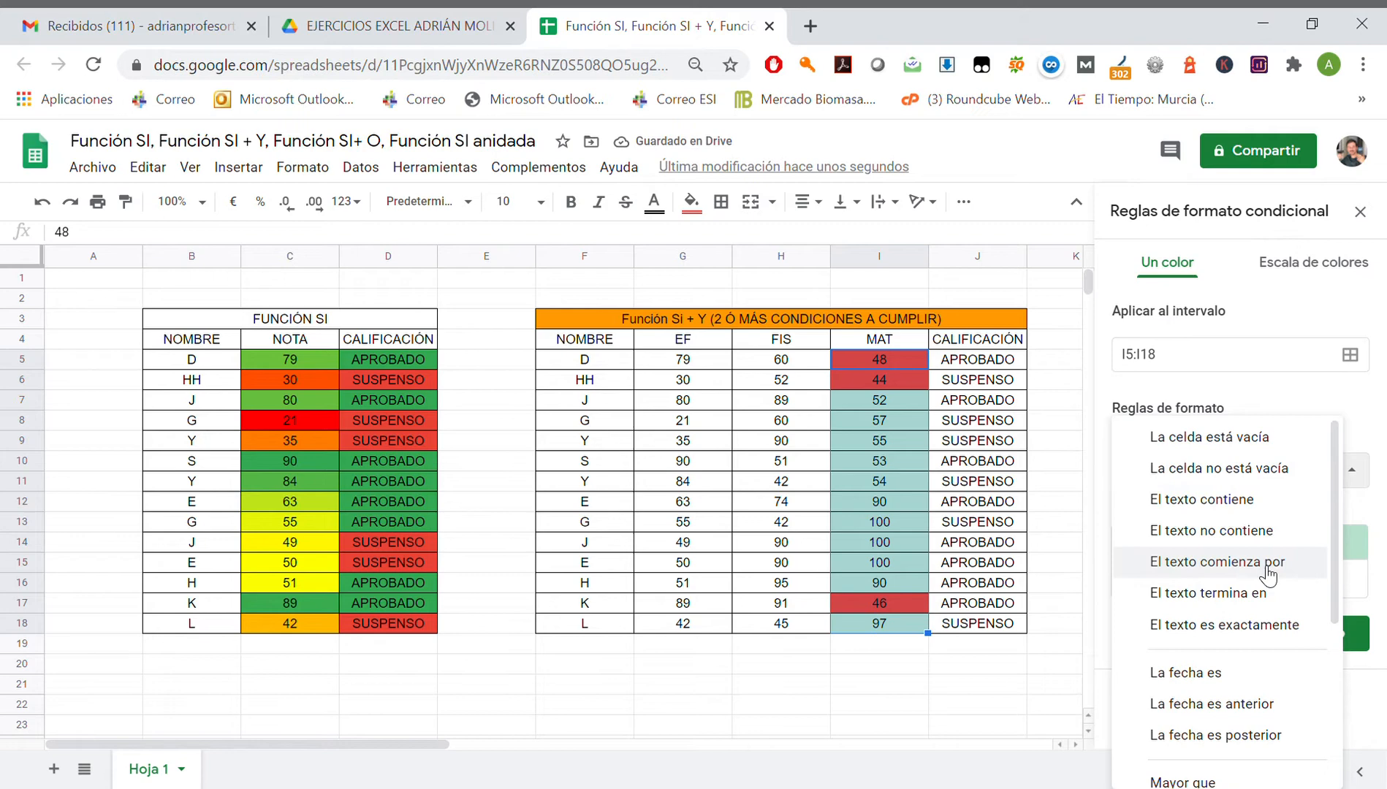
pyautogui.scroll(-3)
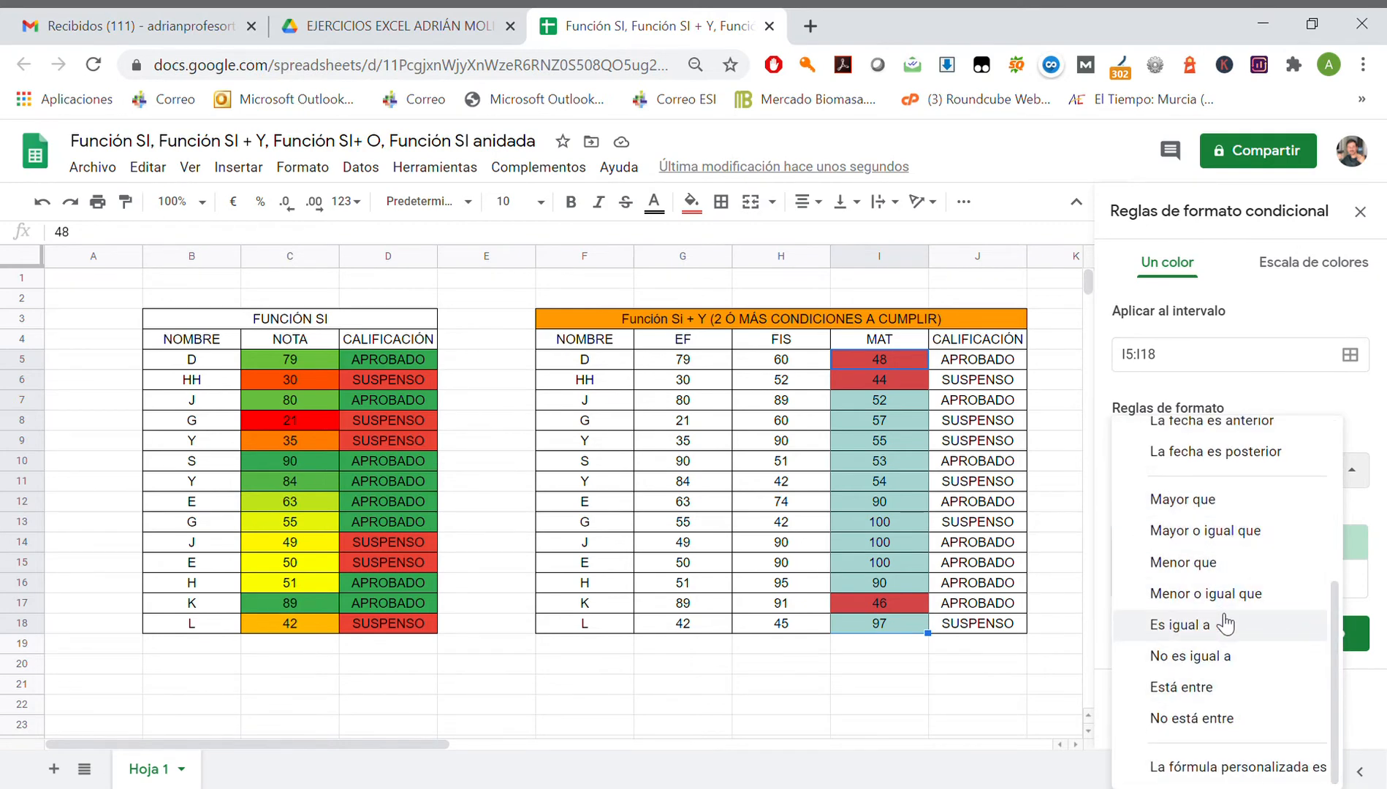
pyautogui.click(1180, 625)
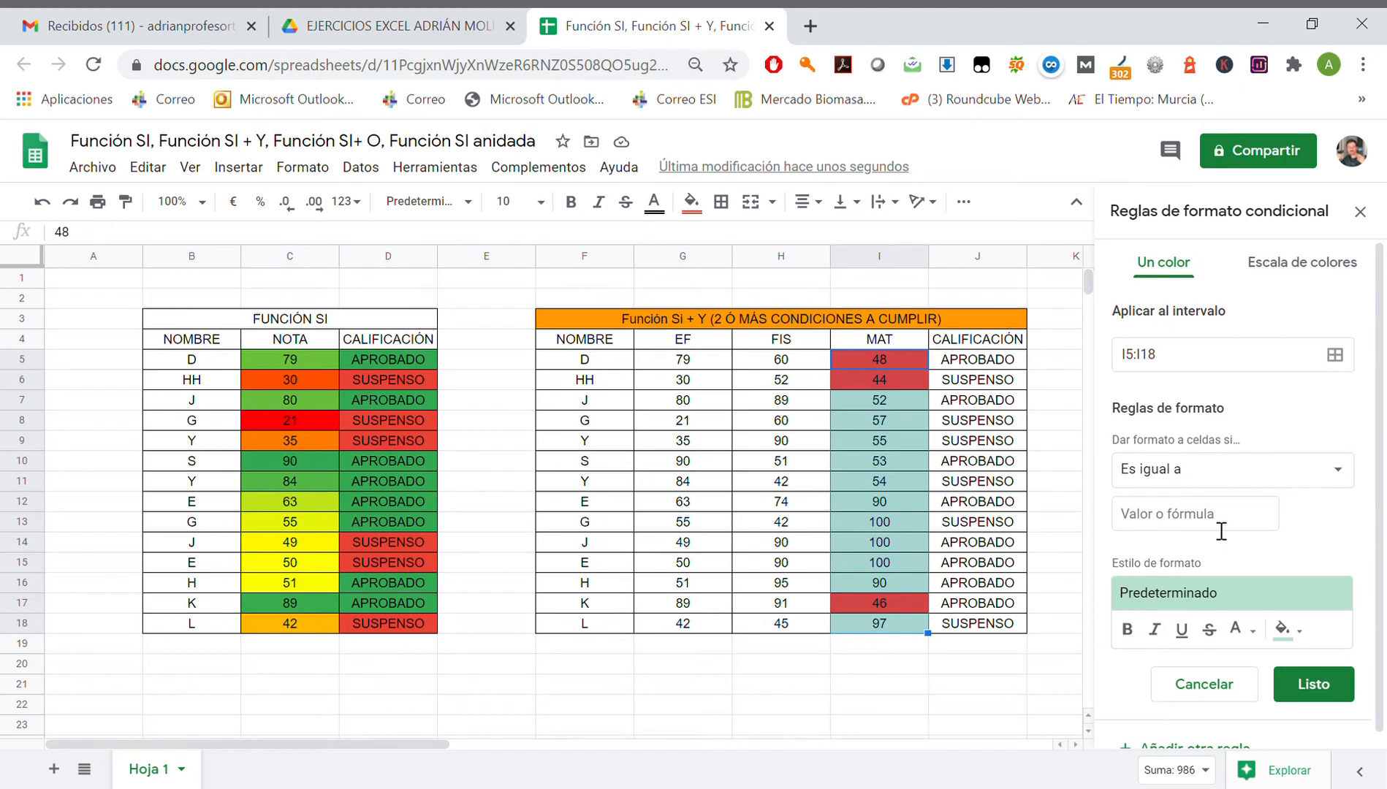
pyautogui.write('50')
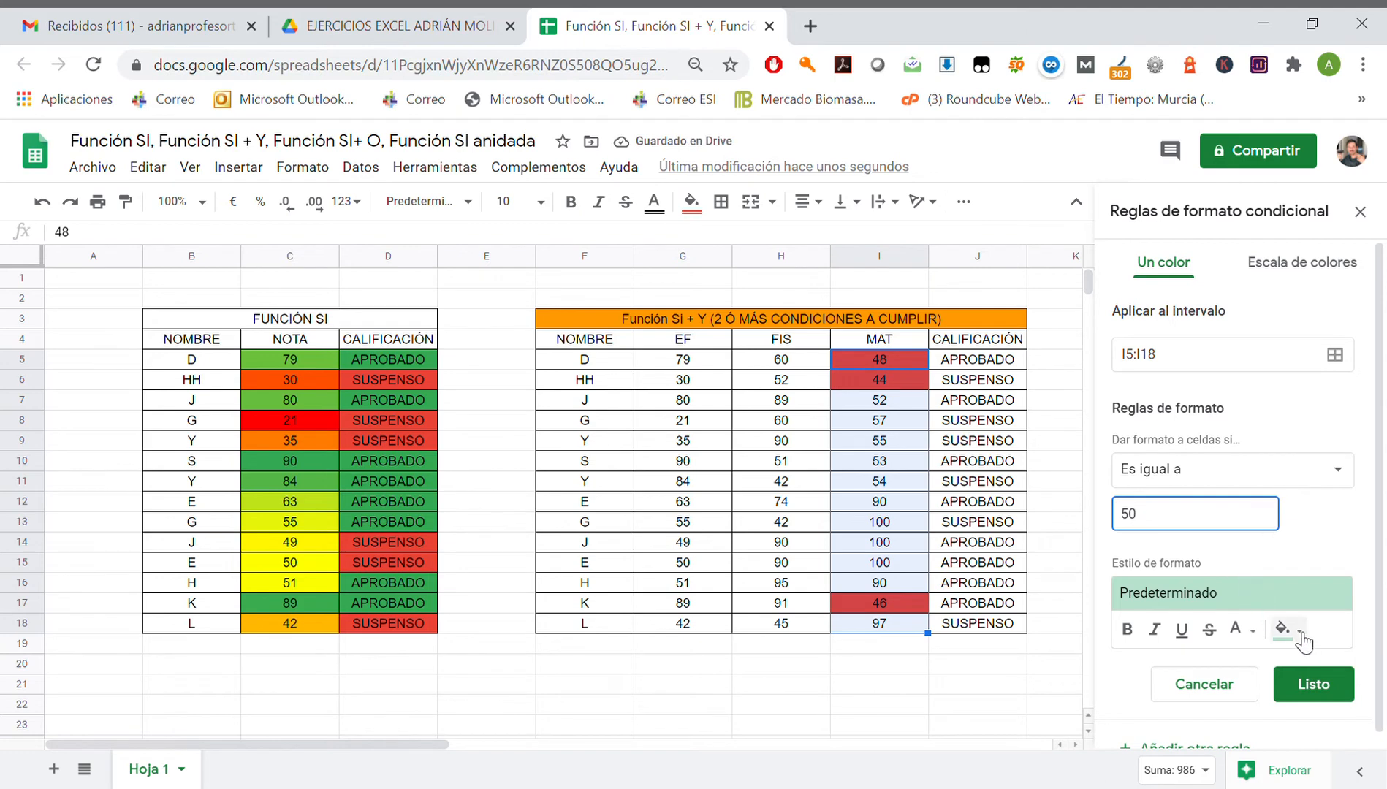
pyautogui.click(1282, 630)
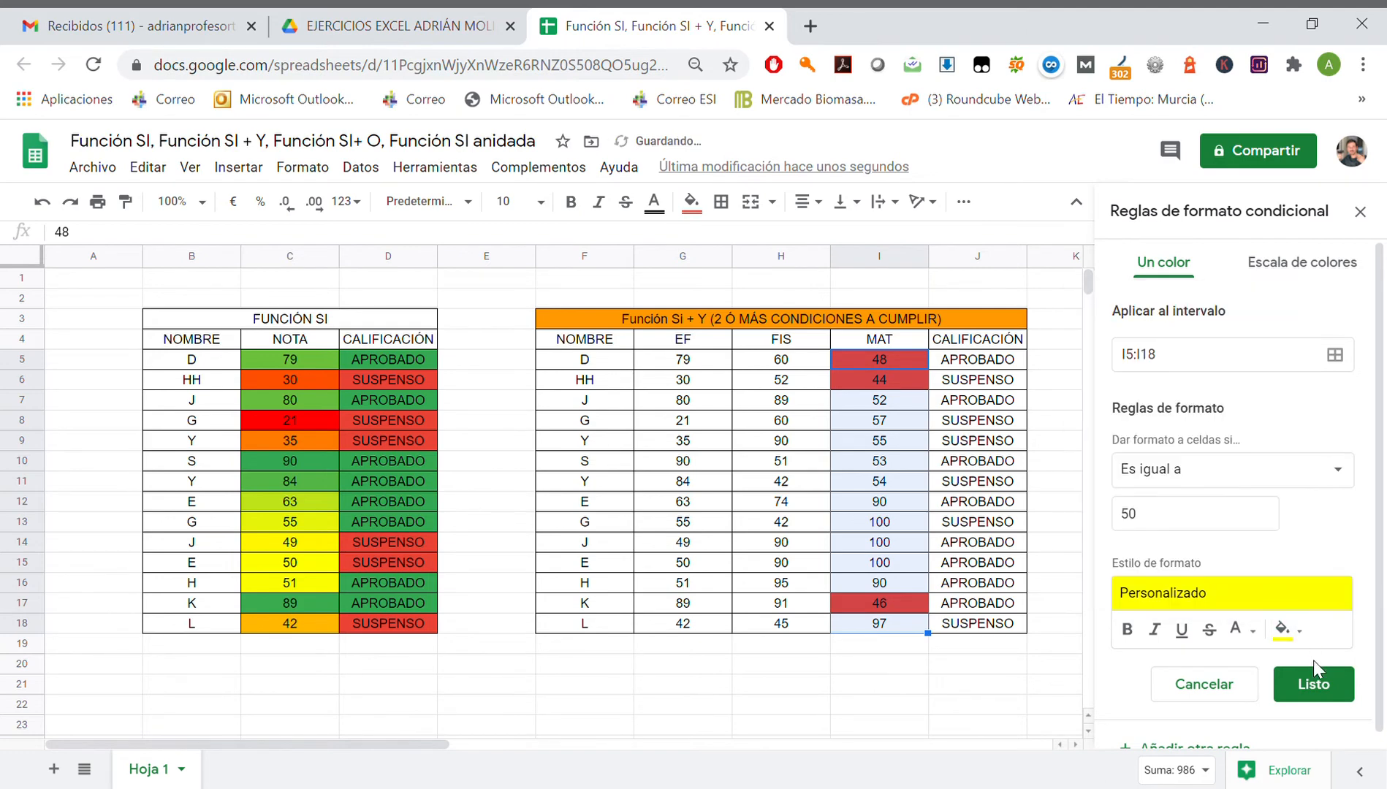
pyautogui.click(1313, 685)
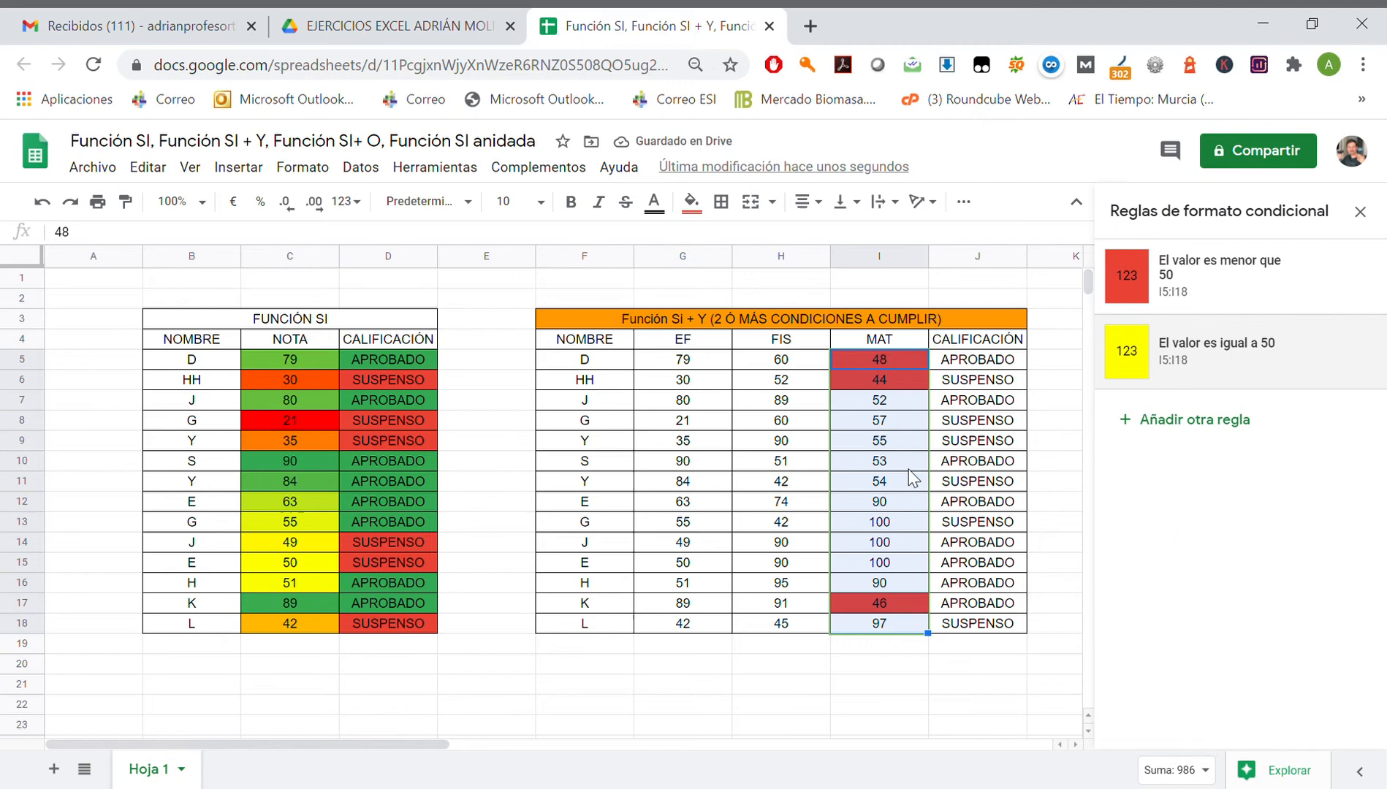
pyautogui.moveTo(1103, 392)
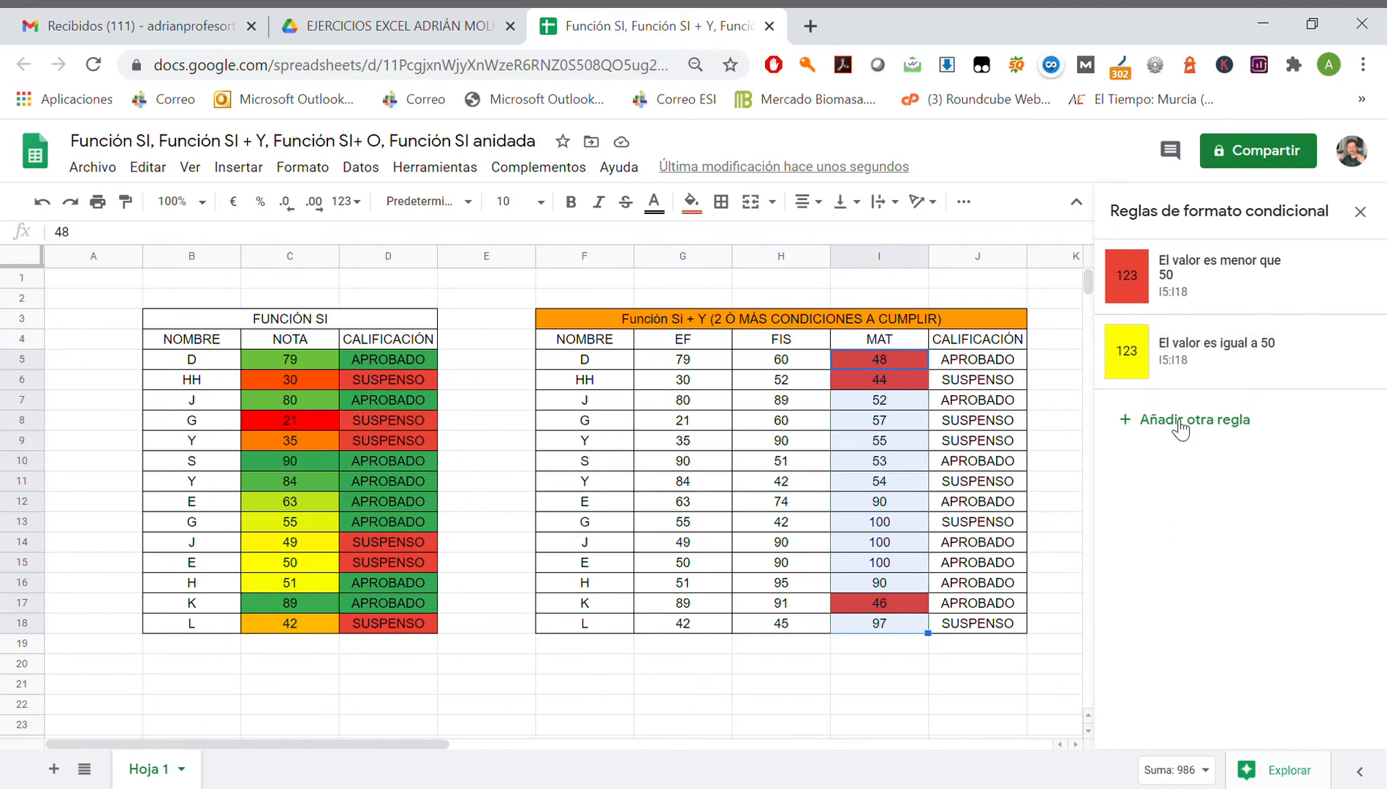
# - Add a 'Mayor que' 50 rule with green fill and save it
pyautogui.click(1193, 419)
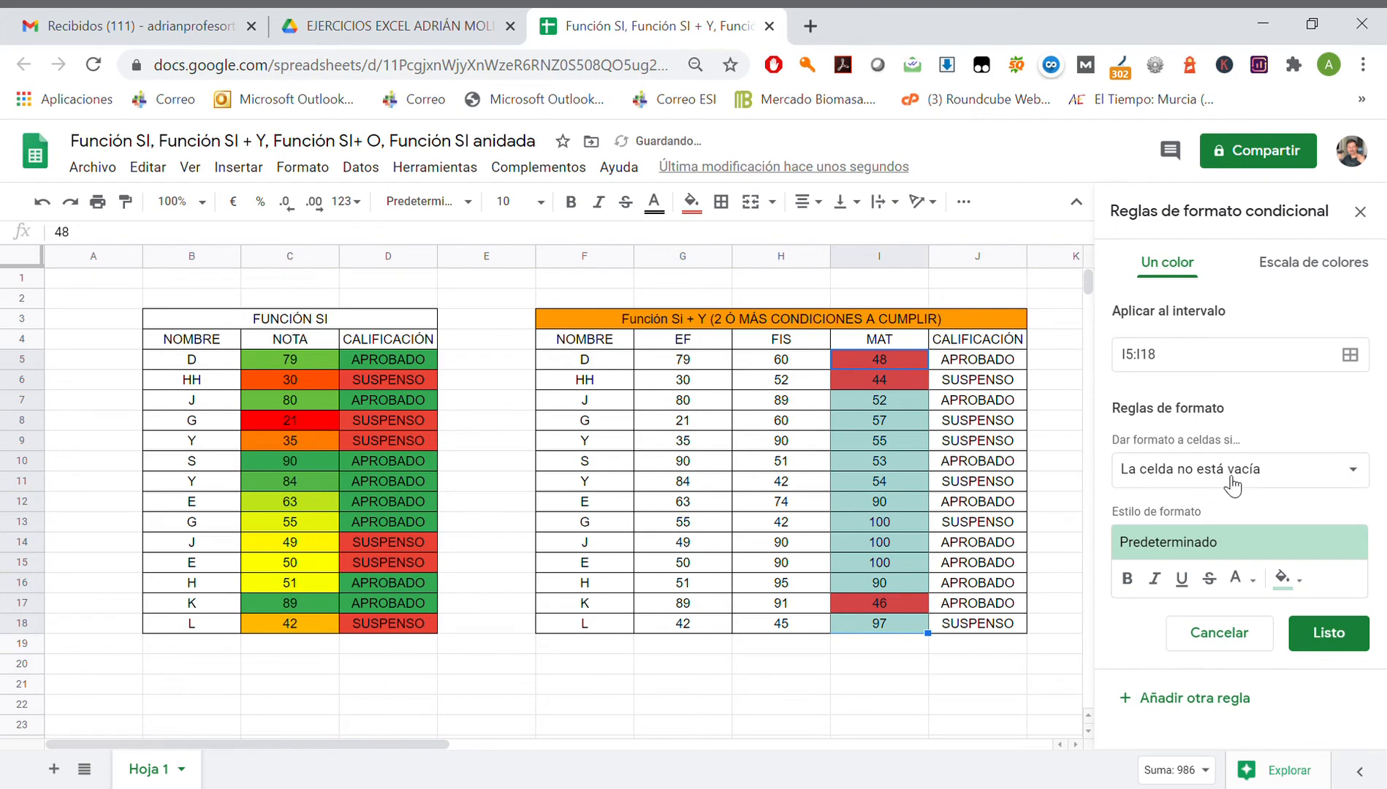
pyautogui.click(1237, 469)
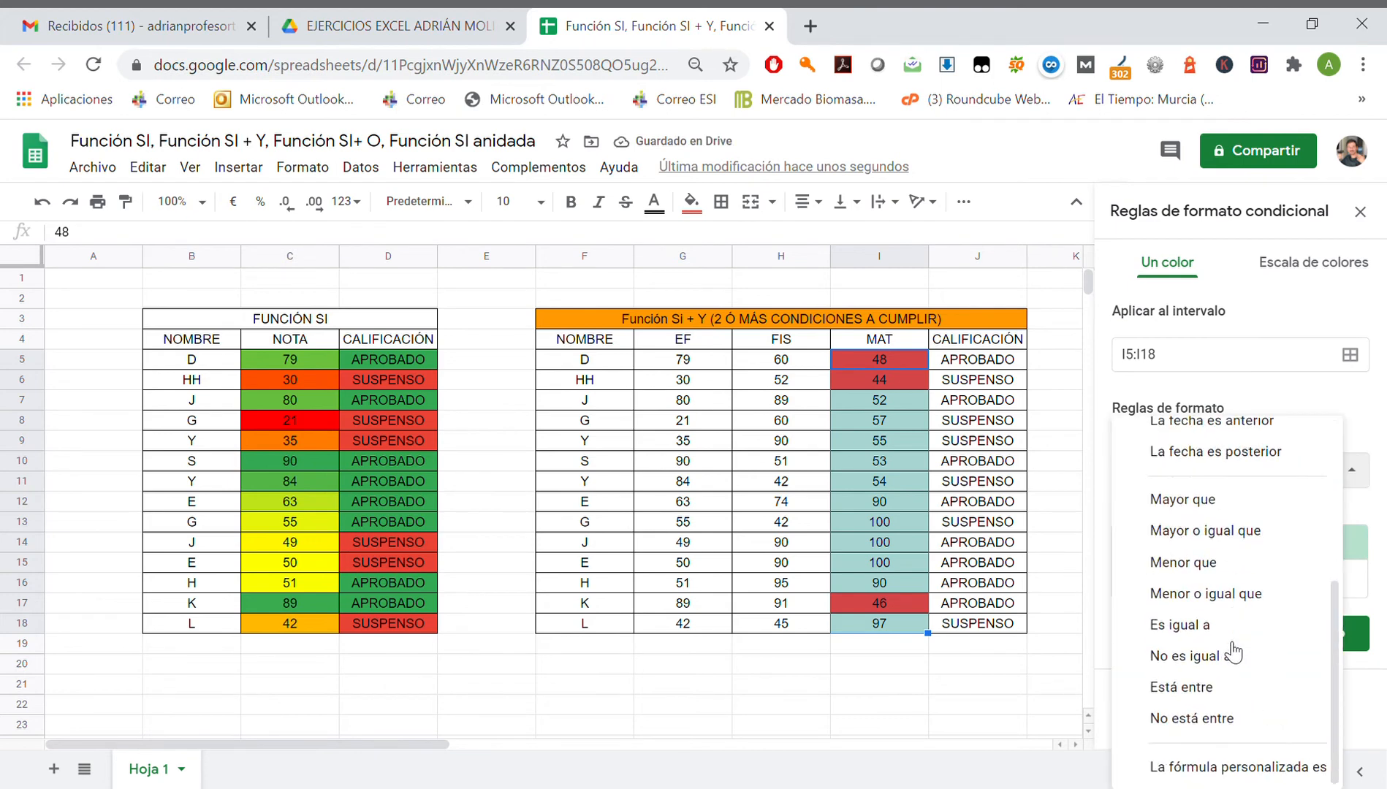
pyautogui.click(1181, 499)
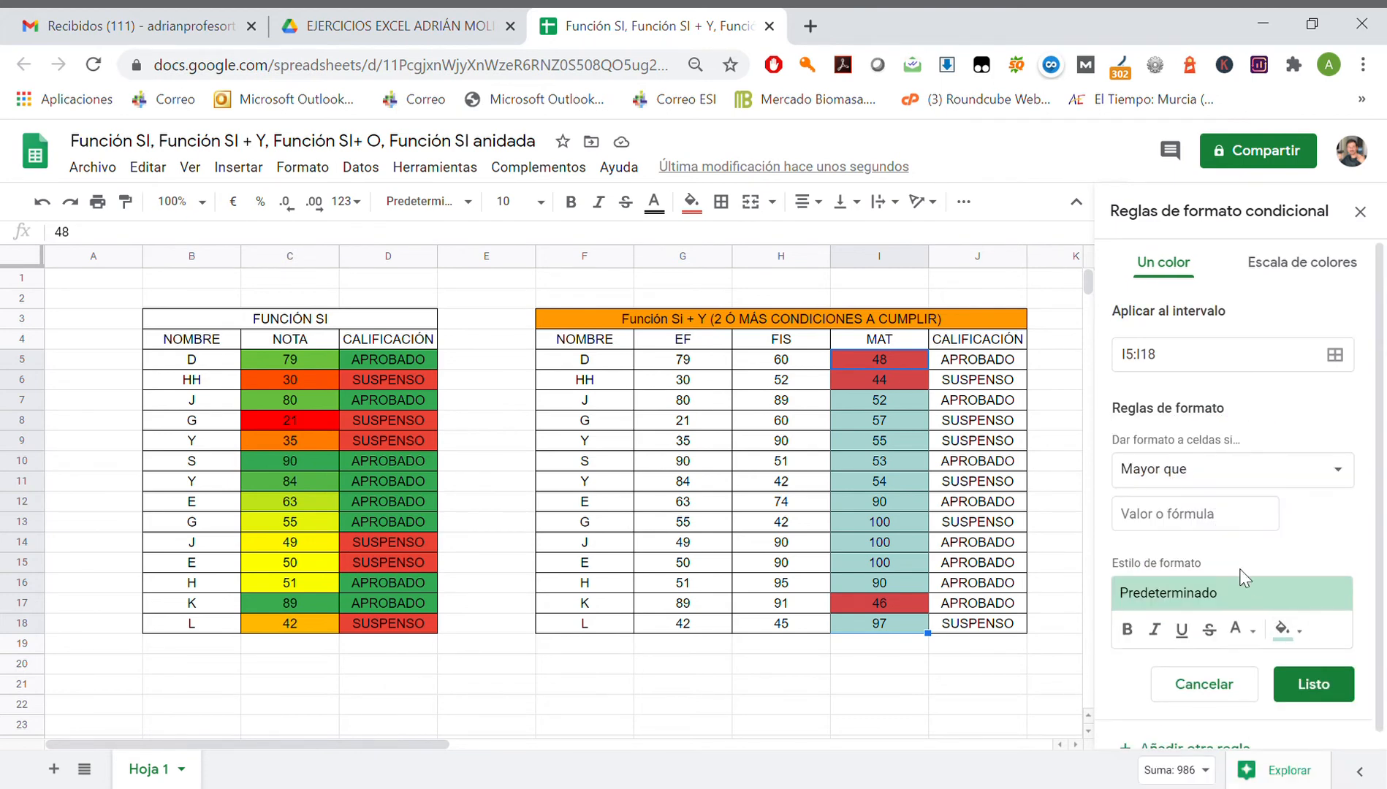
pyautogui.write('50')
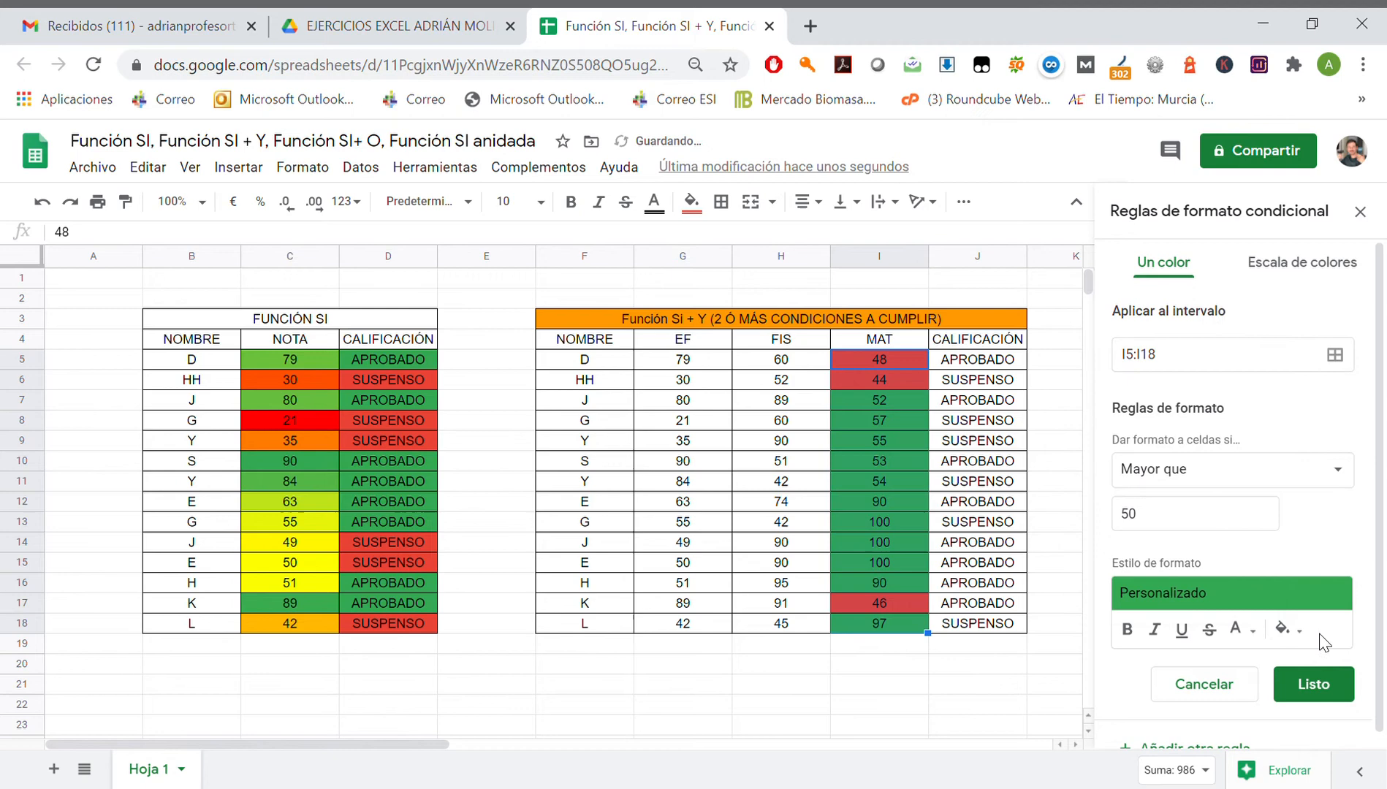
pyautogui.click(1312, 684)
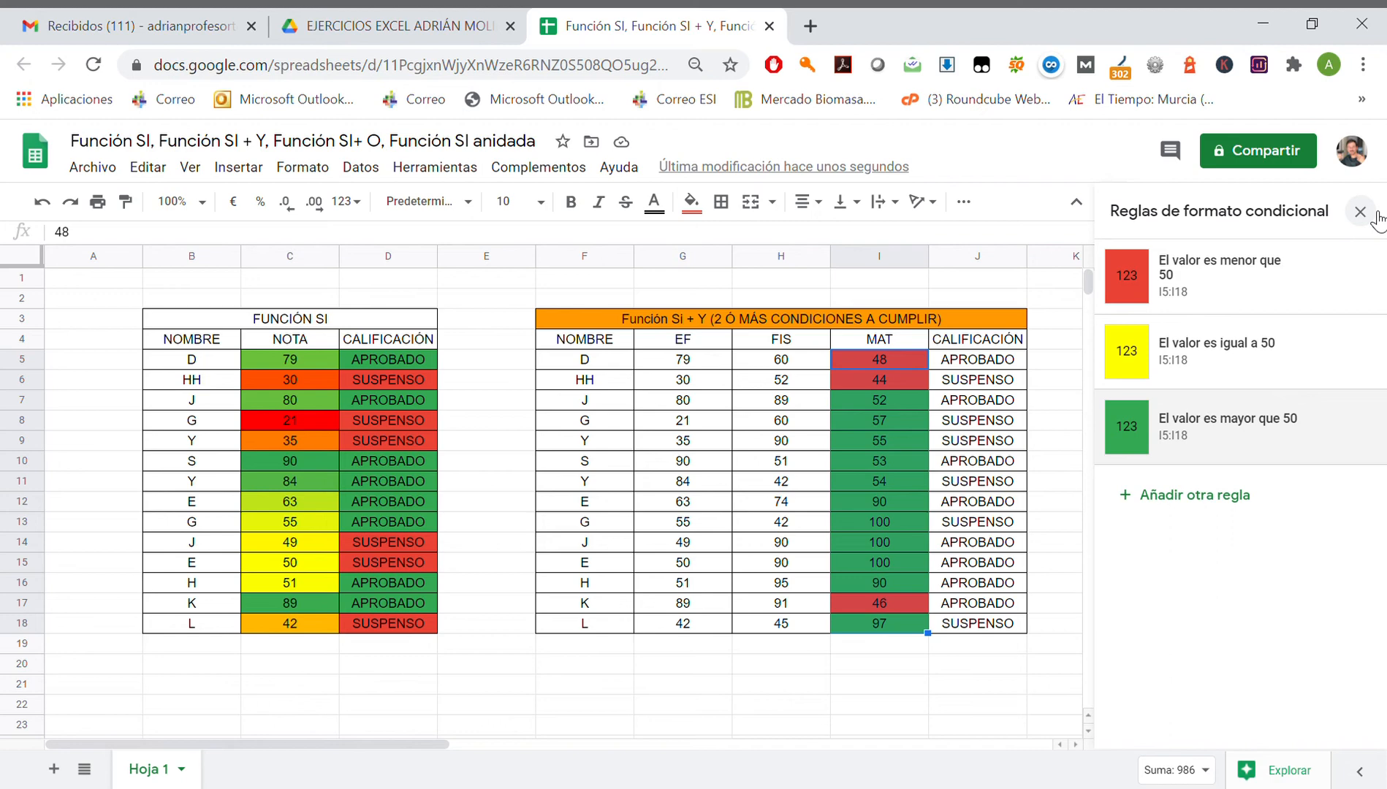
pyautogui.click(781, 358)
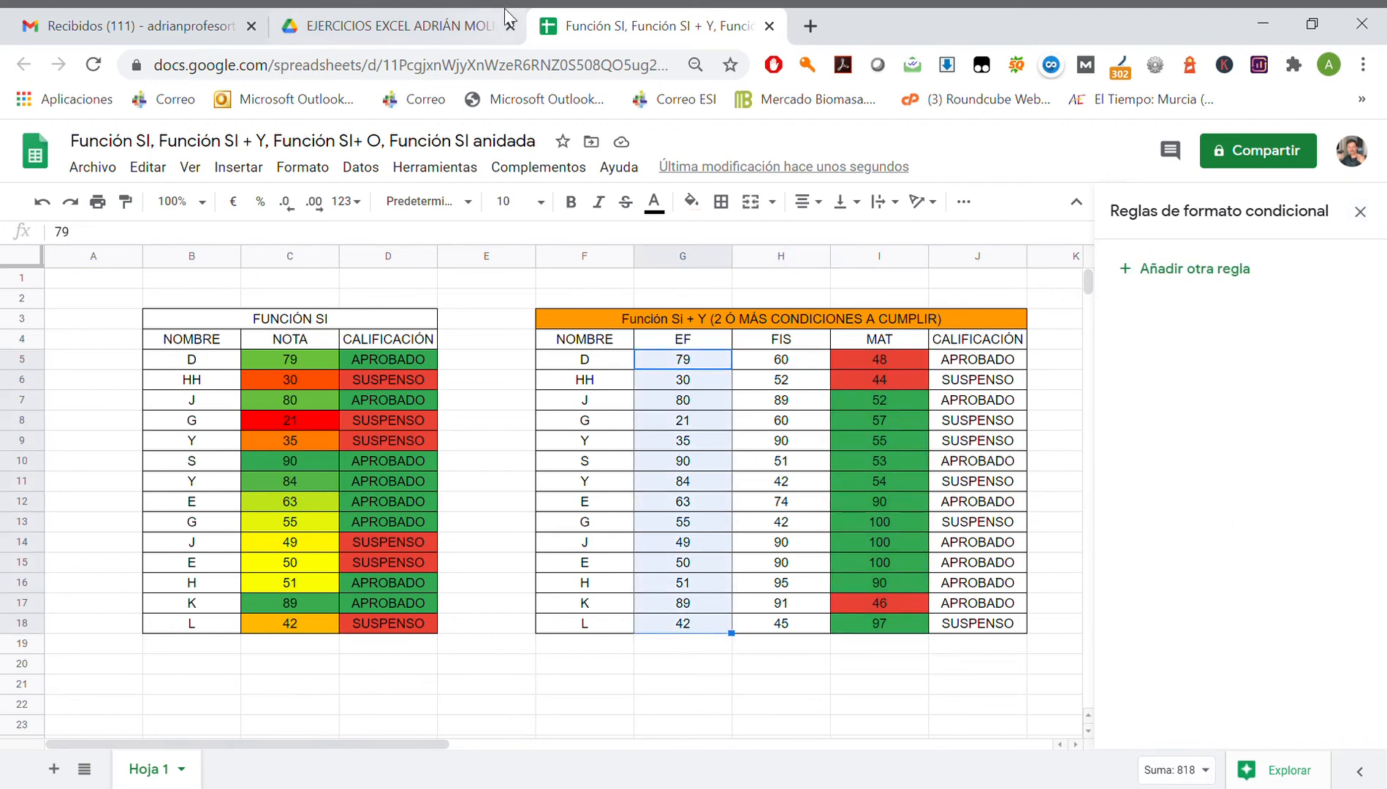
# - Apply the default green colour scale to EF scores G5:G18 and close the rules panel
pyautogui.click(302, 166)
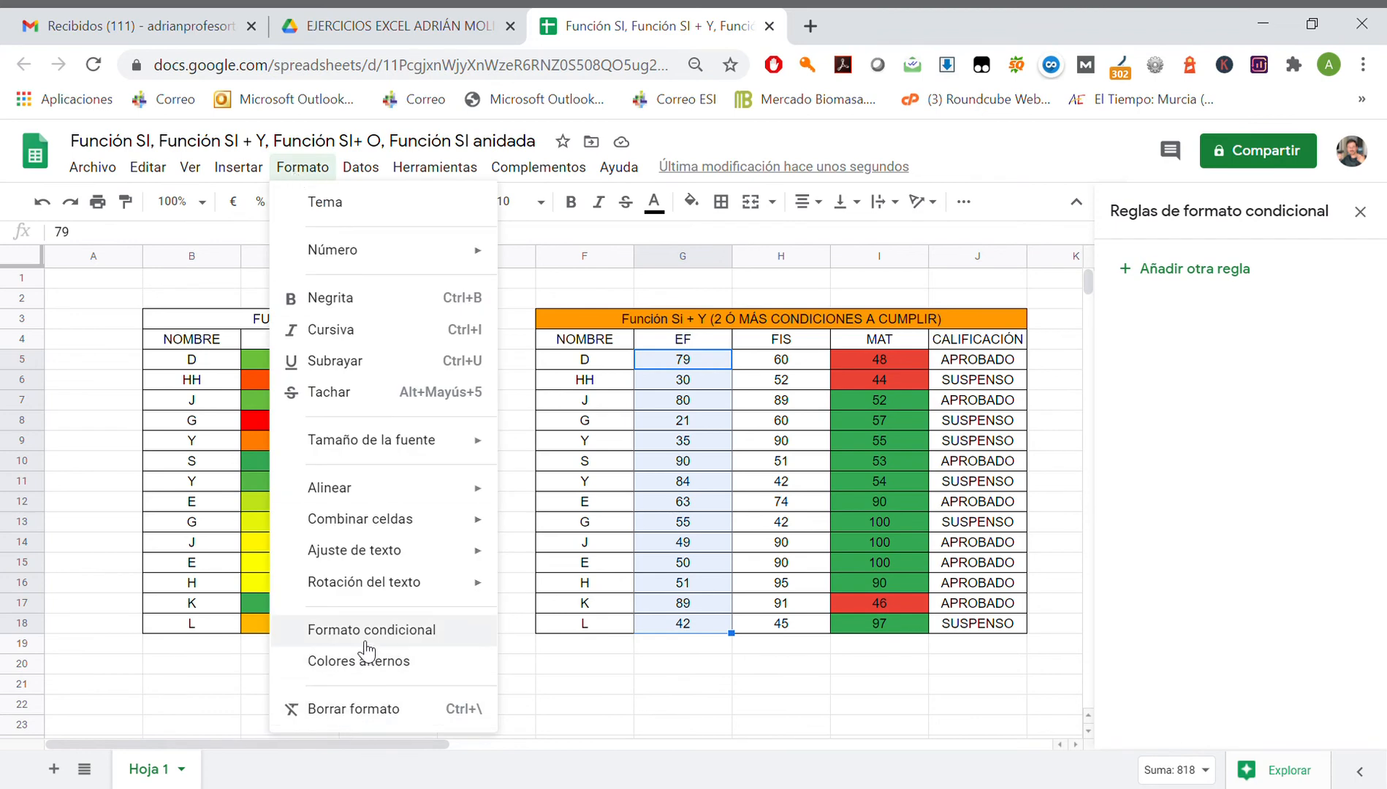
pyautogui.click(371, 629)
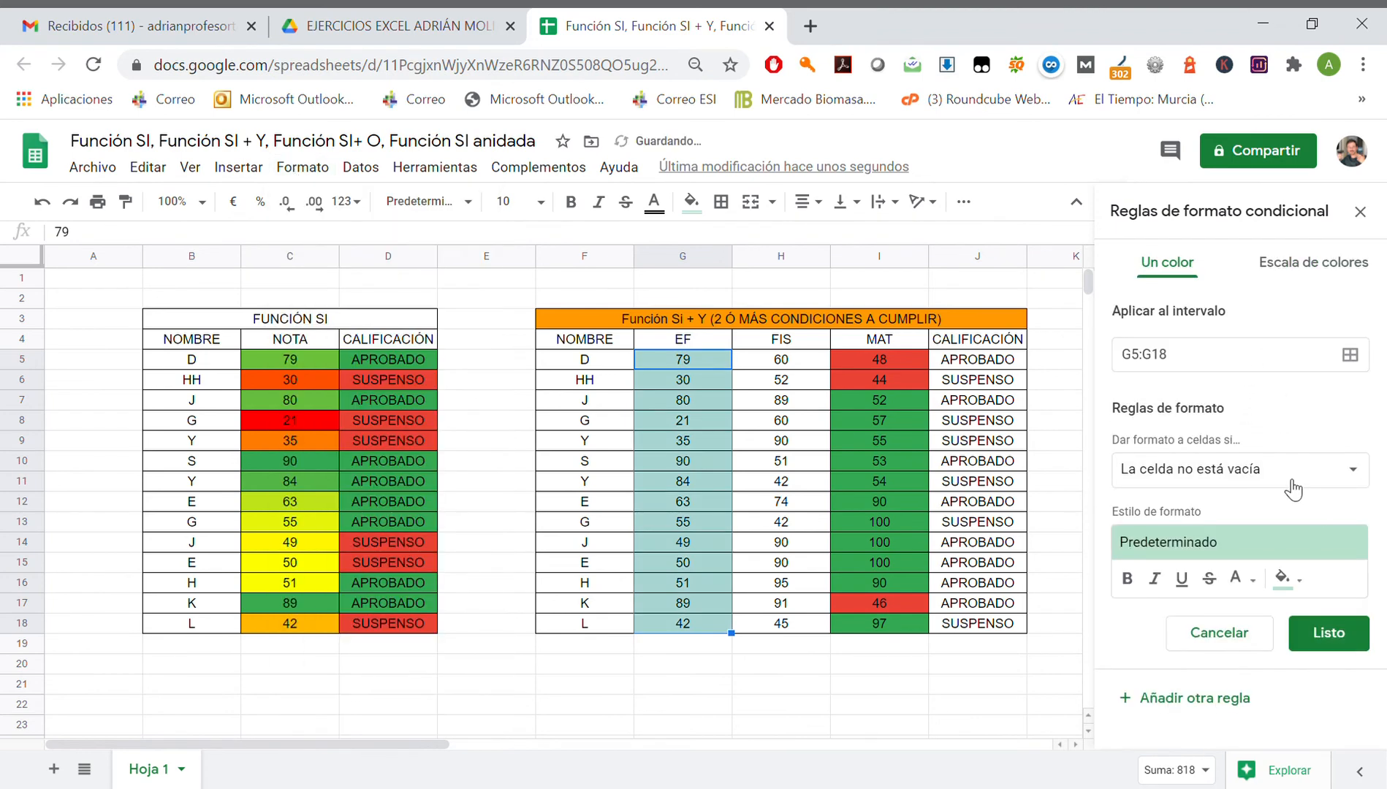
pyautogui.click(1236, 469)
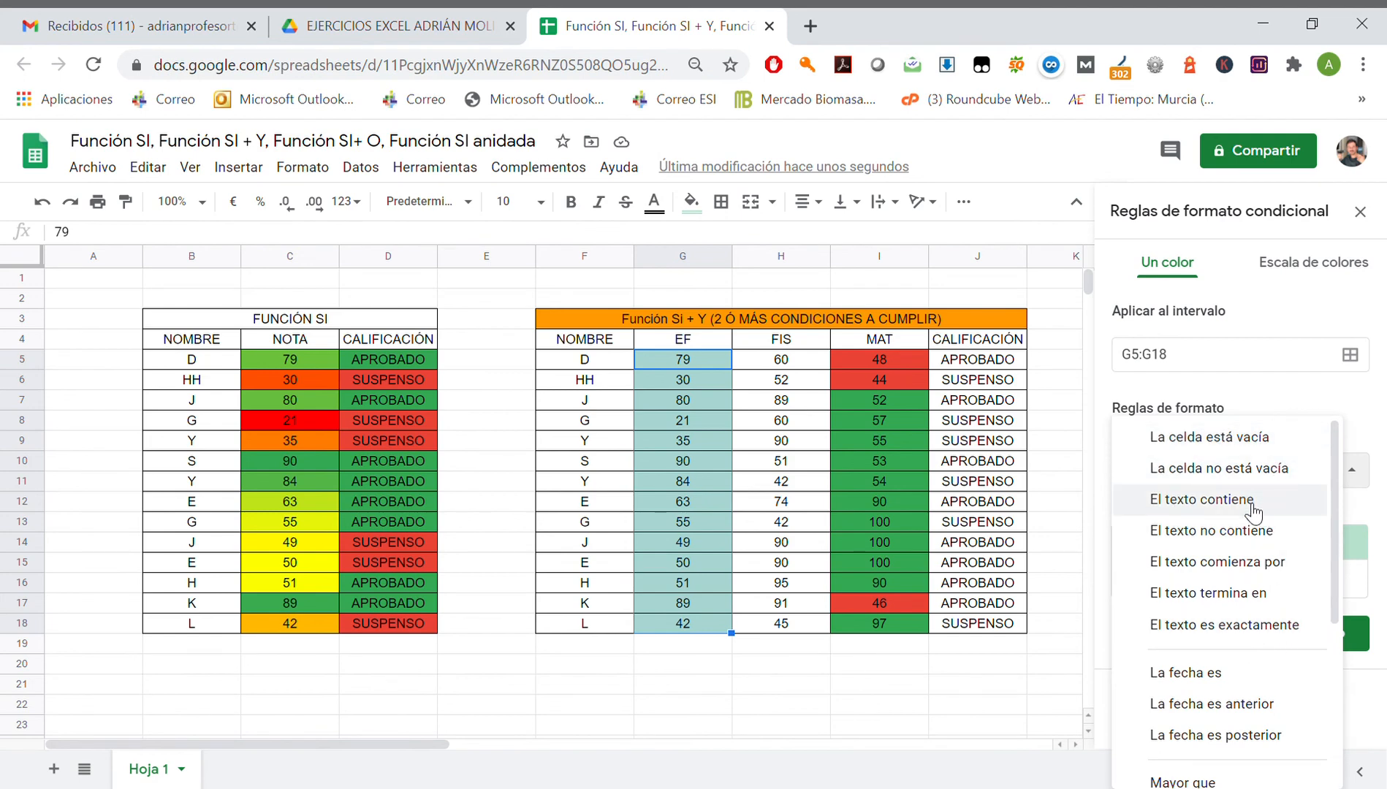
pyautogui.scroll(-3)
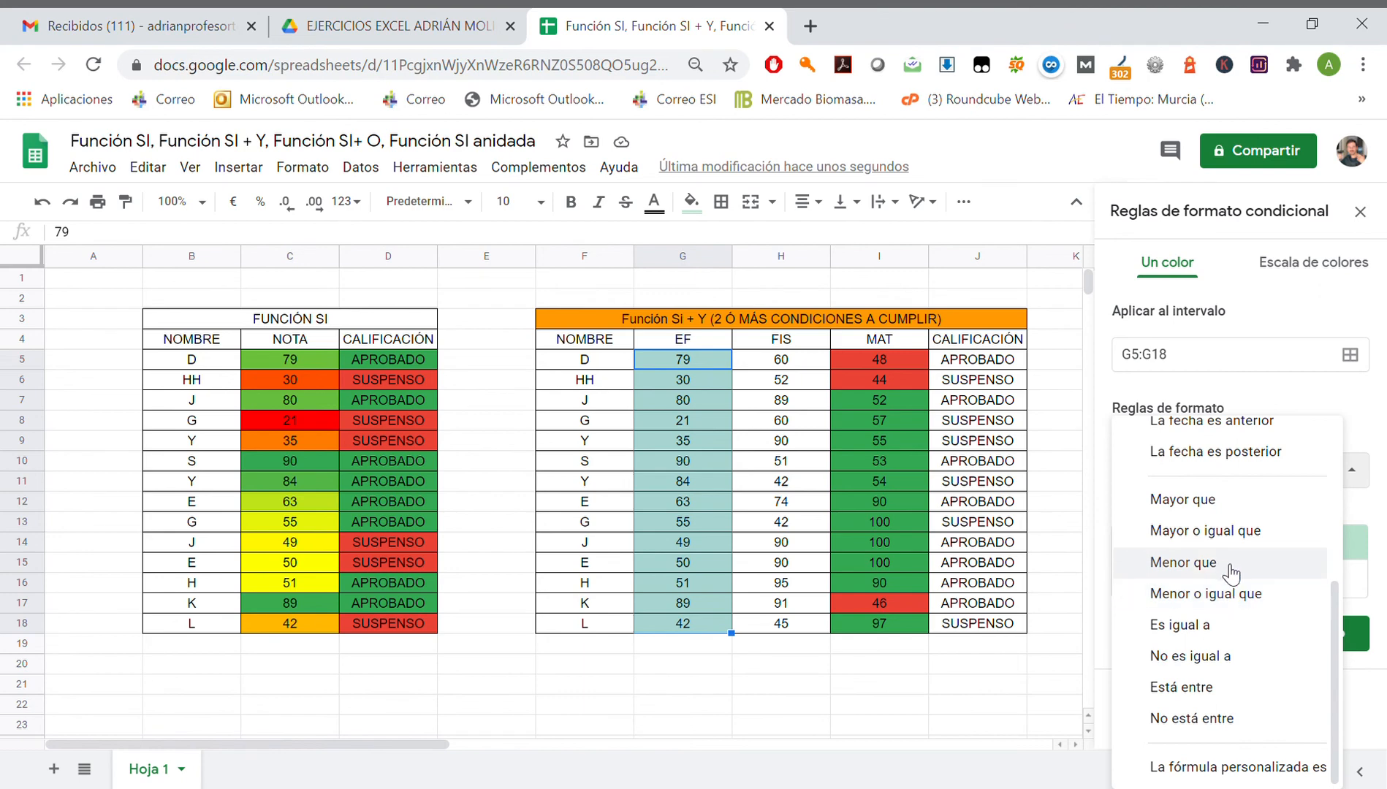
pyautogui.click(1302, 262)
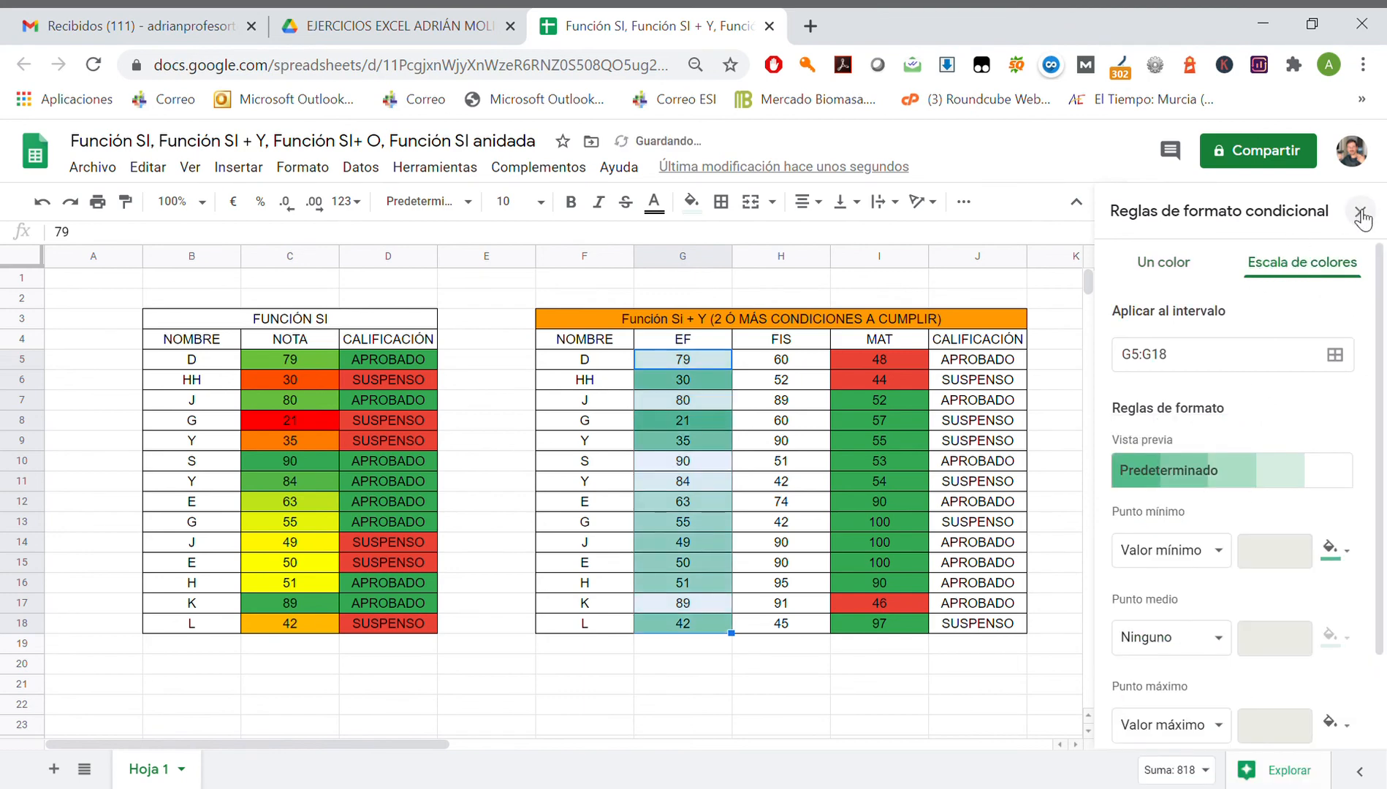
pyautogui.click(1363, 218)
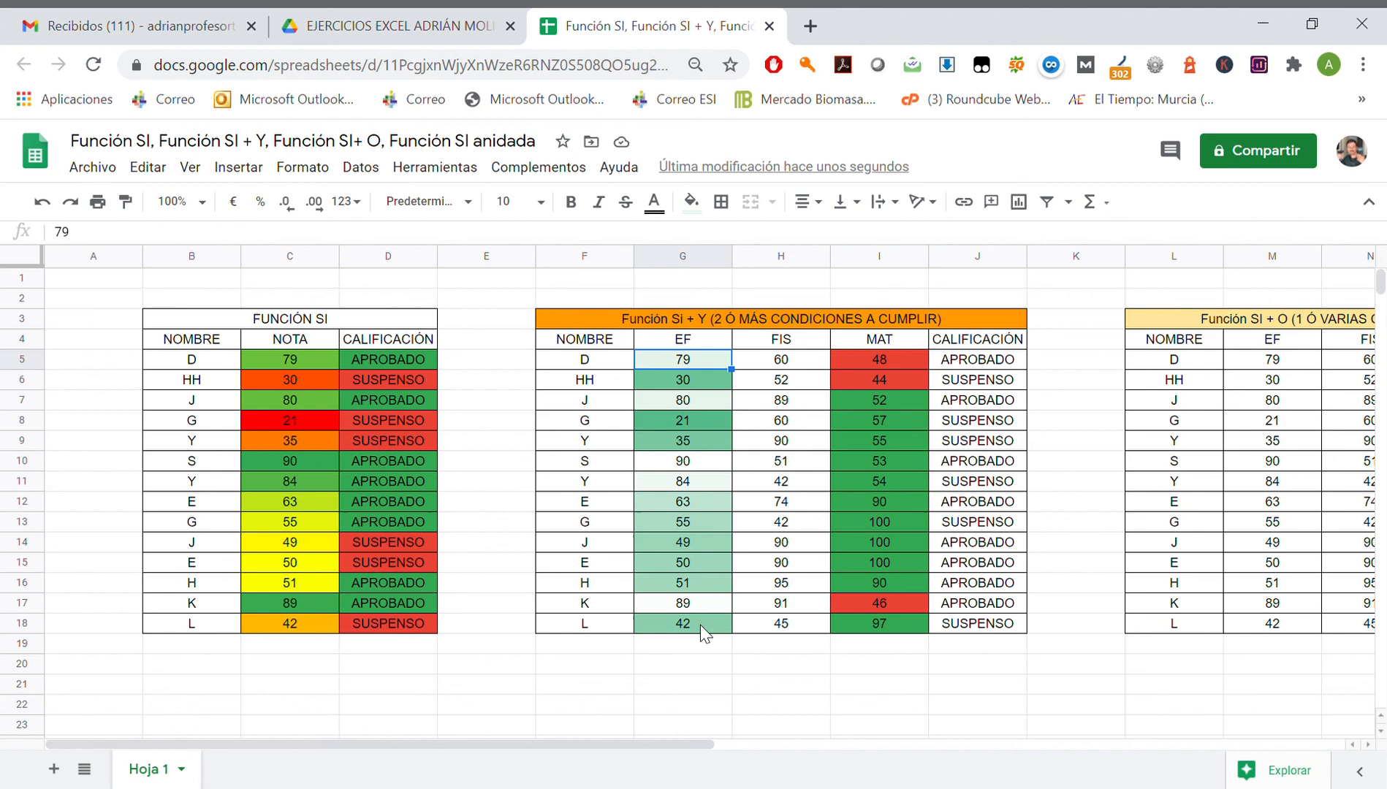
# - Delete the green colour scale rule on the EF scores G5:G18 and close the rules sidebar
pyautogui.moveTo(682, 359); pyautogui.dragTo(682, 623)
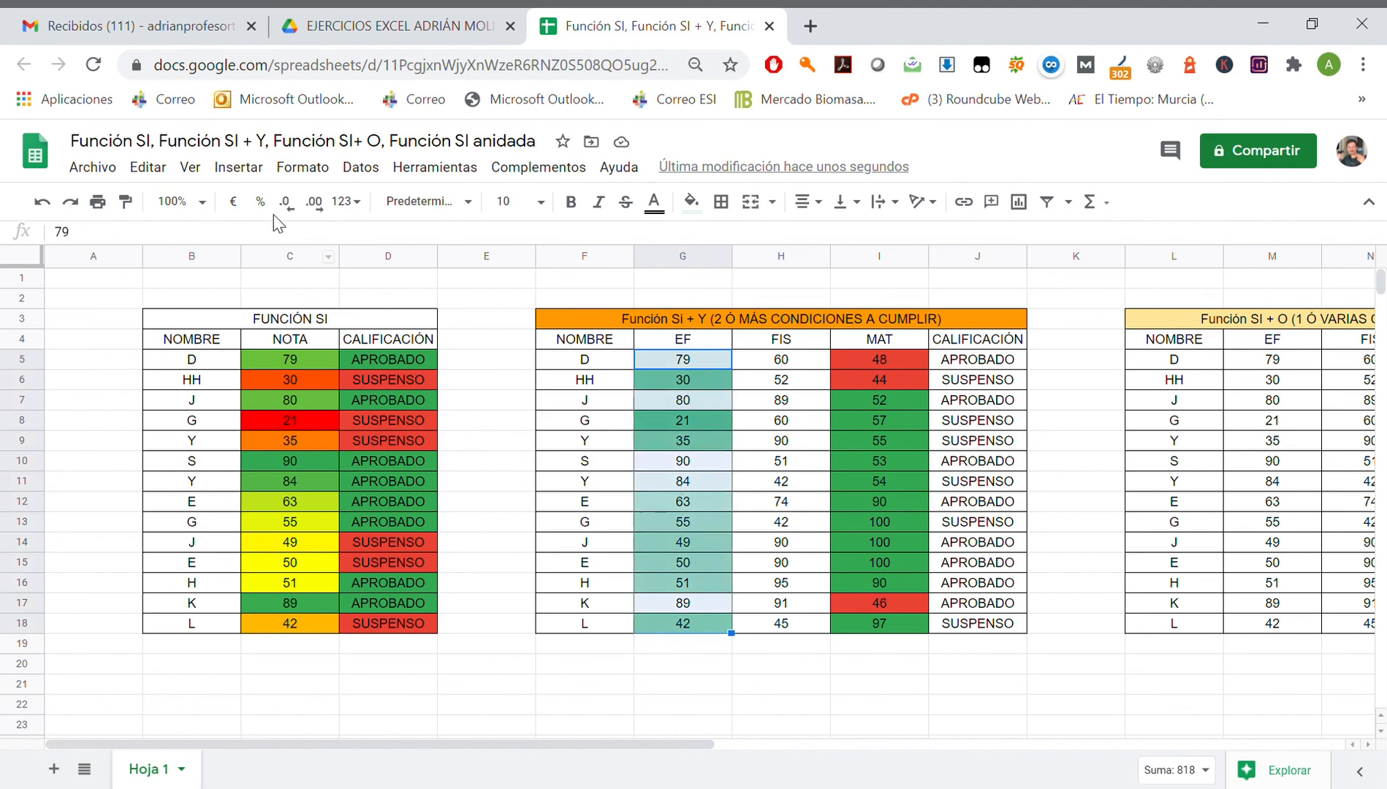
pyautogui.click(301, 166)
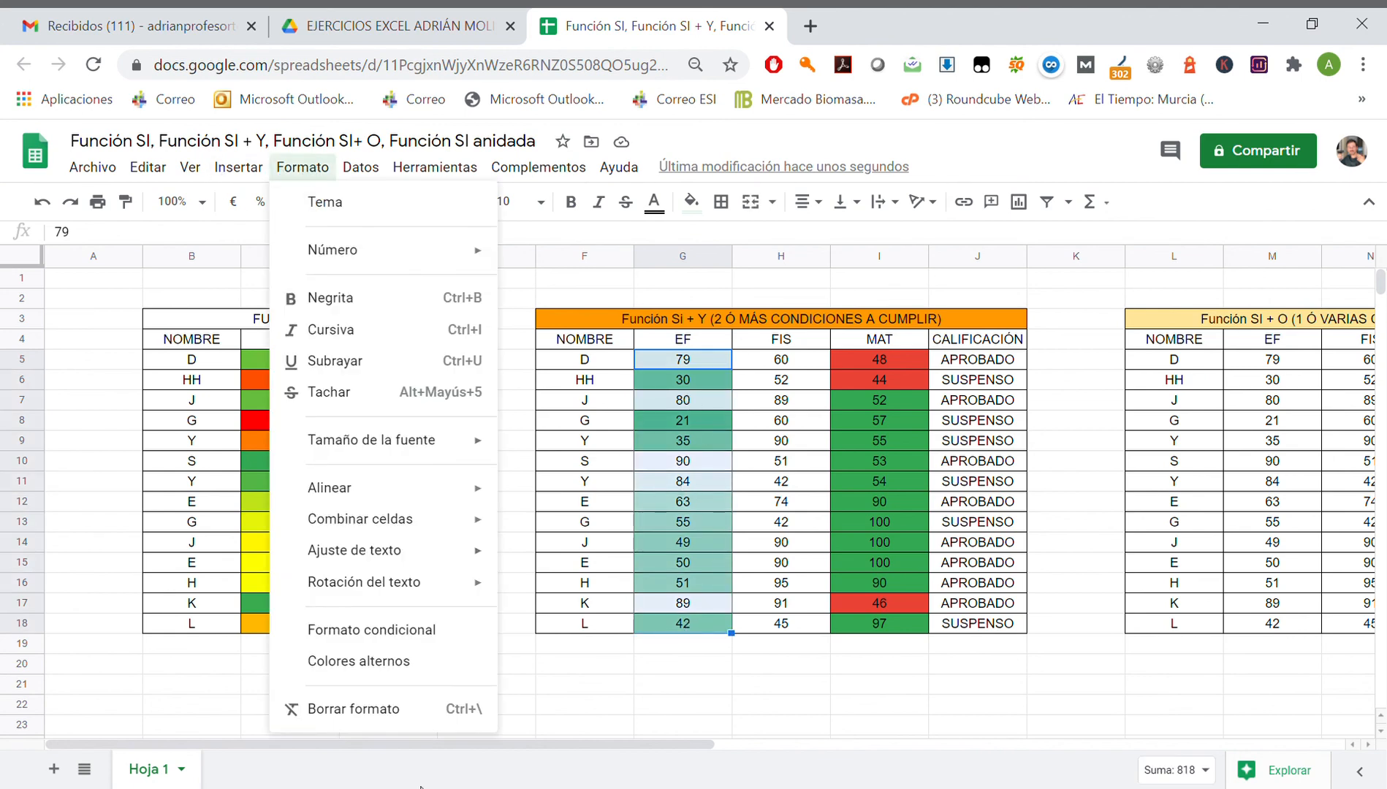
pyautogui.click(371, 629)
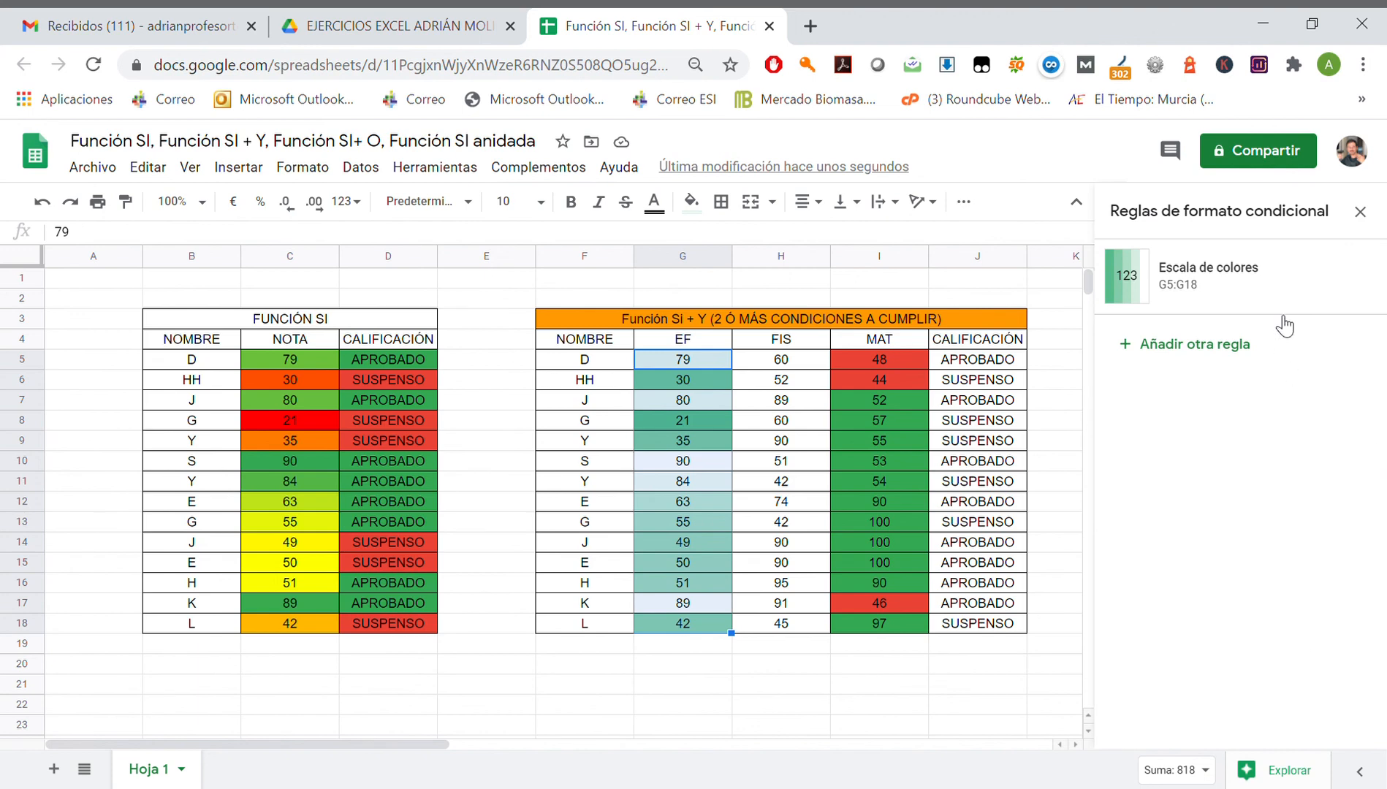
pyautogui.moveTo(1352, 276)
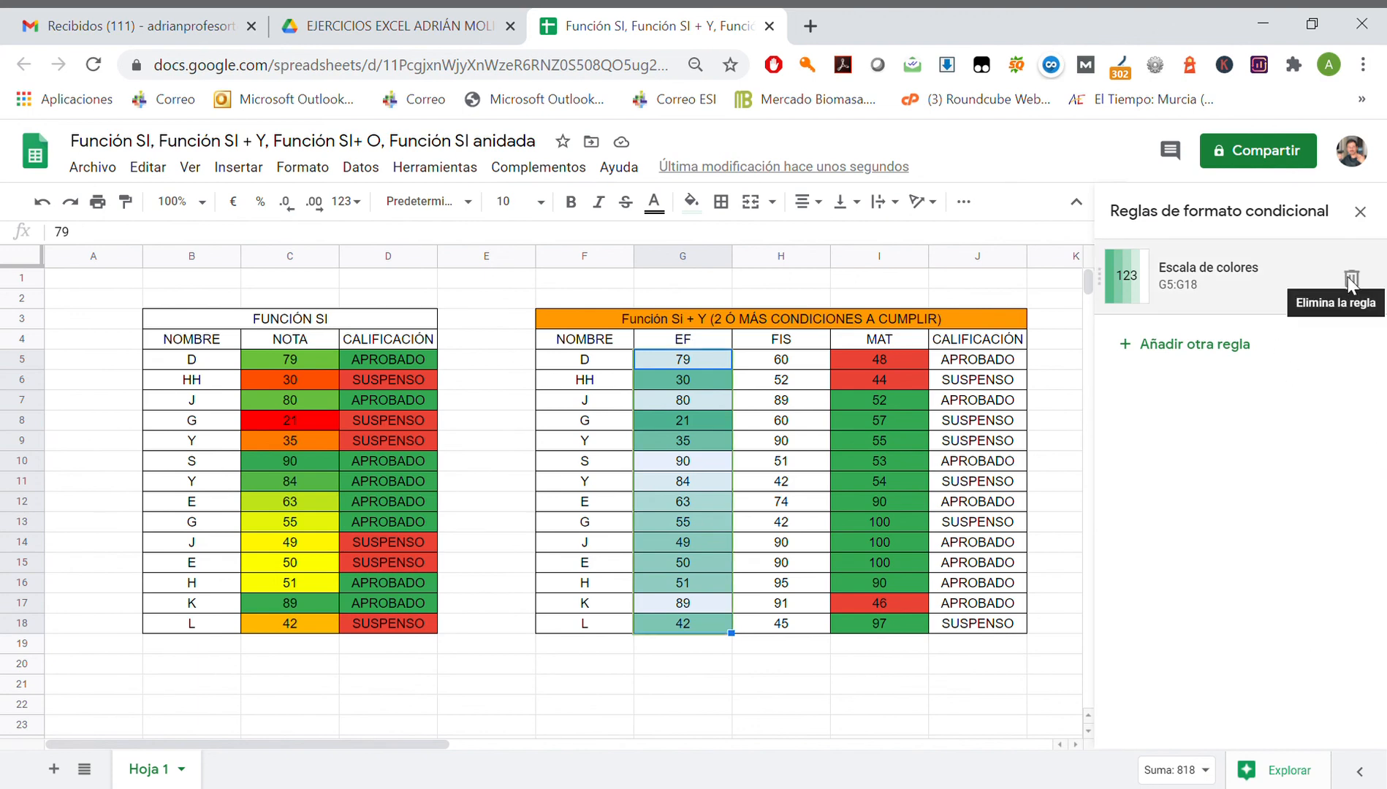
pyautogui.click(1352, 276)
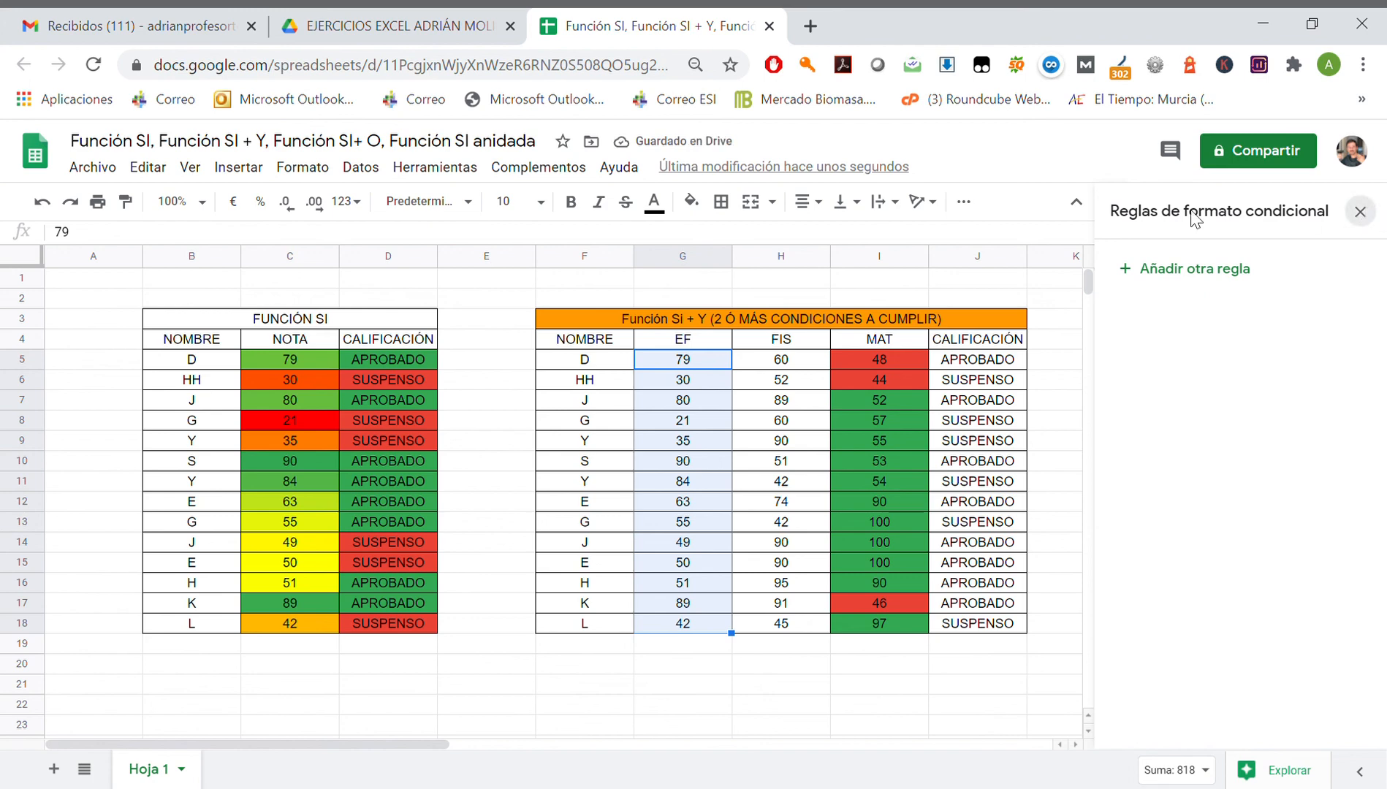
pyautogui.click(1362, 211)
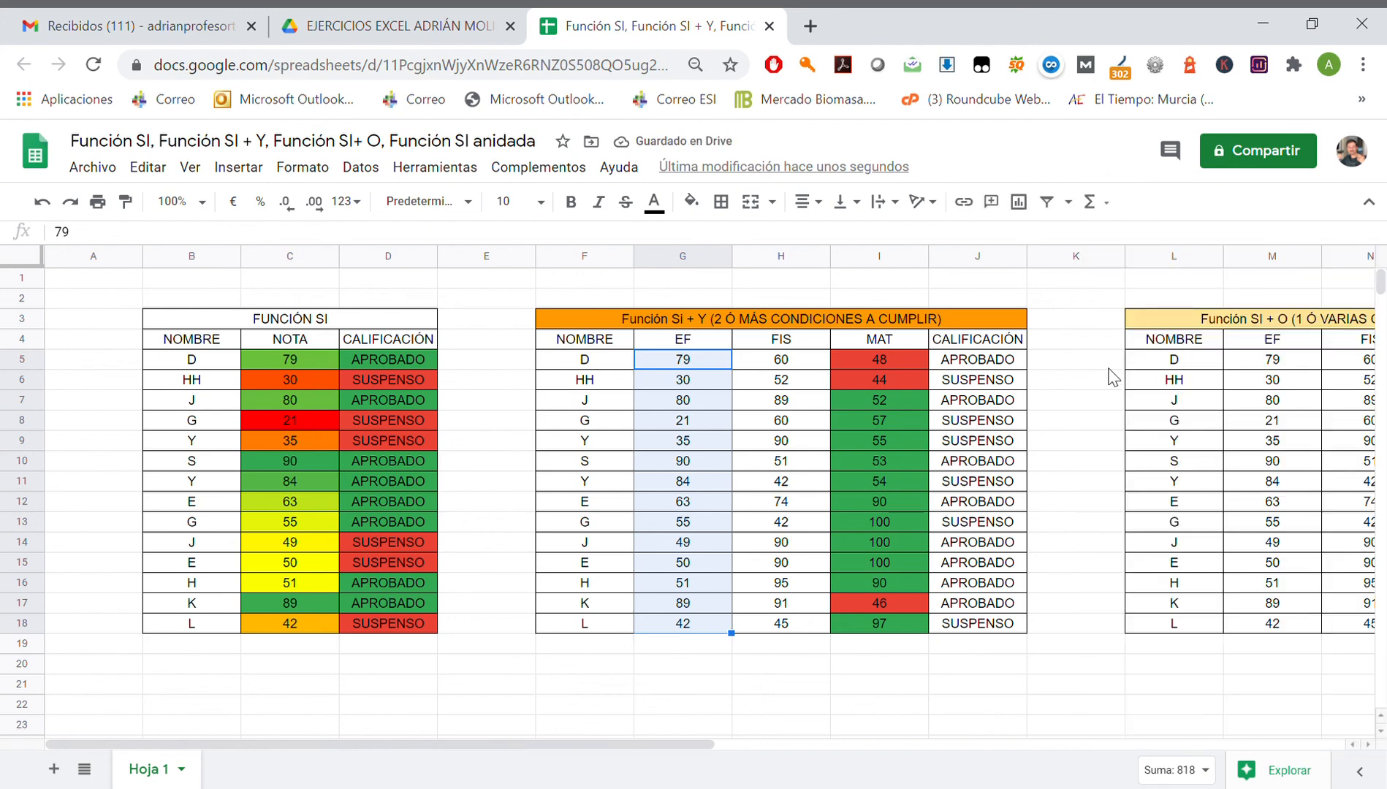